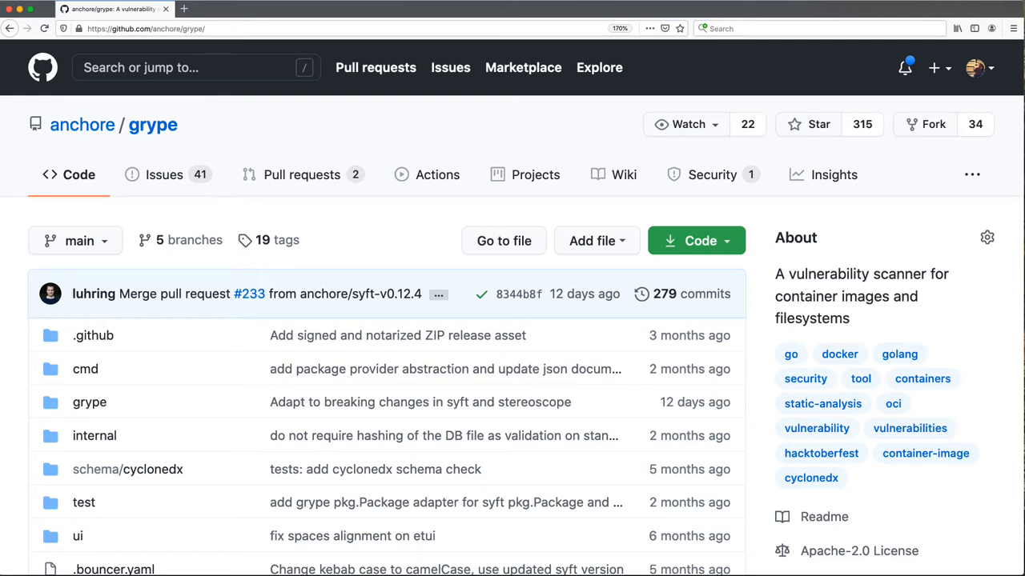
{"action": "mouse_move", "coordinate": [275, 151]}
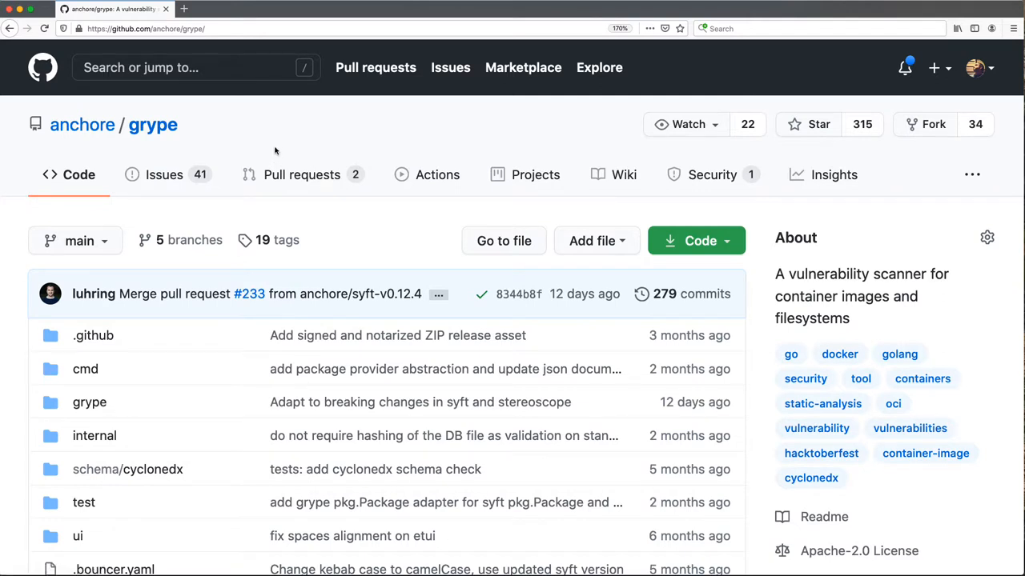
{"action": "mouse_move", "coordinate": [310, 151]}
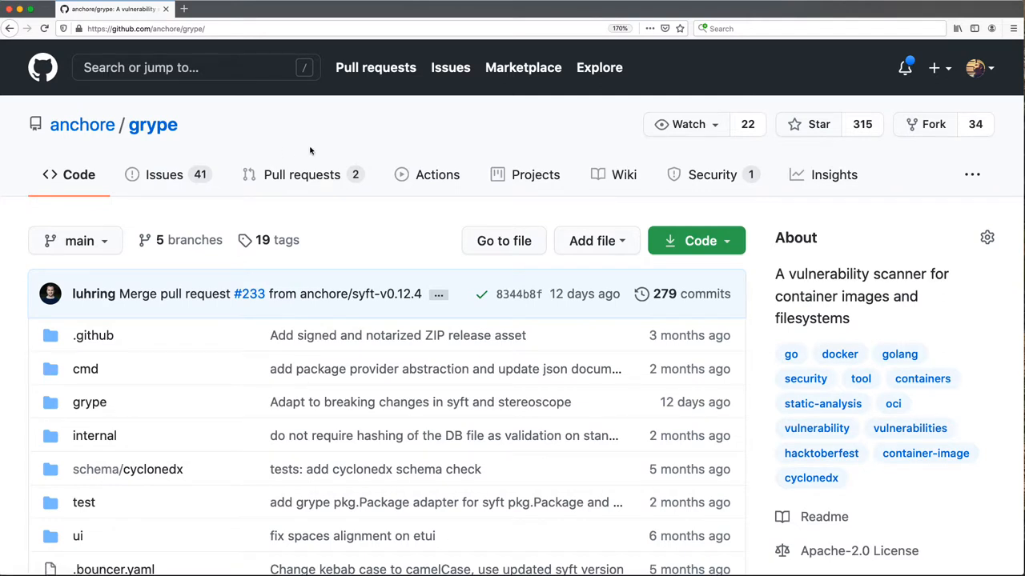
{"action": "mouse_move", "coordinate": [350, 145]}
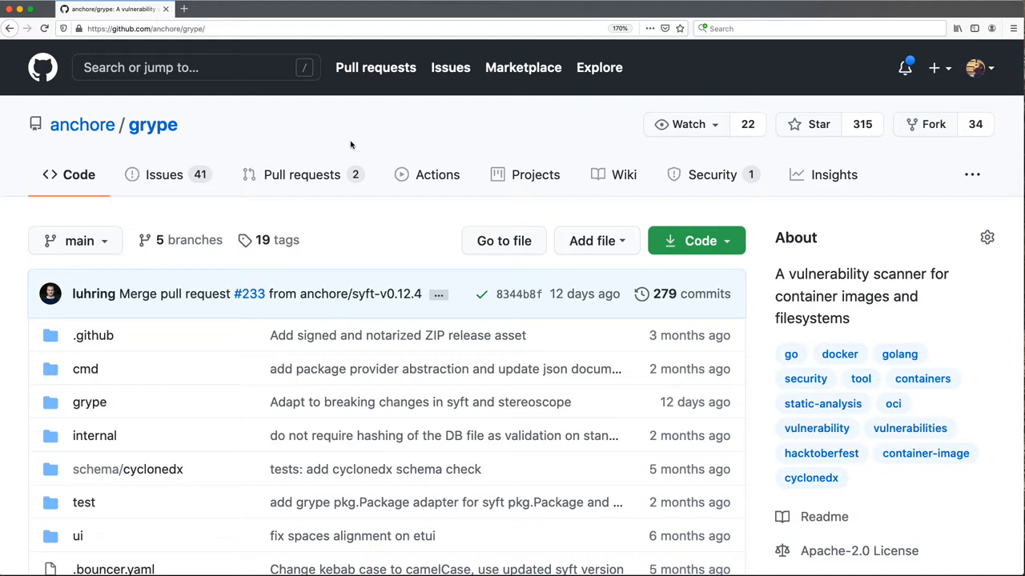
{"action": "mouse_move", "coordinate": [322, 128]}
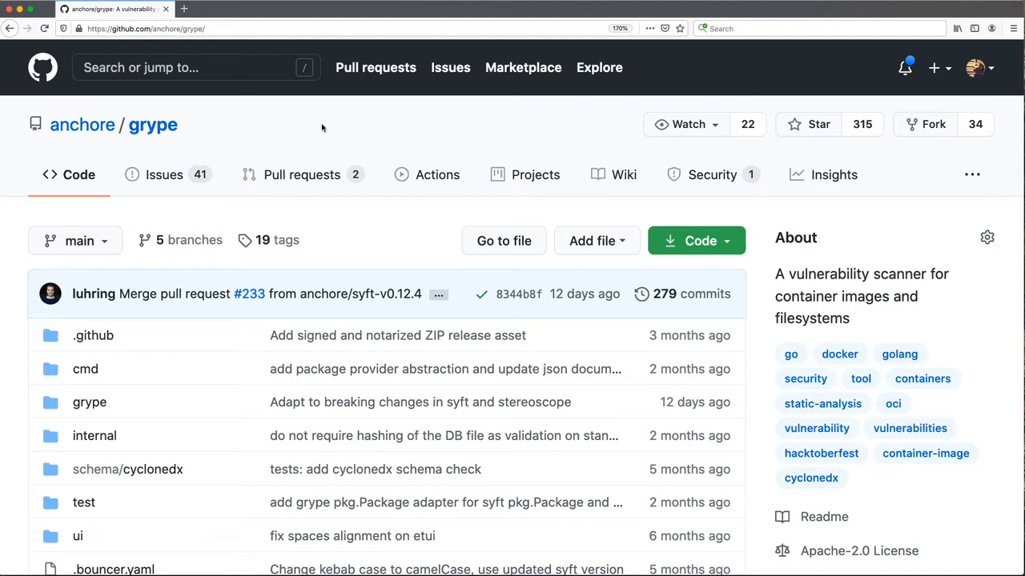
{"action": "mouse_move", "coordinate": [371, 148]}
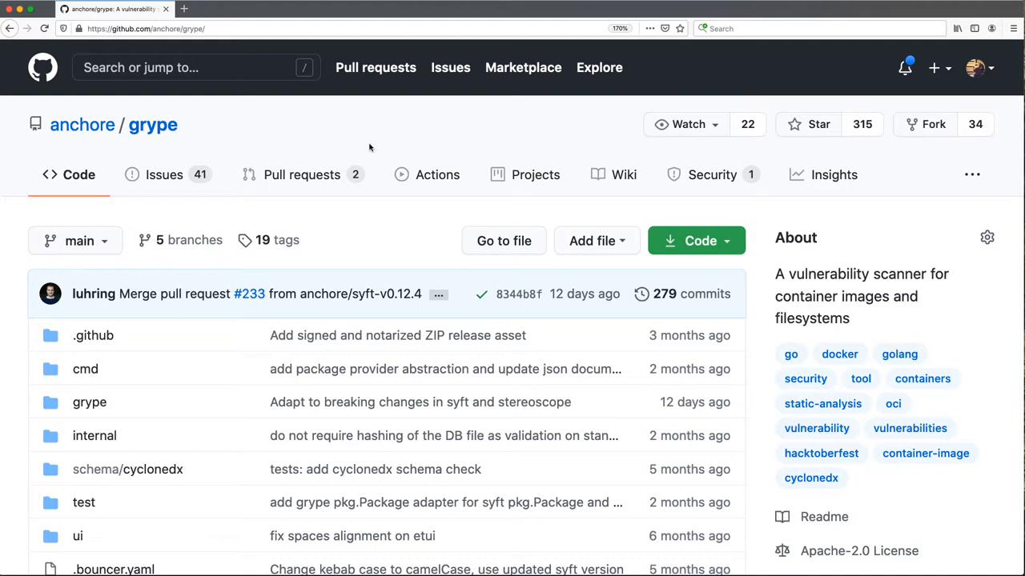
{"action": "mouse_move", "coordinate": [376, 243]}
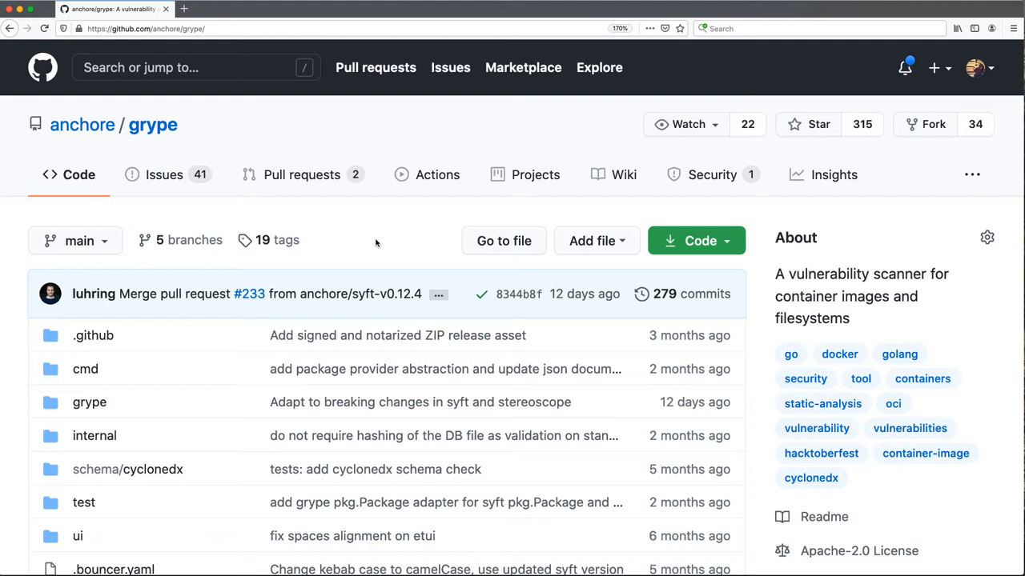
Scroll through the grype README on GitHub past features and usage to the Installation section
{"action": "scroll", "scroll_direction": "up", "scroll_amount": 3}
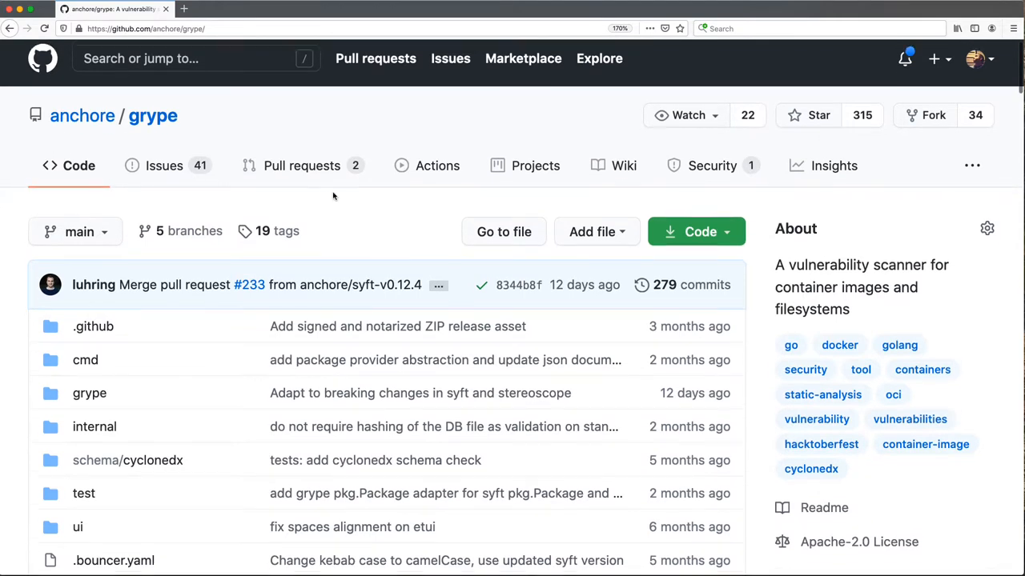
{"action": "scroll", "scroll_direction": "up", "scroll_amount": 3}
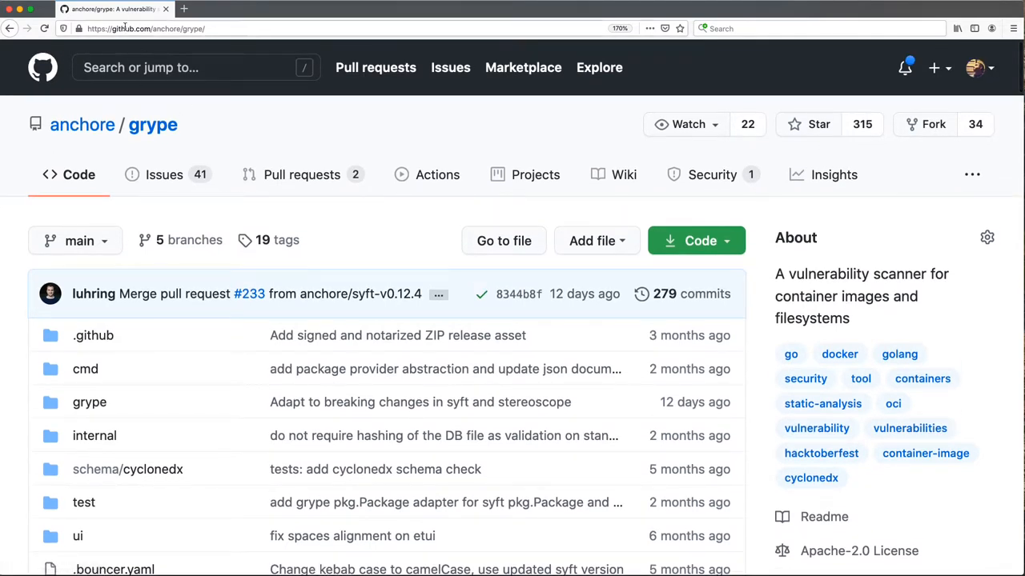
{"action": "mouse_move", "coordinate": [216, 131]}
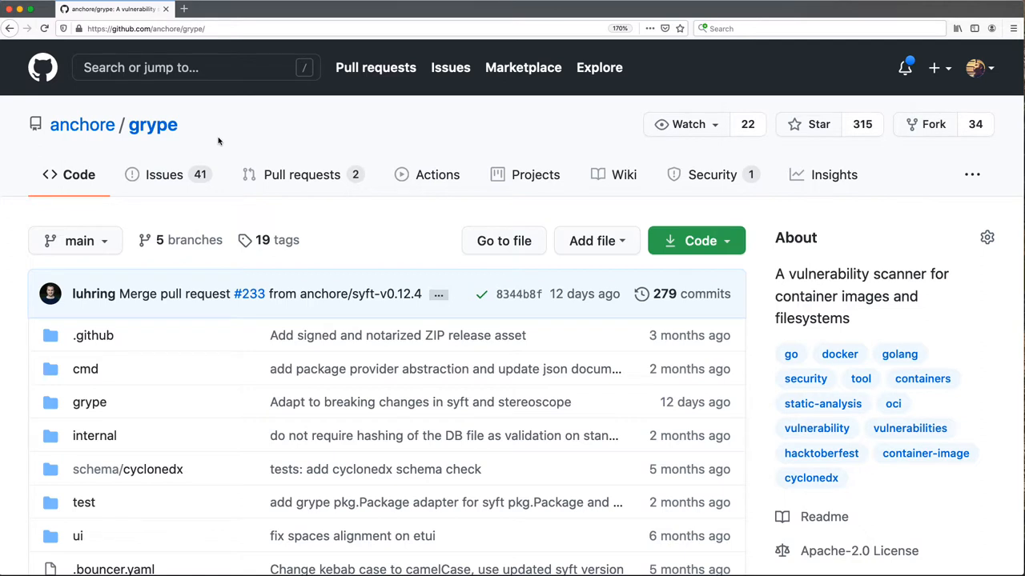
{"action": "mouse_move", "coordinate": [250, 132]}
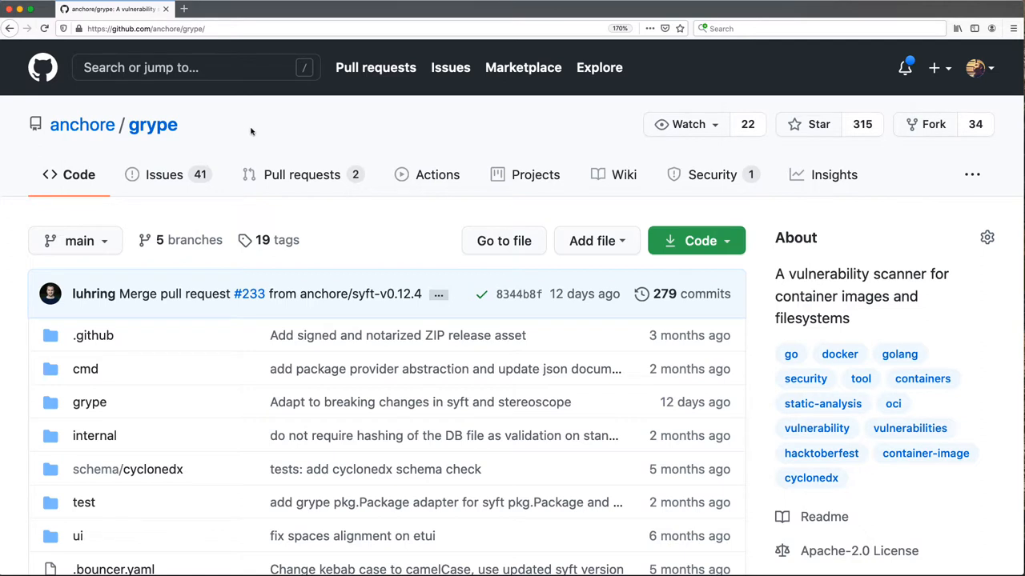
{"action": "mouse_move", "coordinate": [296, 137]}
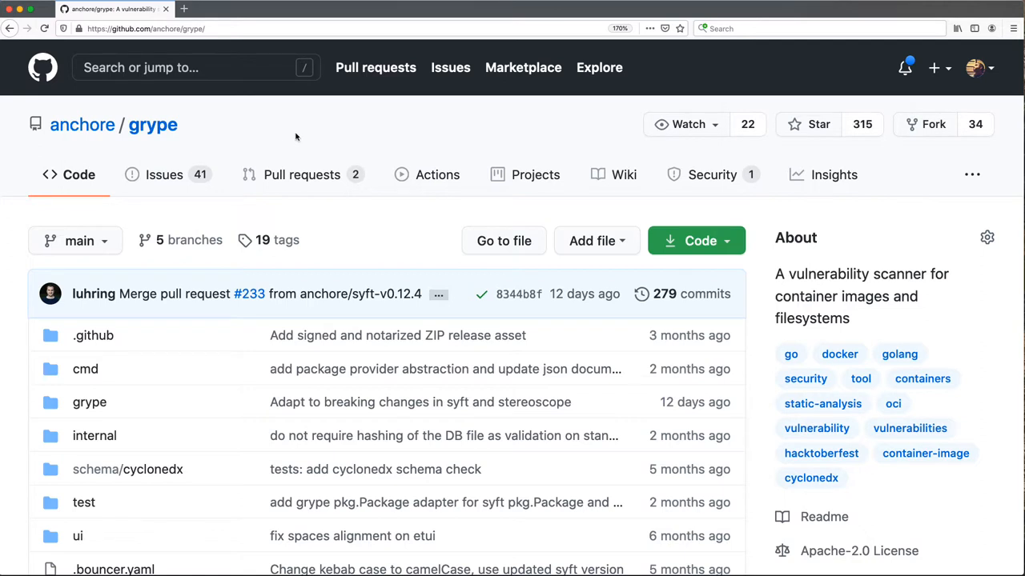
{"action": "scroll", "scroll_direction": "down", "scroll_amount": 3}
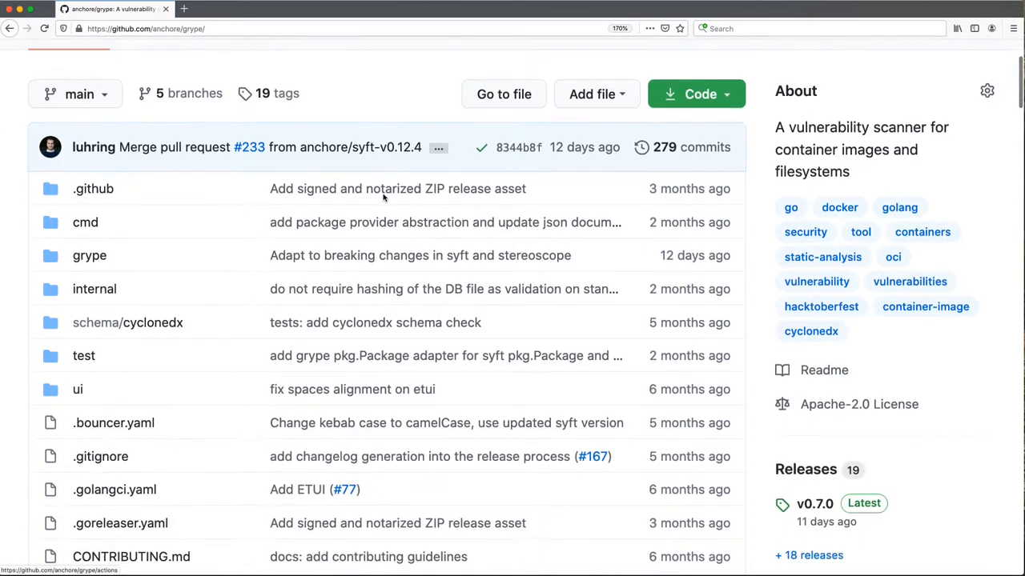
{"action": "scroll", "scroll_direction": "down", "scroll_amount": 3}
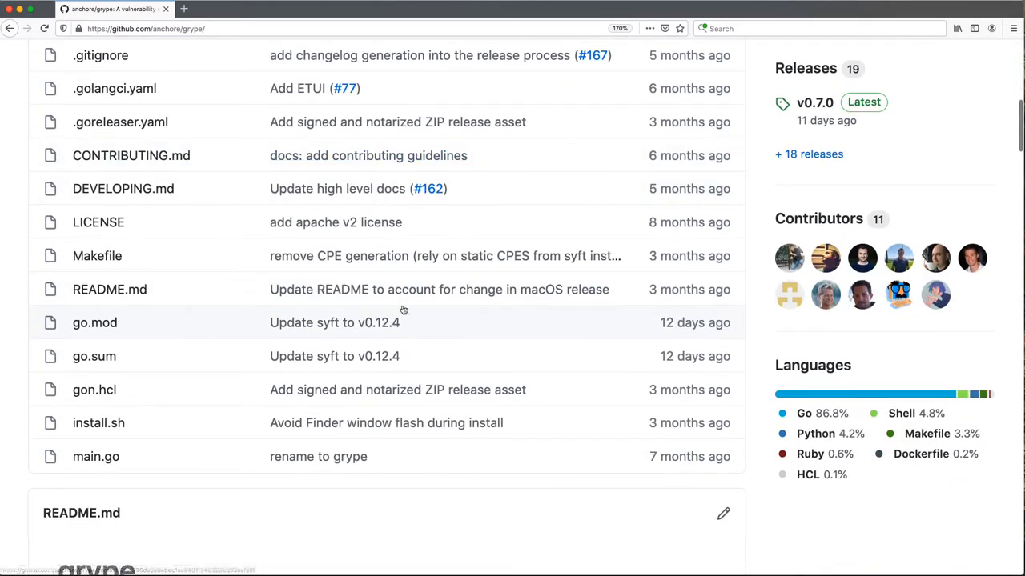
{"action": "mouse_move", "coordinate": [438, 476]}
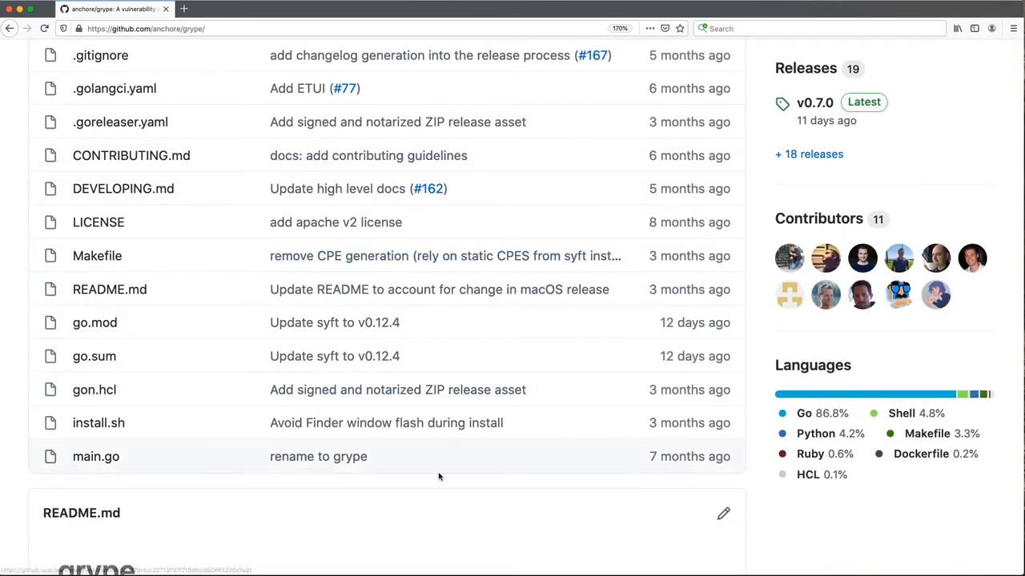
{"action": "scroll", "scroll_direction": "down", "scroll_amount": 3}
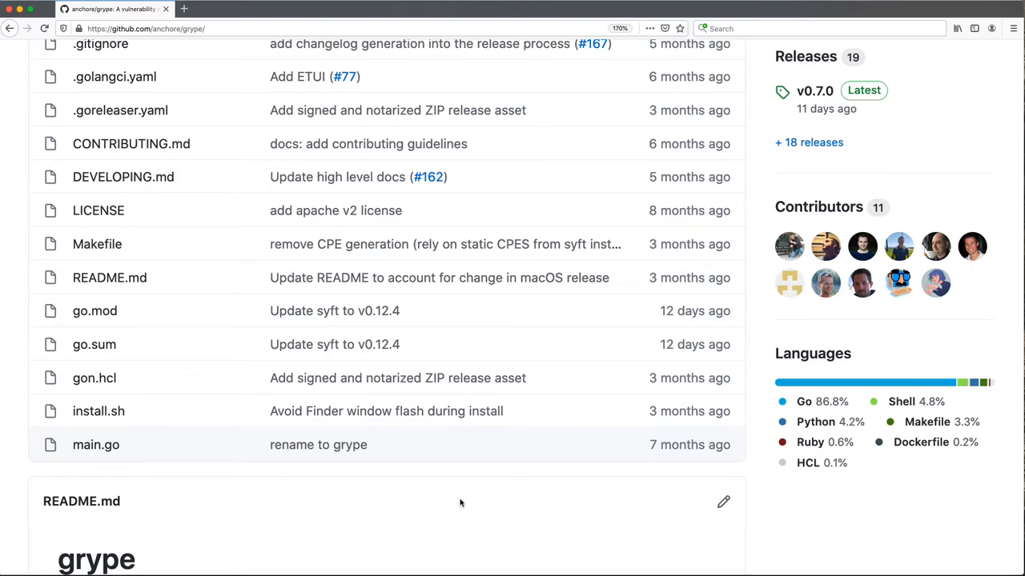
{"action": "scroll", "scroll_direction": "down", "scroll_amount": 3}
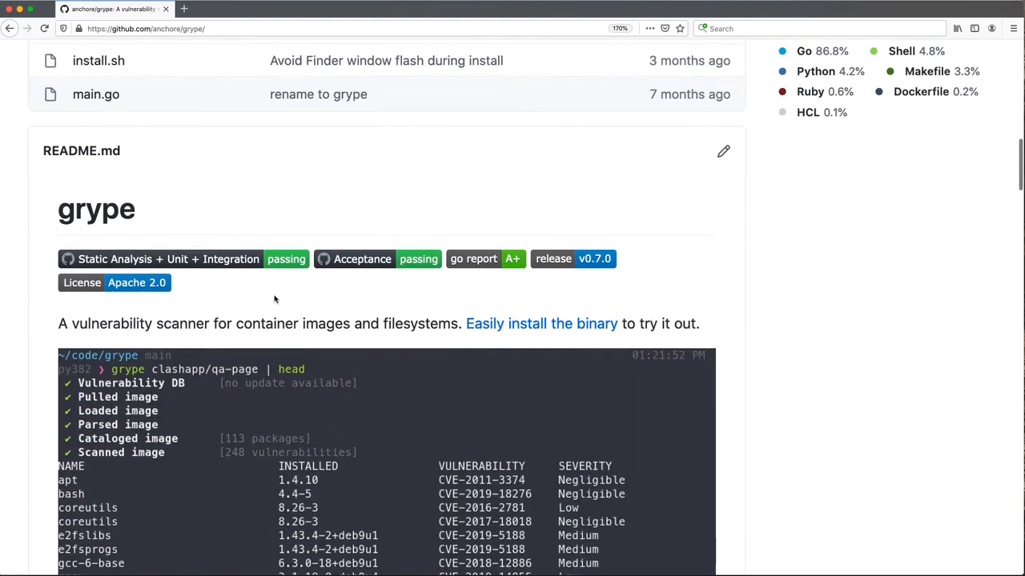
{"action": "scroll", "scroll_direction": "down", "scroll_amount": 3}
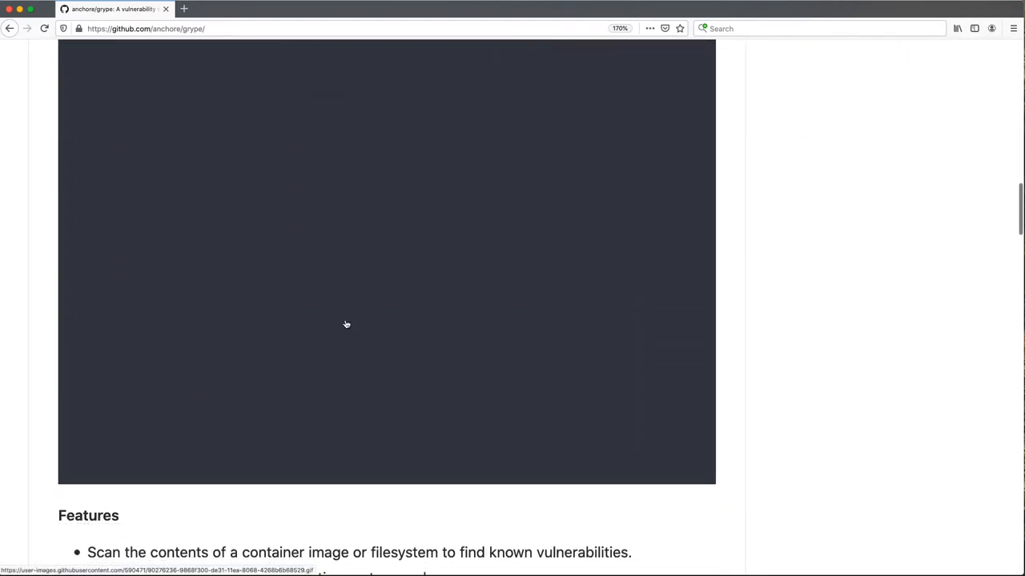
{"action": "scroll", "scroll_direction": "down", "scroll_amount": 3}
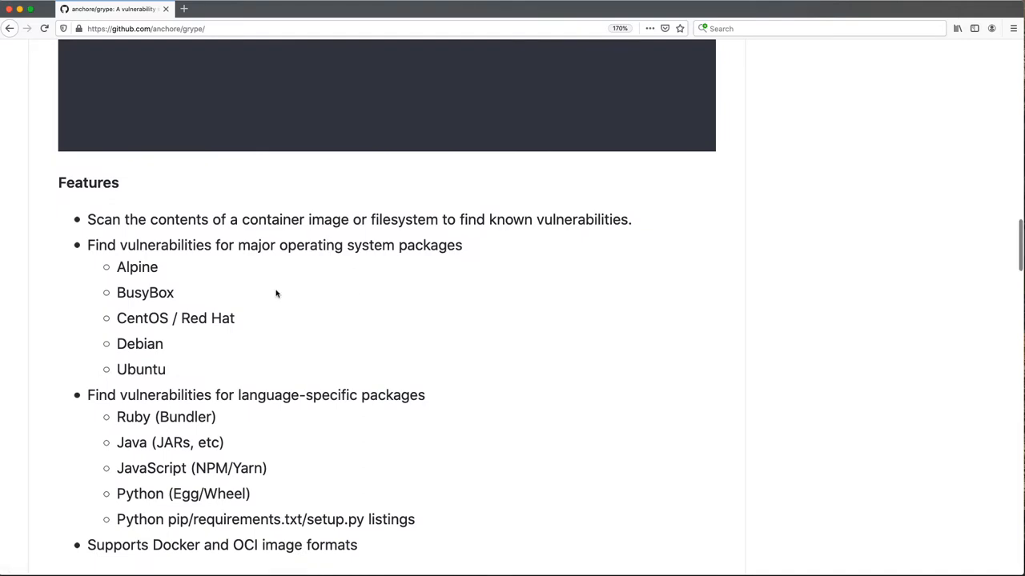
{"action": "scroll", "scroll_direction": "down", "scroll_amount": 3}
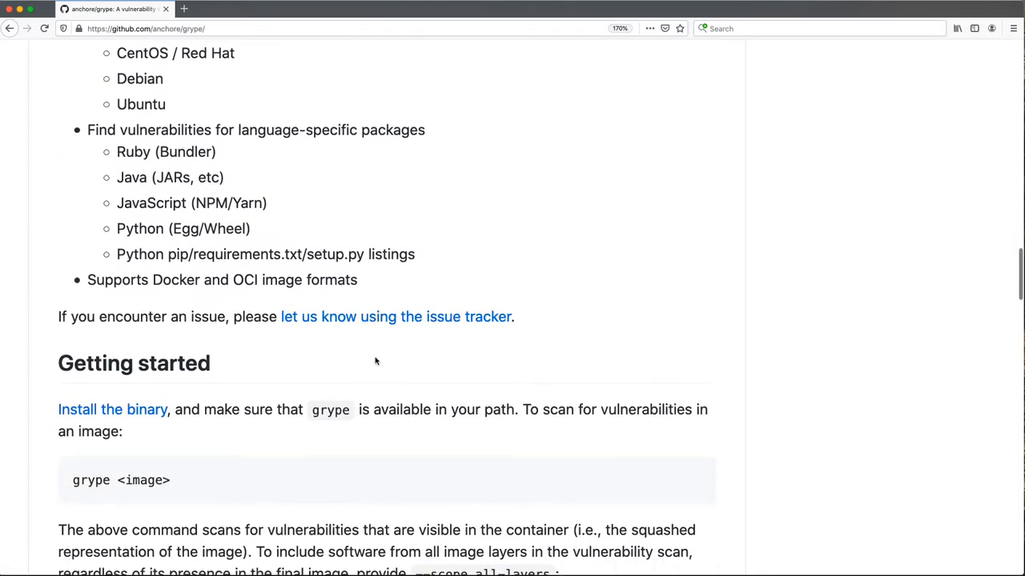
{"action": "scroll", "scroll_direction": "down", "scroll_amount": 3}
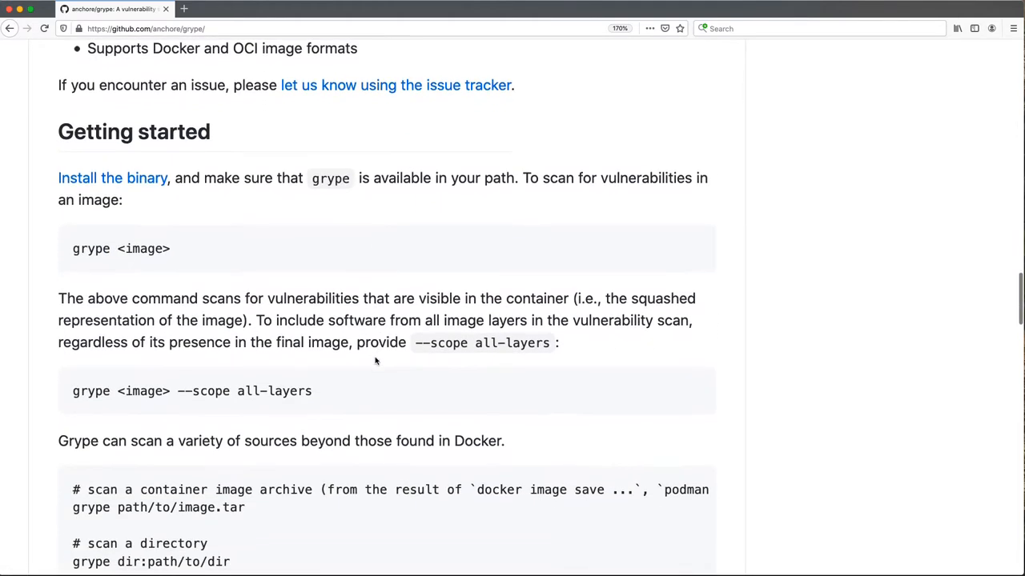
{"action": "scroll", "scroll_direction": "down", "scroll_amount": 3}
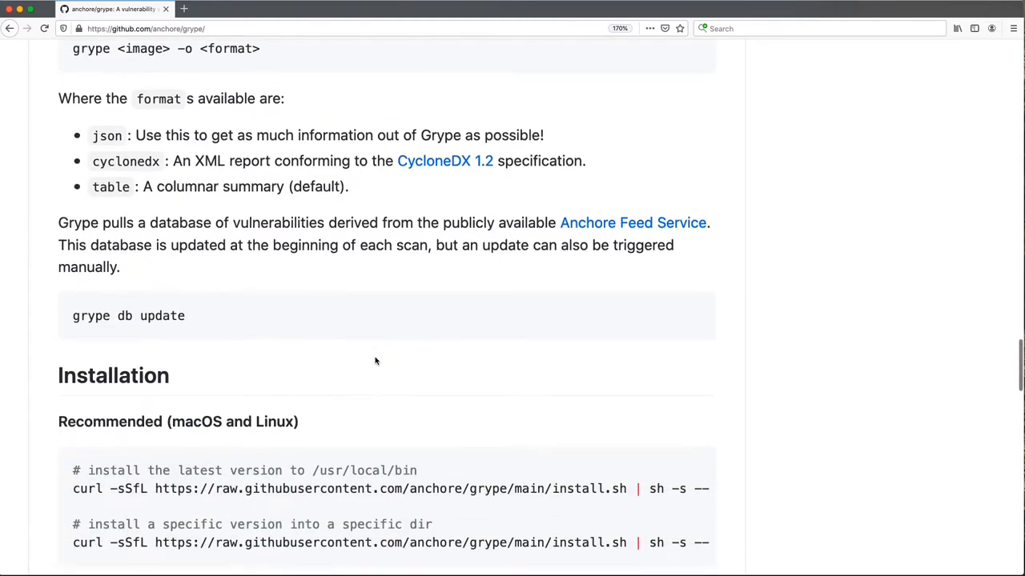
{"action": "scroll", "scroll_direction": "down", "scroll_amount": 3}
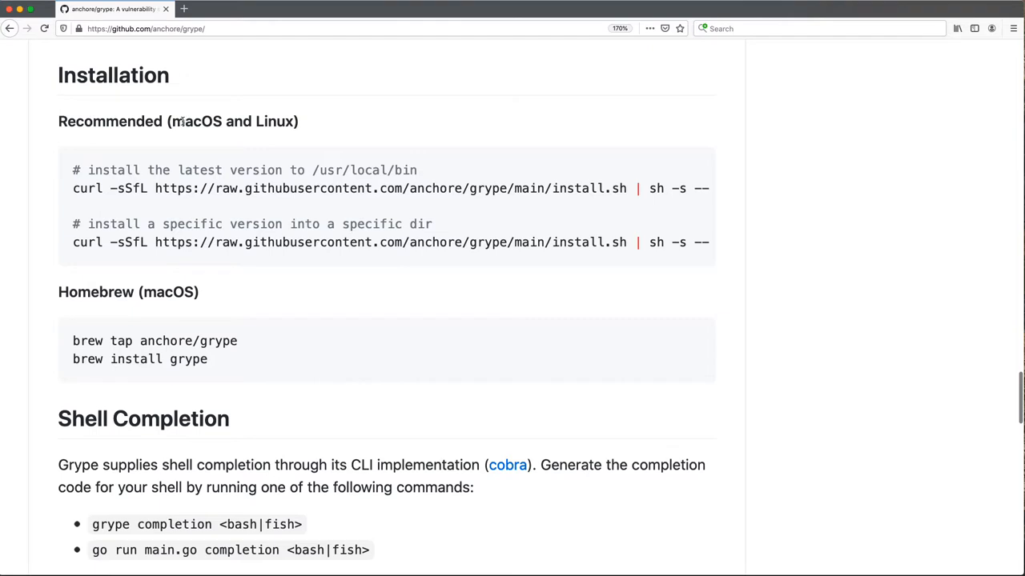
{"action": "mouse_move", "coordinate": [178, 134]}
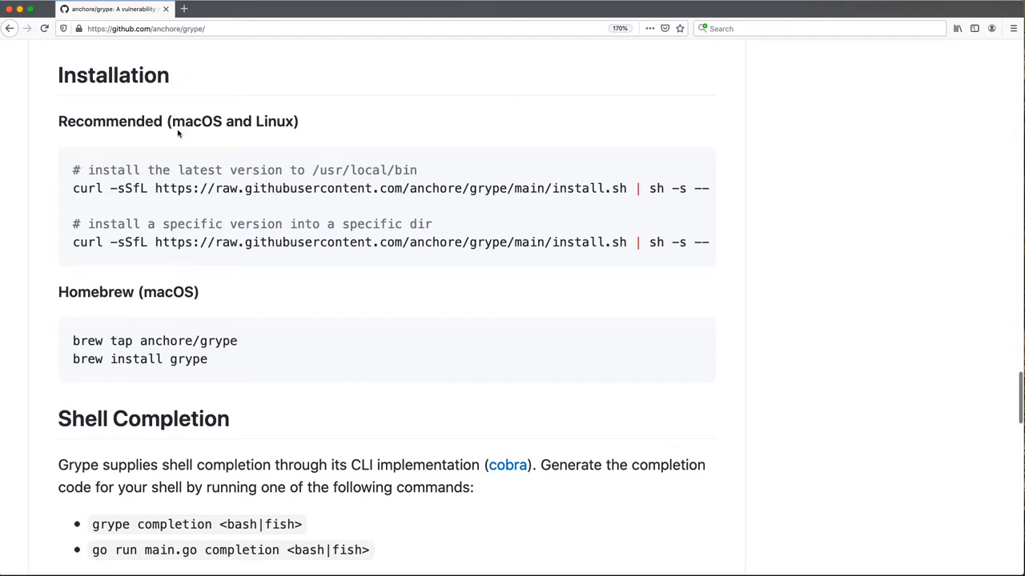
{"action": "mouse_move", "coordinate": [148, 147]}
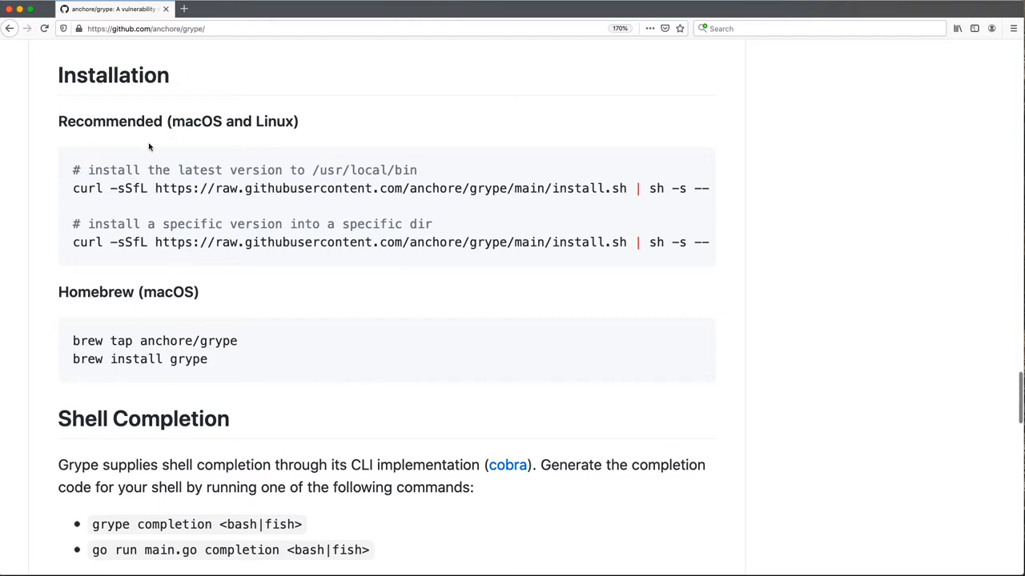
{"action": "mouse_move", "coordinate": [188, 180]}
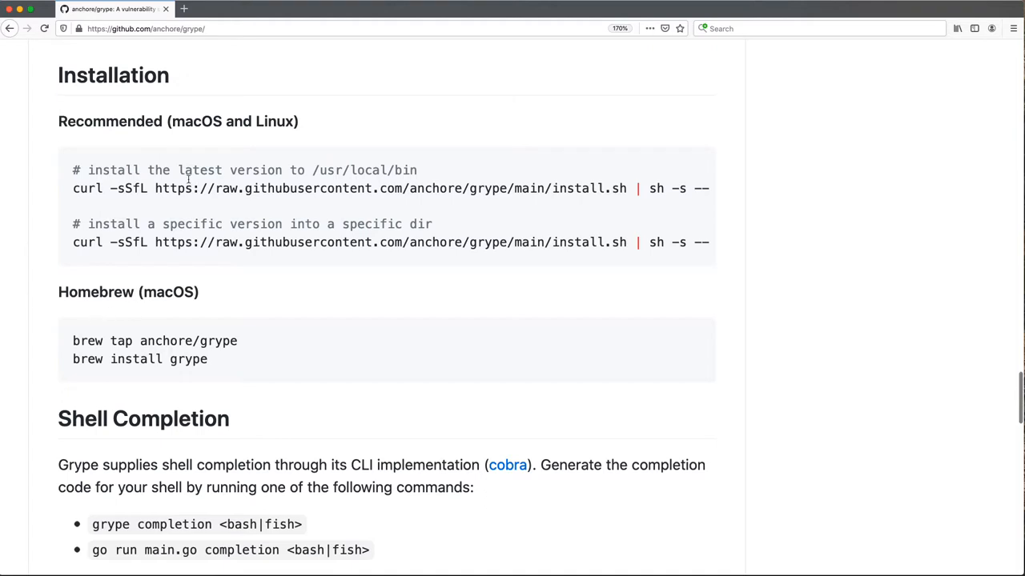
{"action": "mouse_move", "coordinate": [258, 269]}
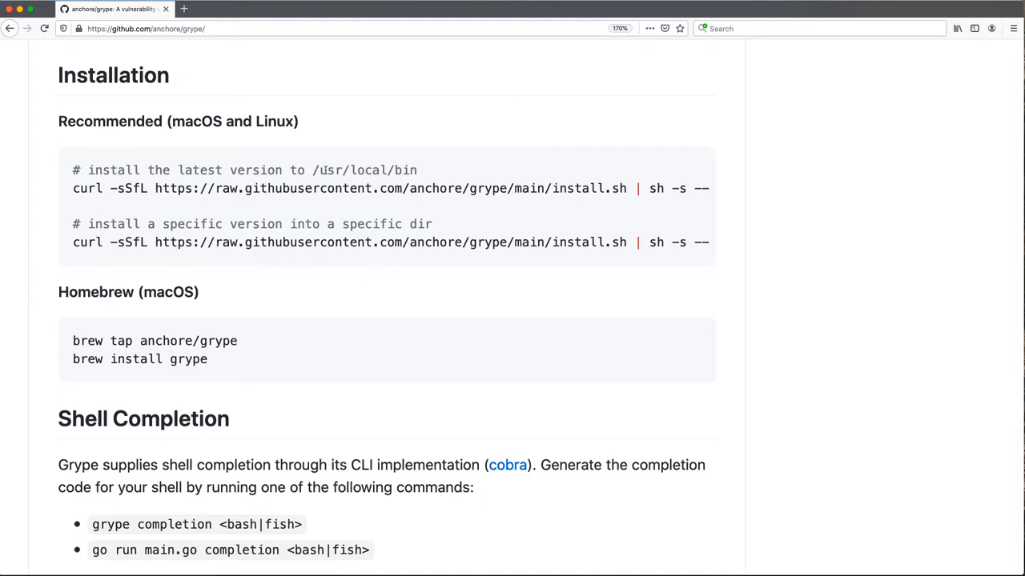
{"action": "mouse_move", "coordinate": [339, 206]}
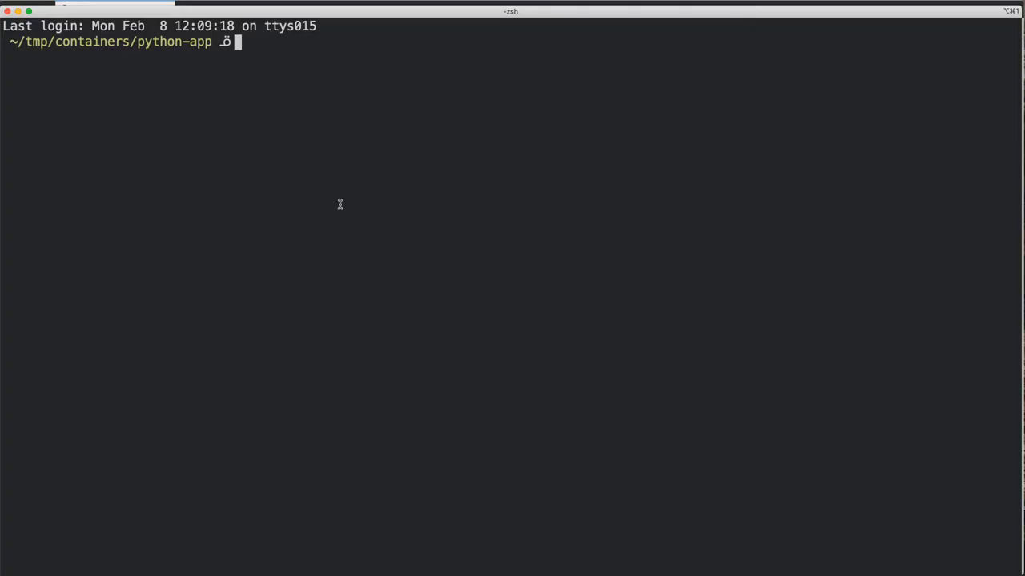
{"action": "mouse_move", "coordinate": [419, 208]}
{"action": "type", "text": "ls"}
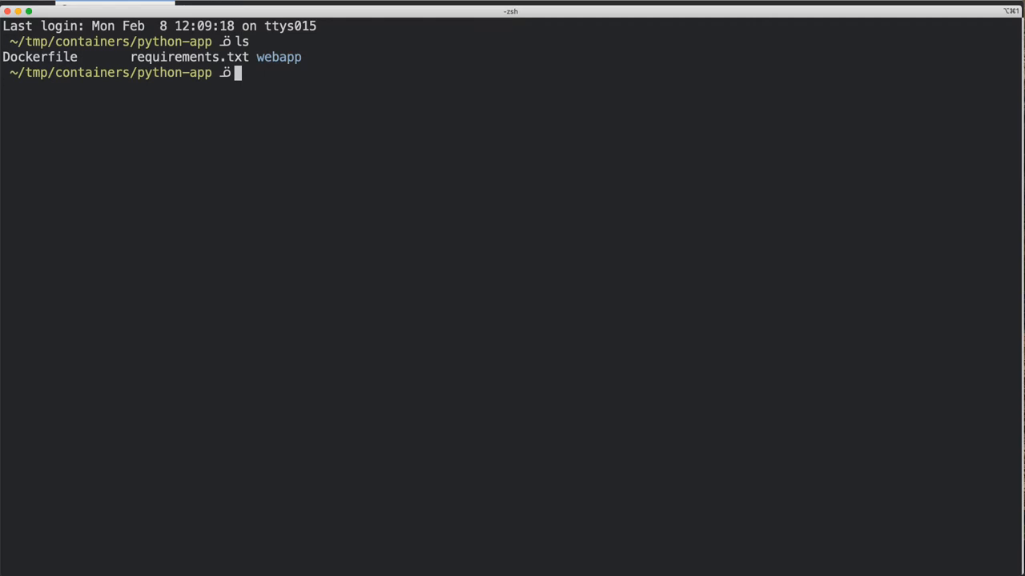
Check `which grype` in the python-app folder, which reports grype not found
{"action": "type", "text": "which grype"}
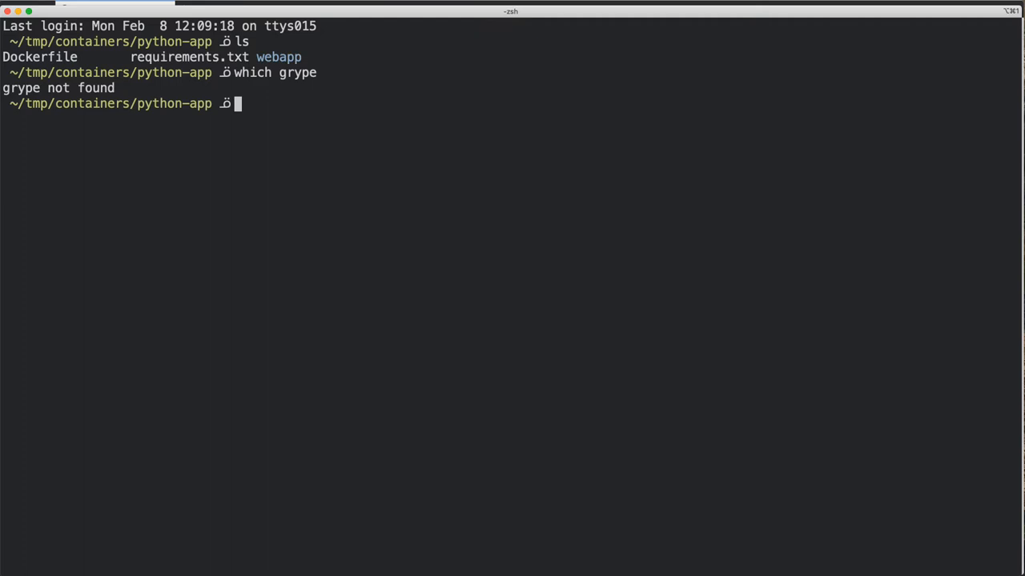
{"action": "type", "text": "brew updat"}
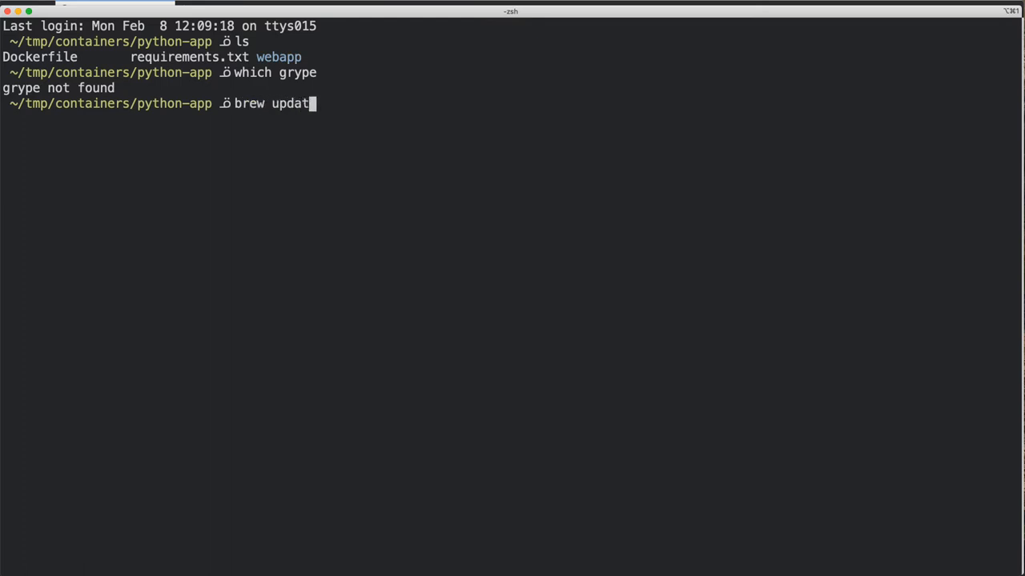
Update Homebrew, then tap anchore/grype and let the tap finish cloning
{"action": "key", "text": "Return"}
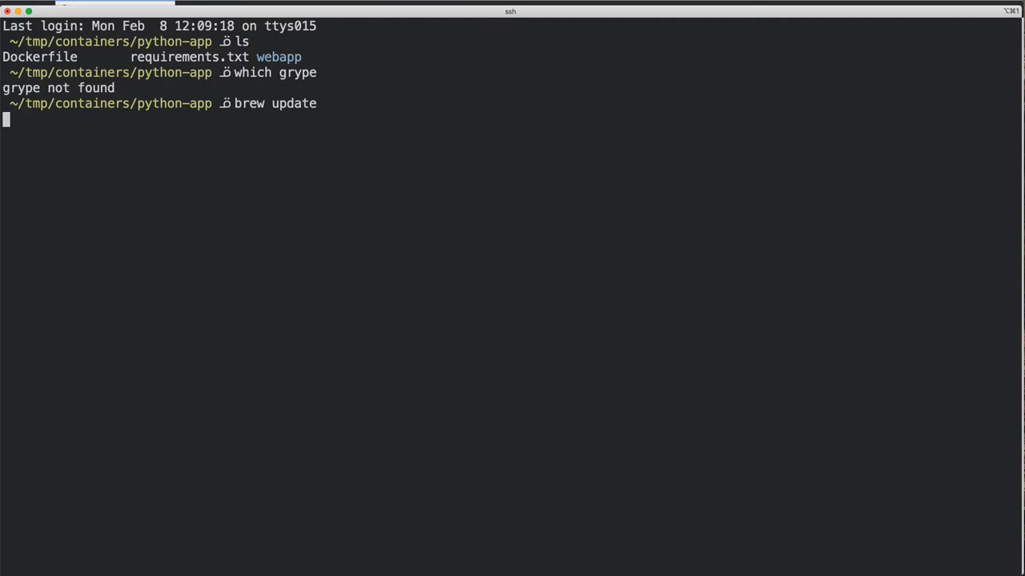
{"action": "key", "text": "Return"}
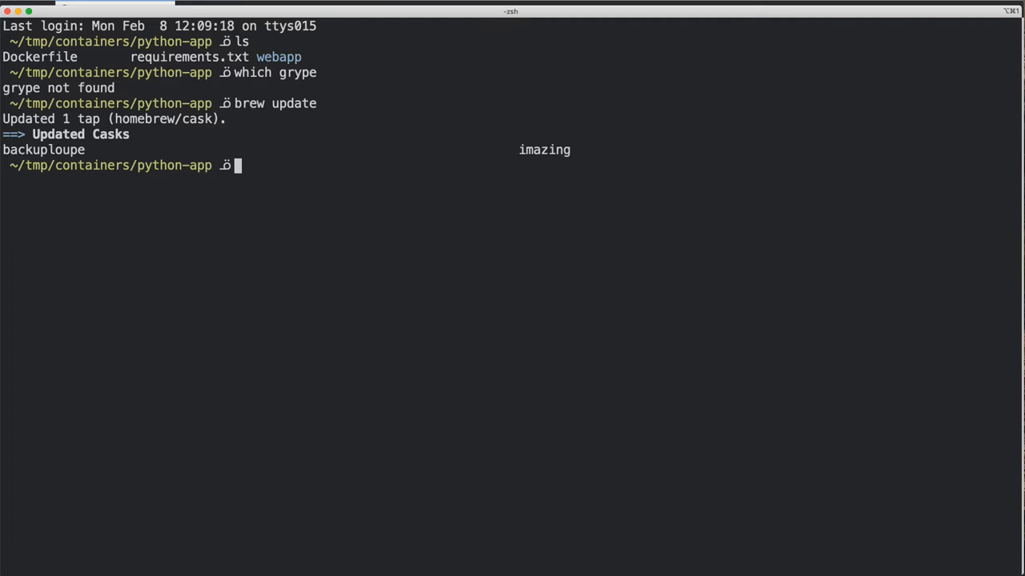
{"action": "type", "text": "brew"}
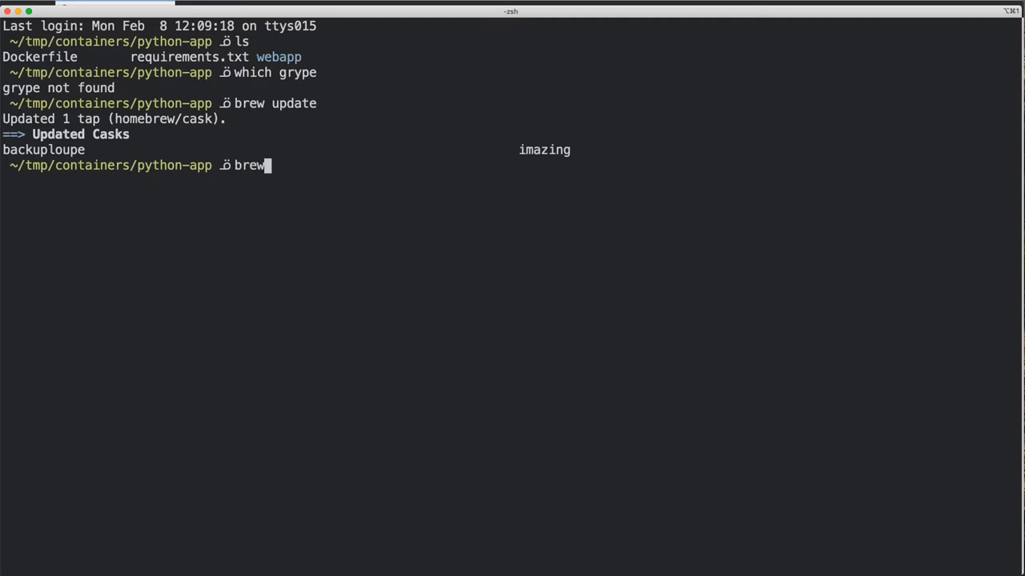
{"action": "type", "text": "tap an"}
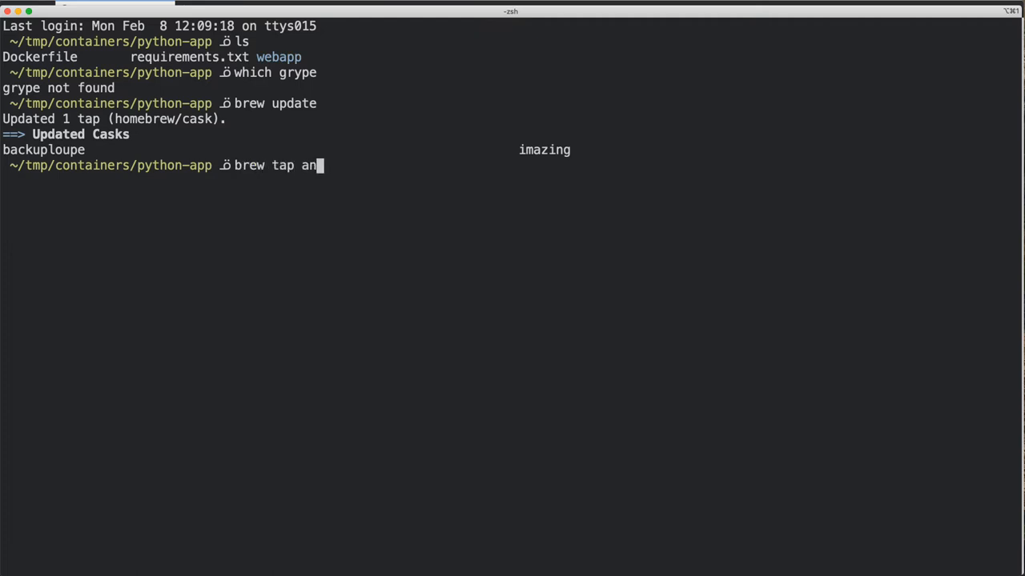
{"action": "type", "text": "chore/grype"}
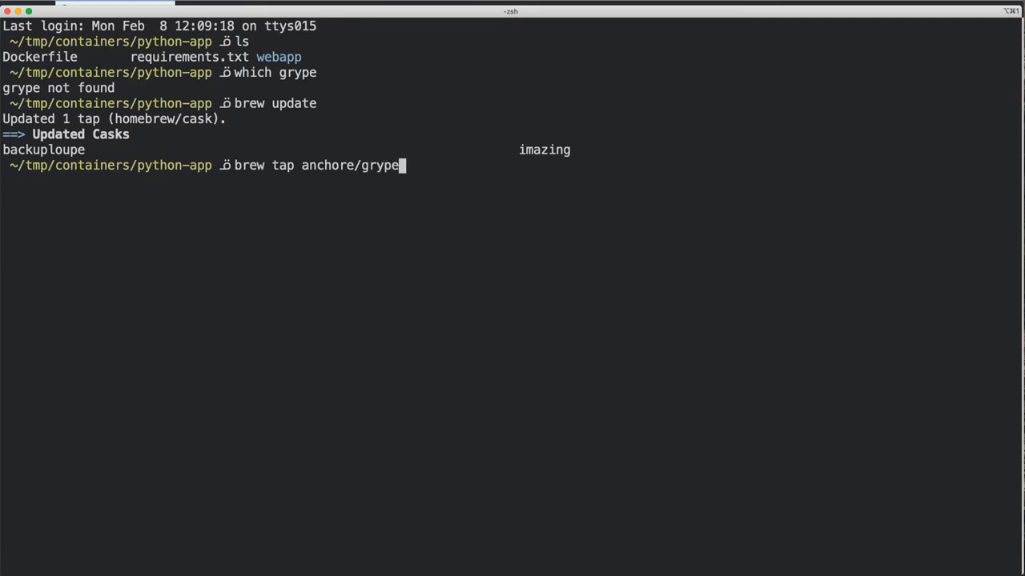
{"action": "key", "text": "Return"}
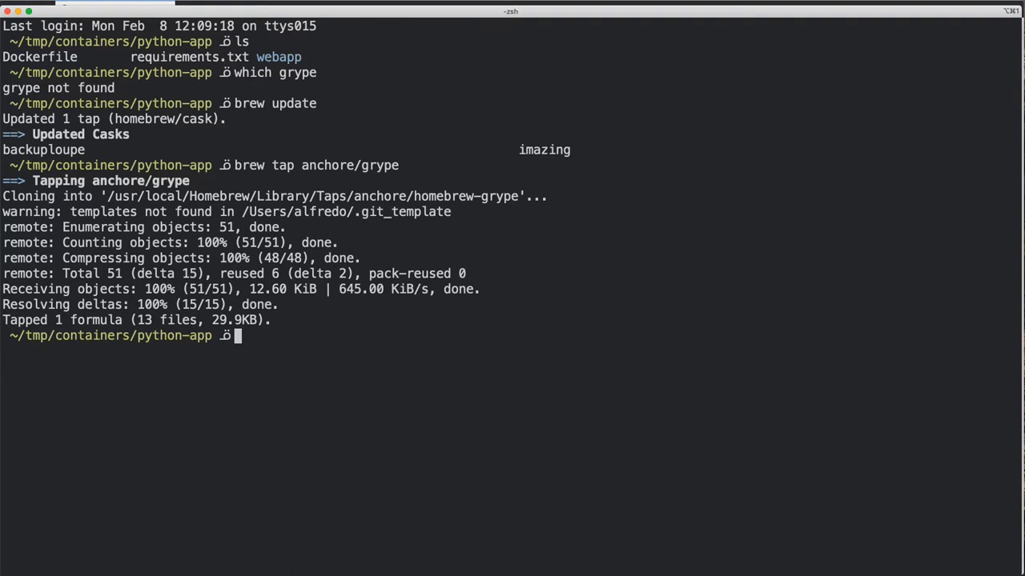
{"action": "type", "text": "brew"}
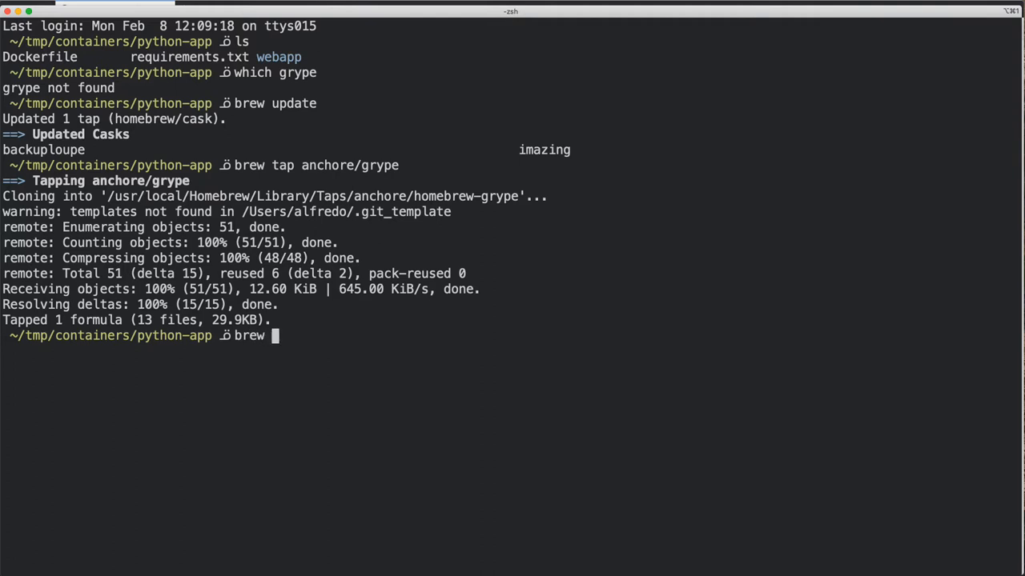
Install grype via Homebrew and confirm it's in /usr/local/bin reporting version 0.7.0
{"action": "type", "text": "install grype"}
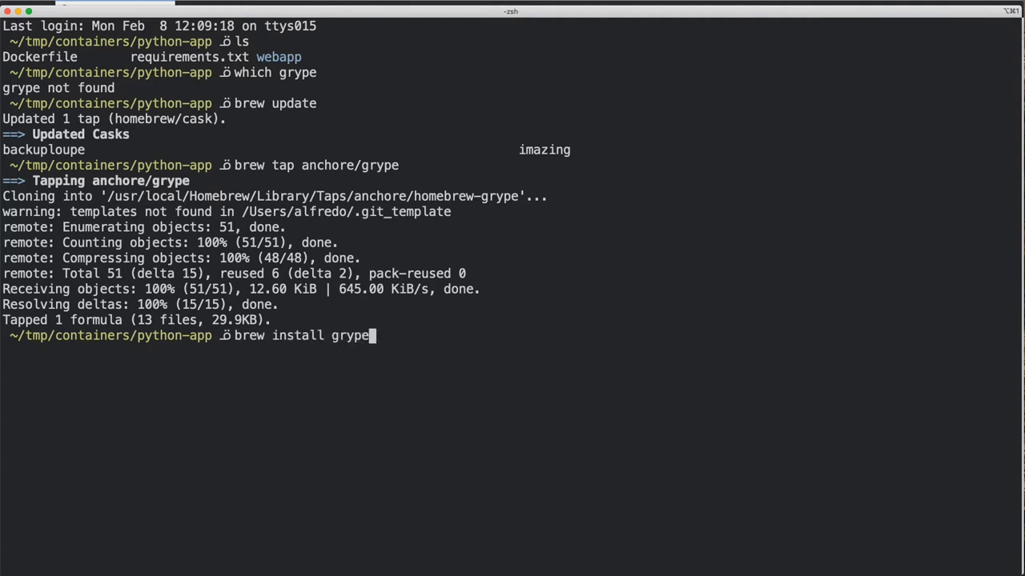
{"action": "key", "text": "Return"}
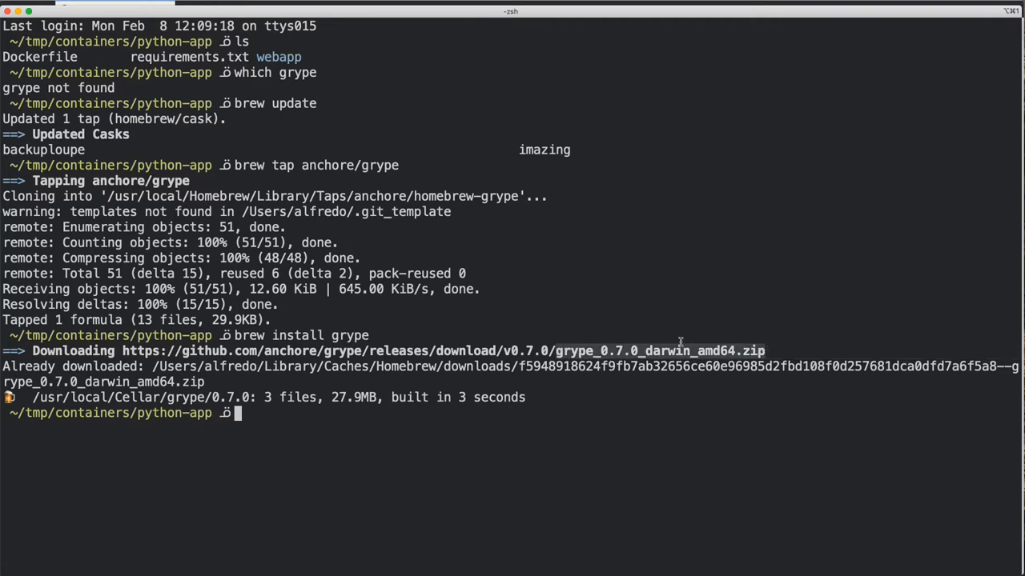
{"action": "mouse_move", "coordinate": [359, 468]}
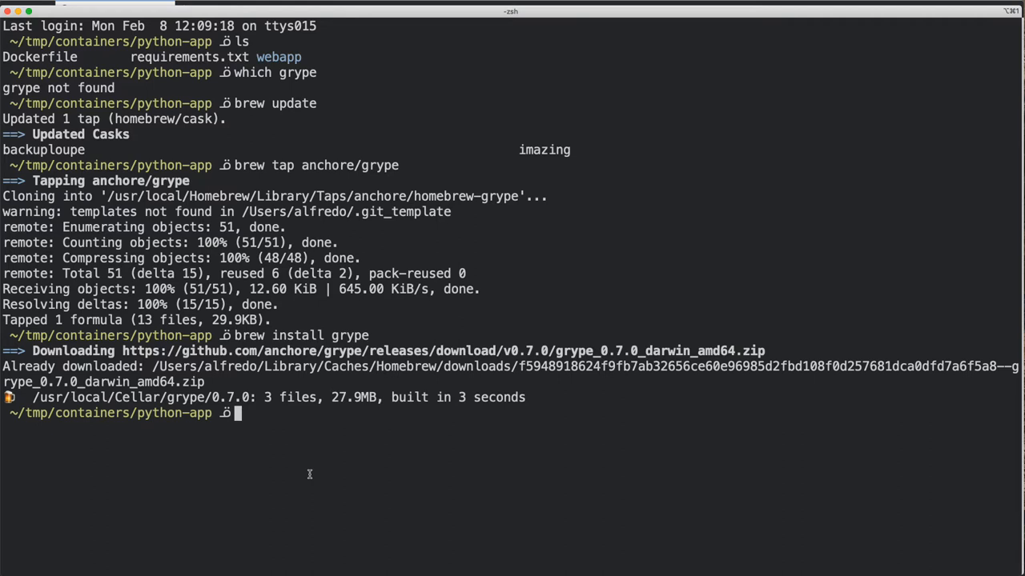
{"action": "key", "text": "Return"}
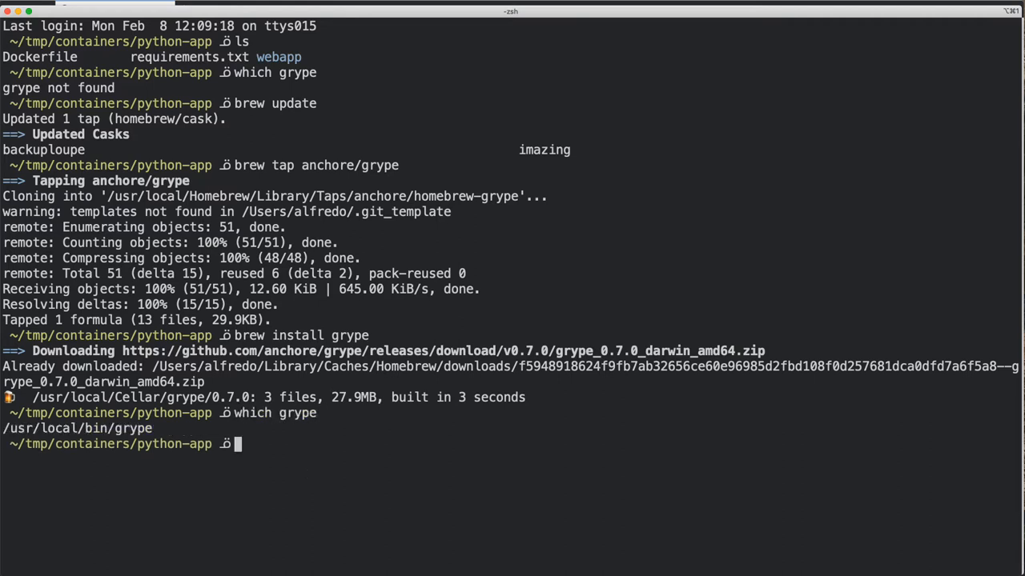
{"action": "type", "text": "grype version"}
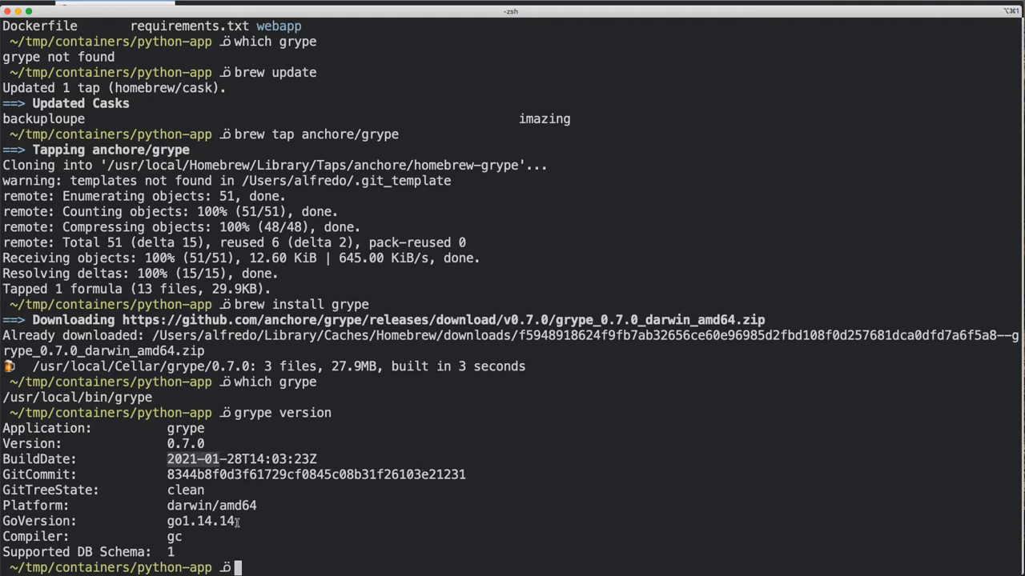
Review grype's help on image sources and flags, then show requirements.txt pinning flask==0.0.1
{"action": "type", "text": "grype --help"}
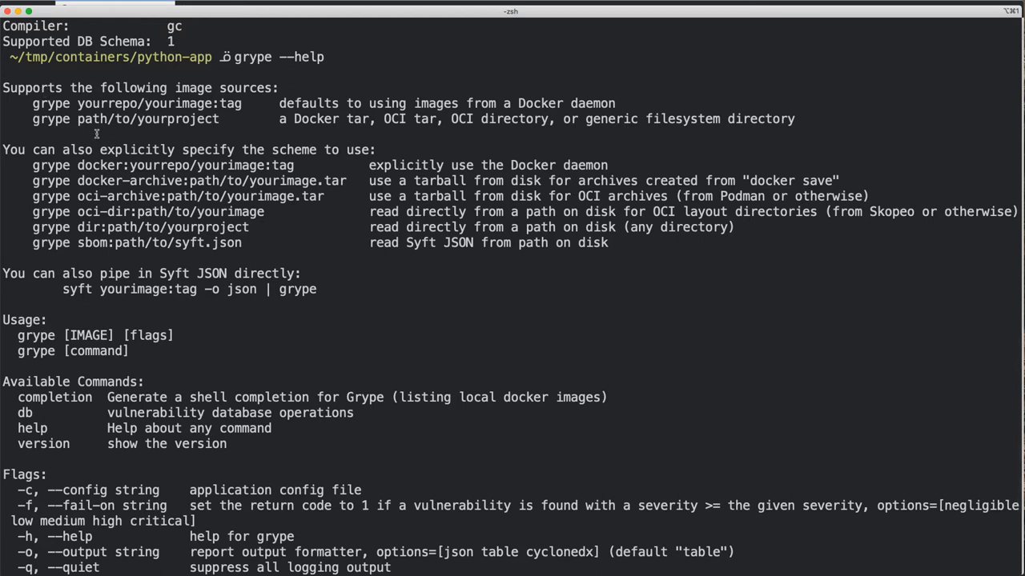
{"action": "mouse_move", "coordinate": [112, 124]}
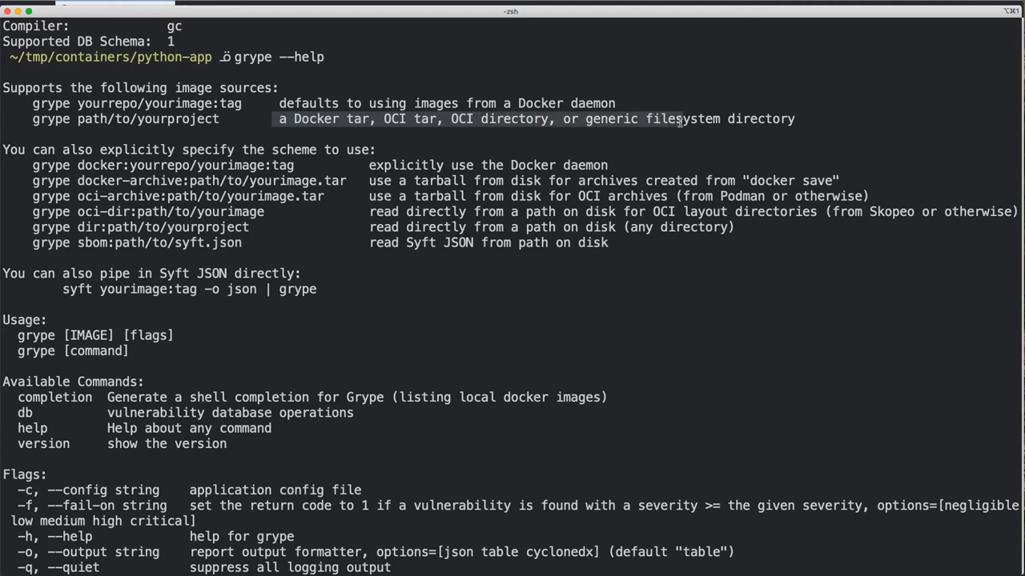
{"action": "mouse_move", "coordinate": [318, 213]}
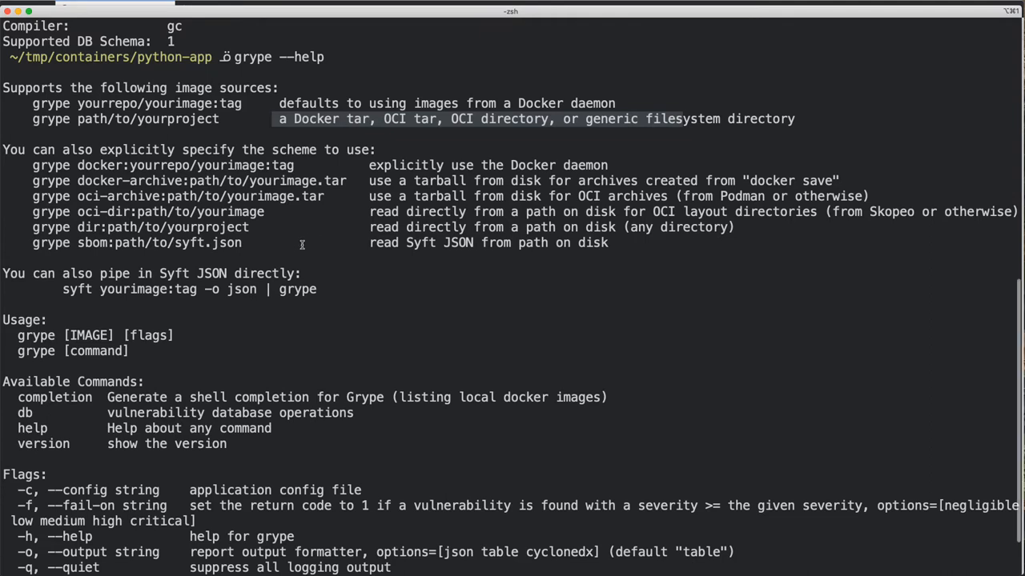
{"action": "mouse_move", "coordinate": [434, 262]}
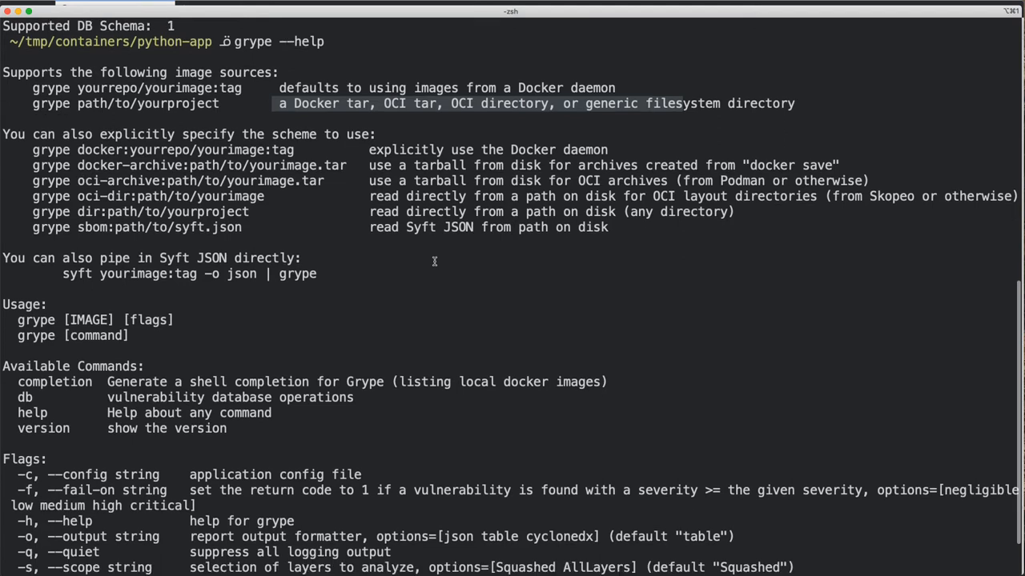
{"action": "scroll", "scroll_direction": "down", "scroll_amount": 3}
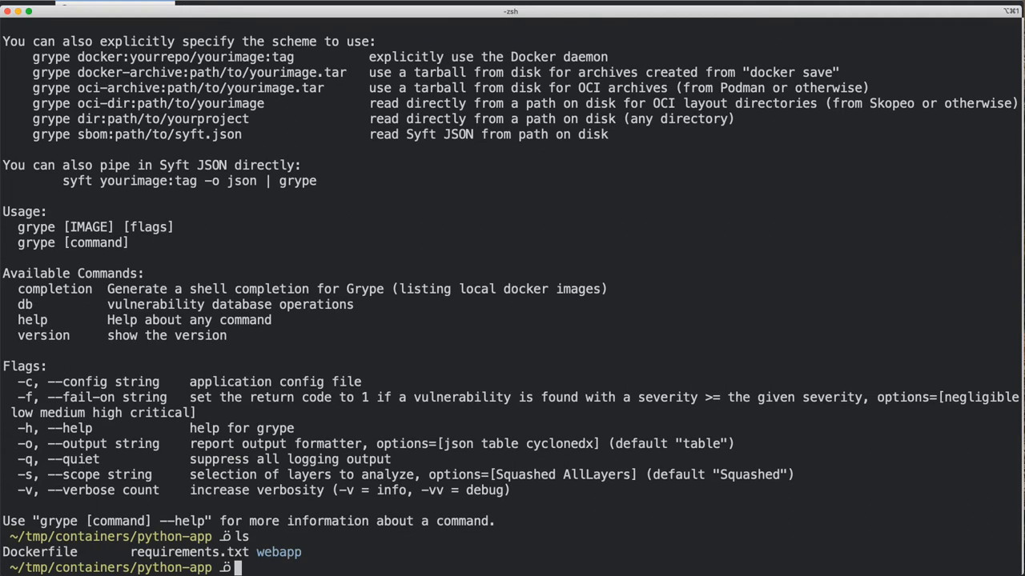
{"action": "type", "text": "cat requirements.txt"}
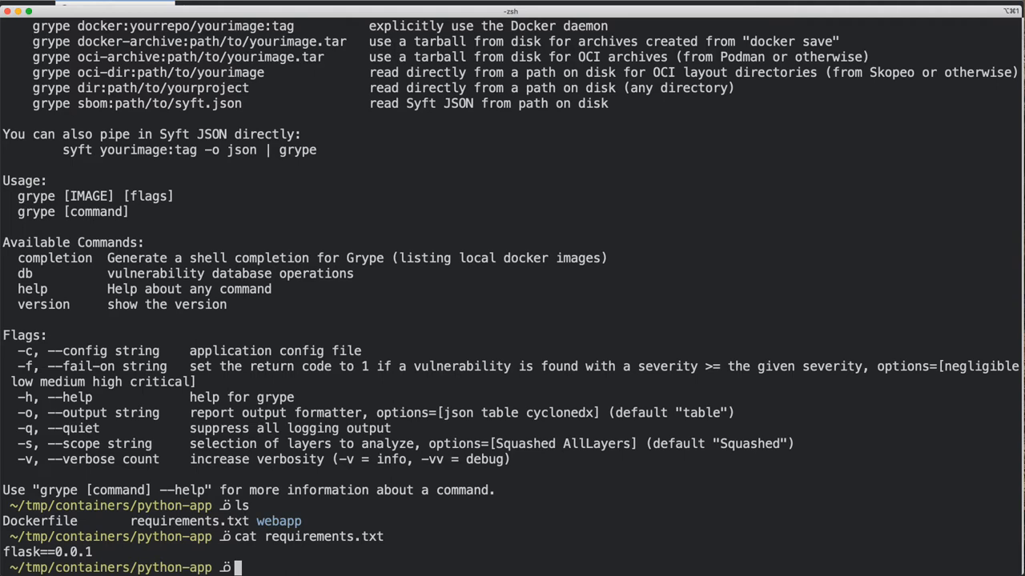
Go up to the containers folder with `cd ..` and begin a grype dir:python-app command
{"action": "type", "text": "cd .."}
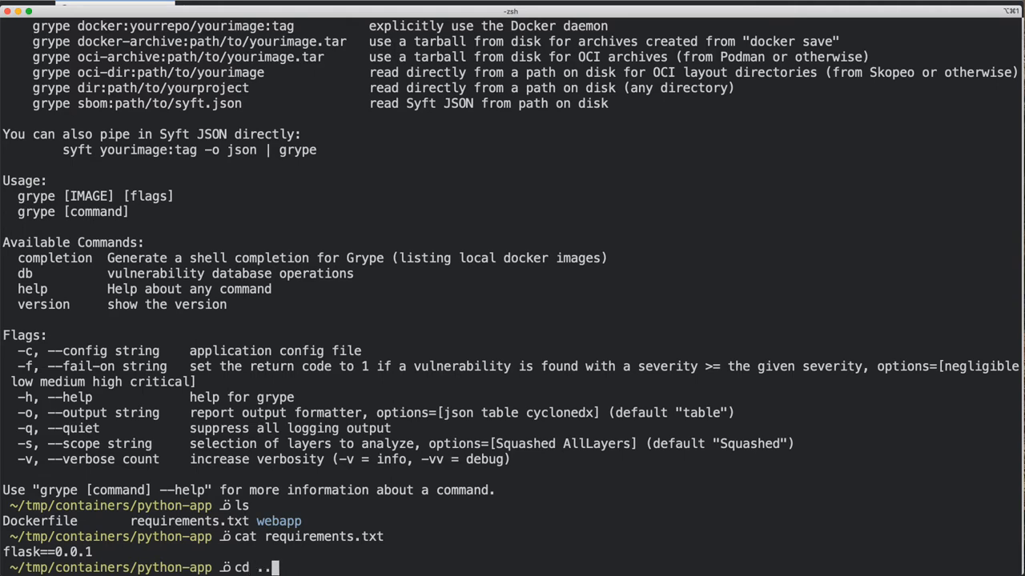
{"action": "key", "text": "Return"}
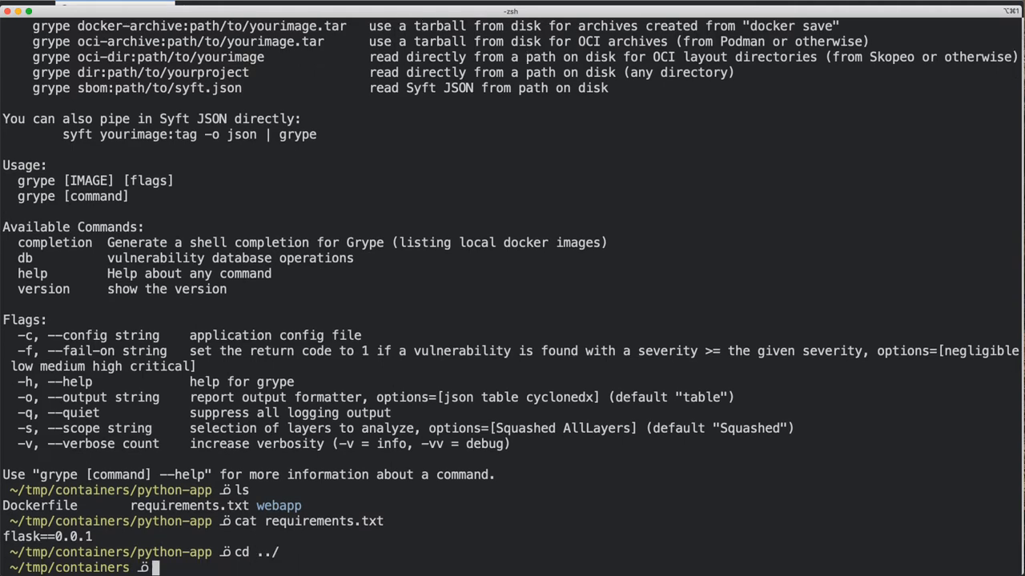
{"action": "type", "text": "grype dir"}
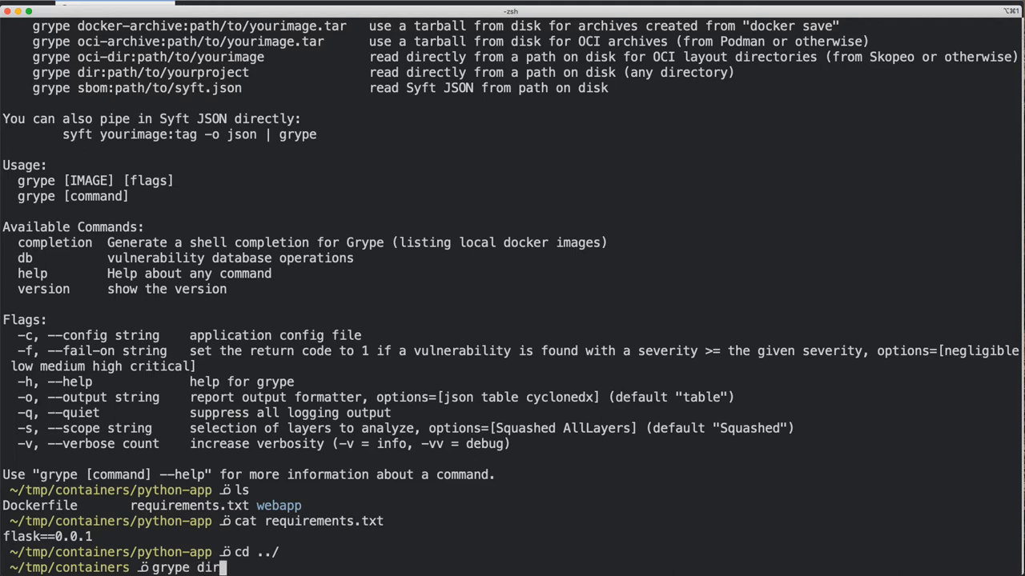
{"action": "type", "text": ":"}
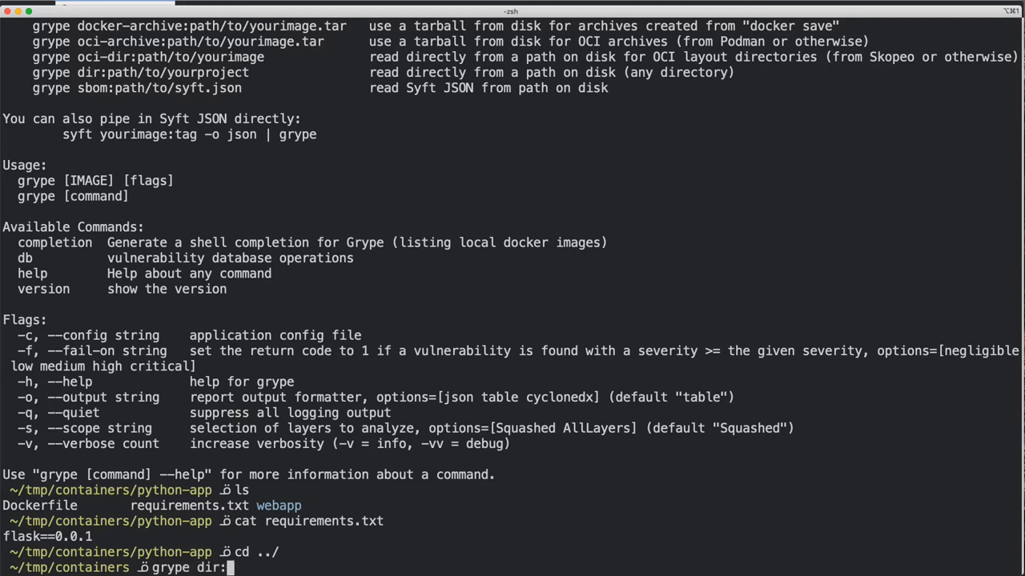
{"action": "type", "text": "python-a"}
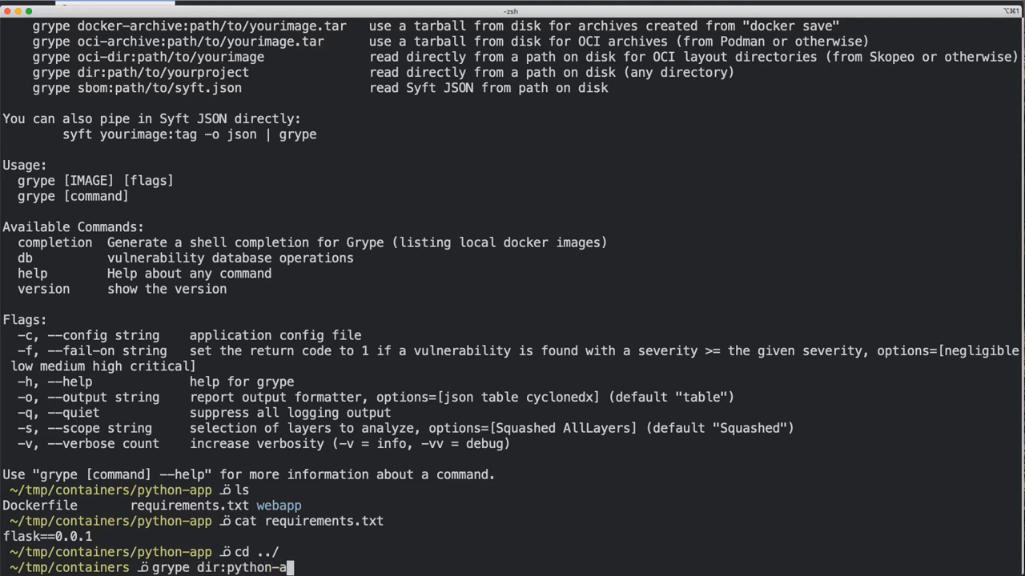
Scan dir:python-app with grype, finding four flask 0.0.1 vulnerabilities (one Medium, one Low, two High)
{"action": "key", "text": "Return"}
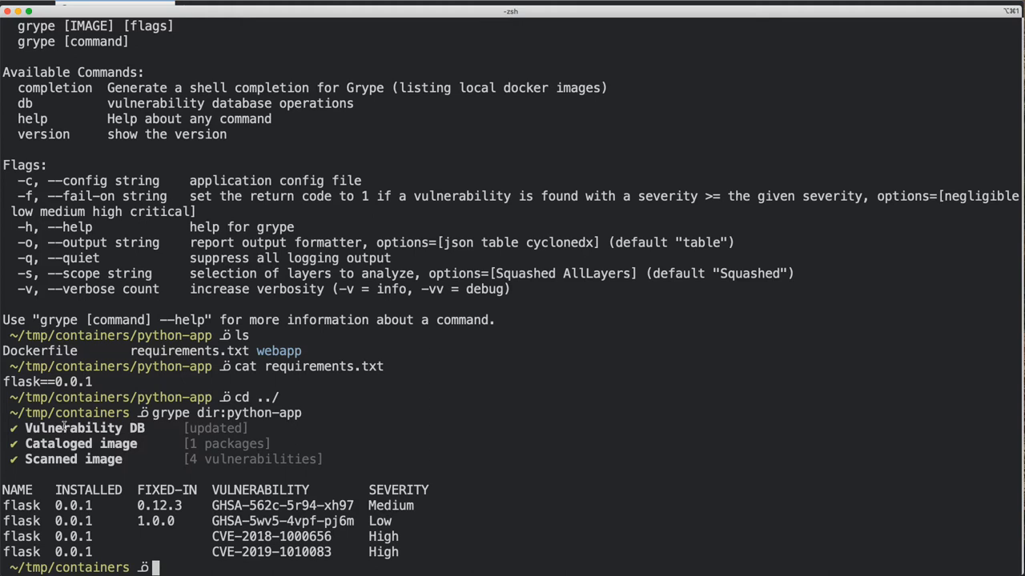
{"action": "mouse_move", "coordinate": [66, 444]}
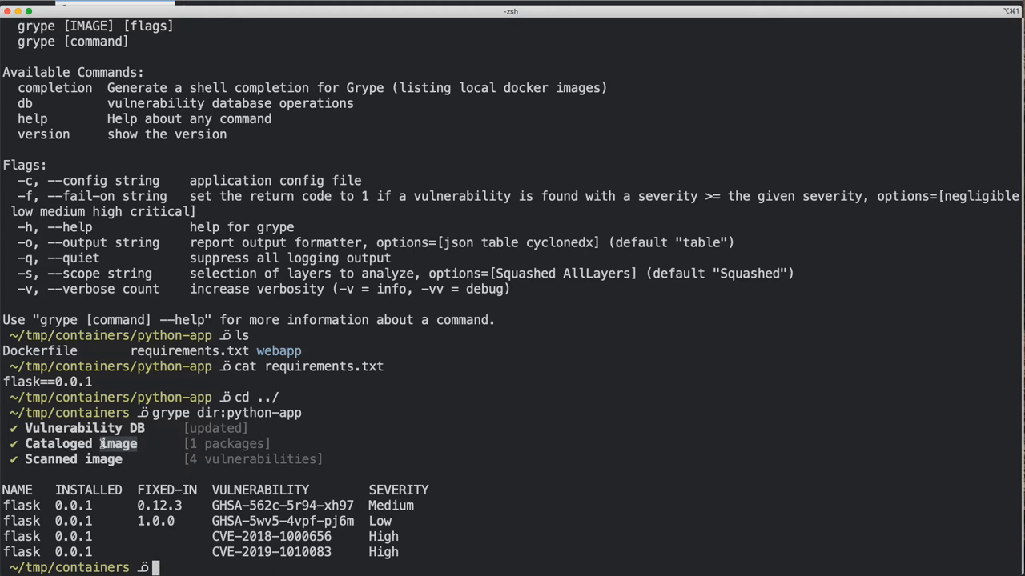
{"action": "mouse_move", "coordinate": [156, 507]}
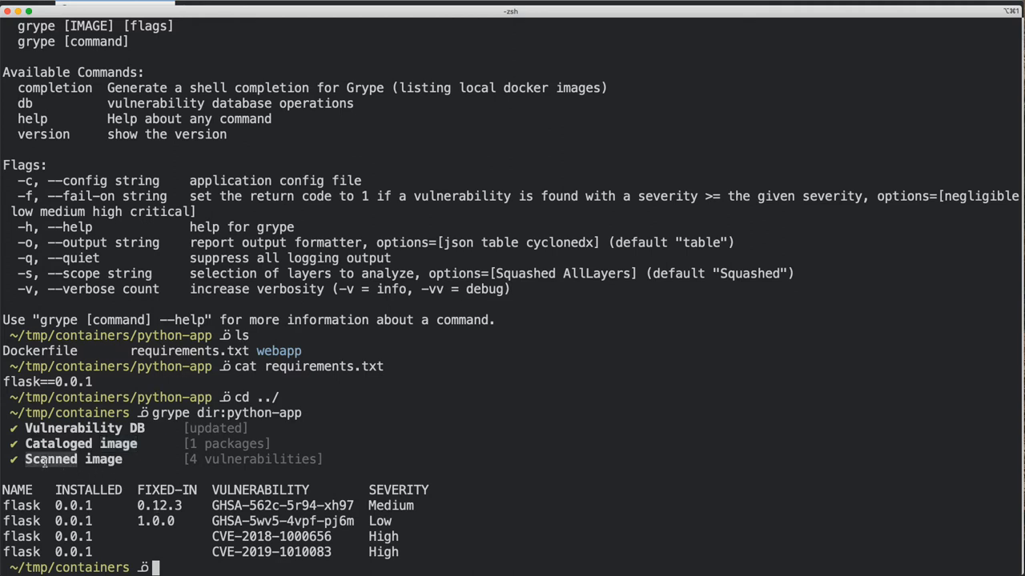
{"action": "mouse_move", "coordinate": [102, 474]}
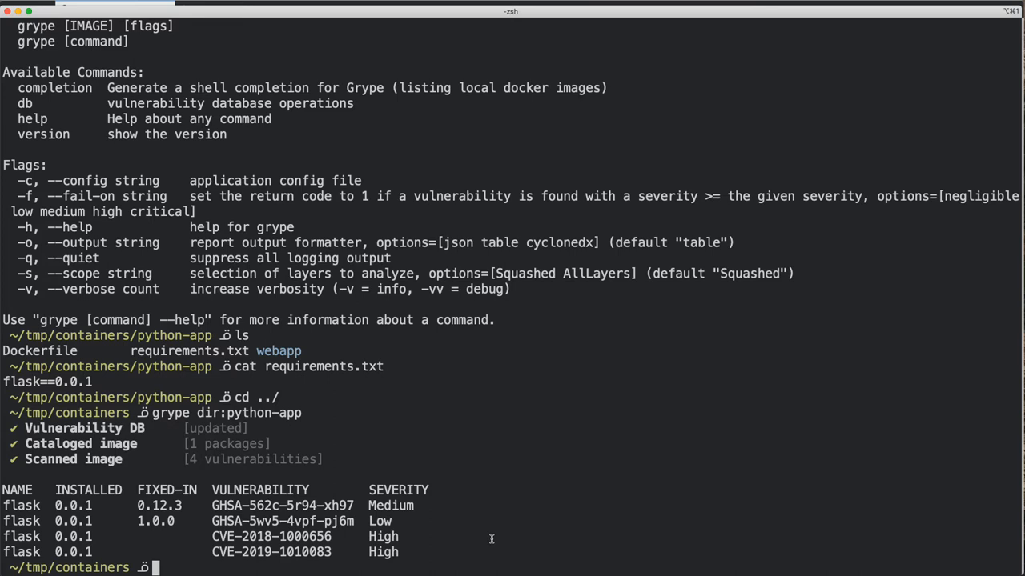
{"action": "type", "text": "vim python-"}
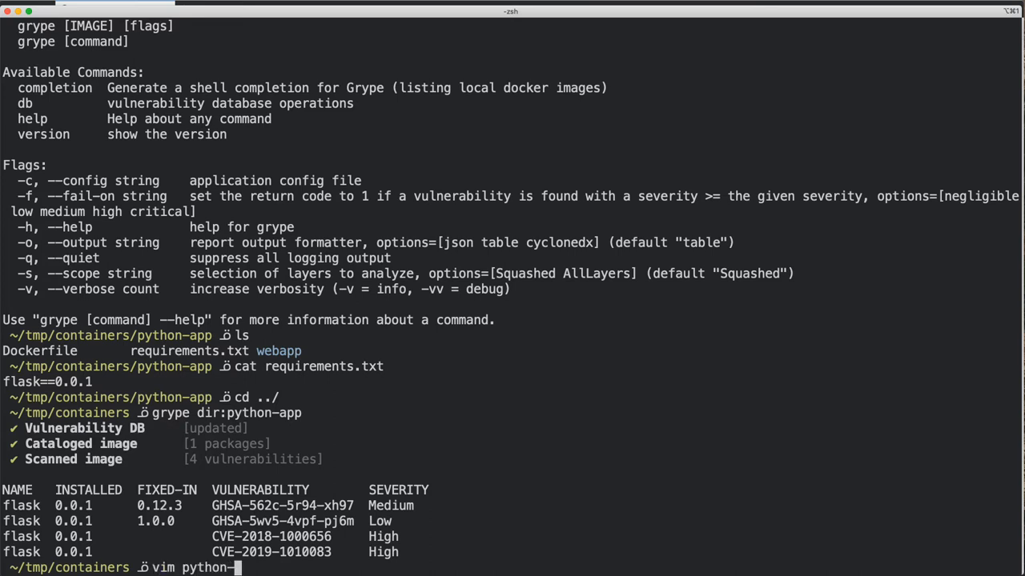
Edit python-app/requirements.txt in vim to pin flask==0.12.4 and save it
{"action": "type", "text": "app/requirements.txt"}
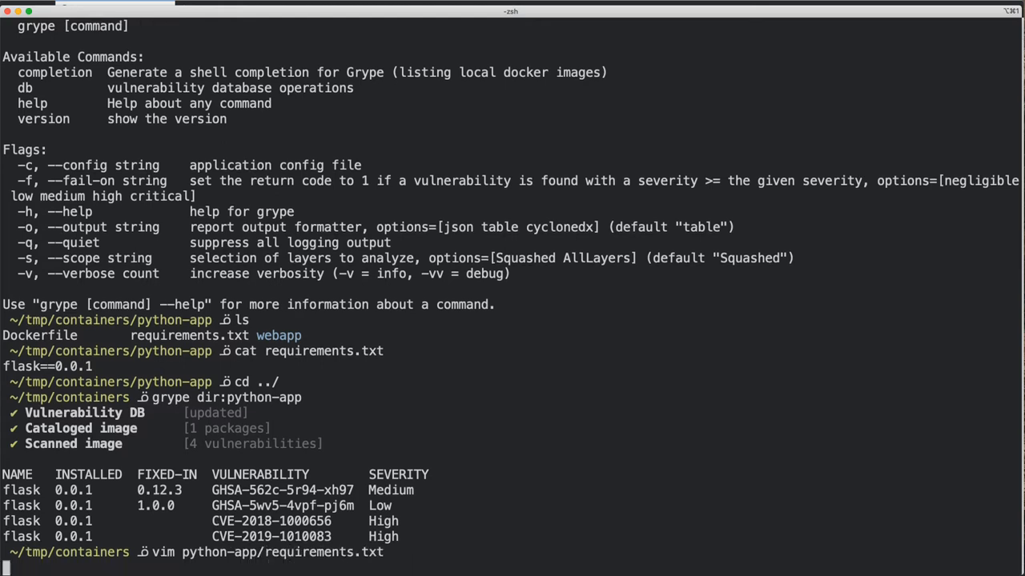
{"action": "key", "text": "Return"}
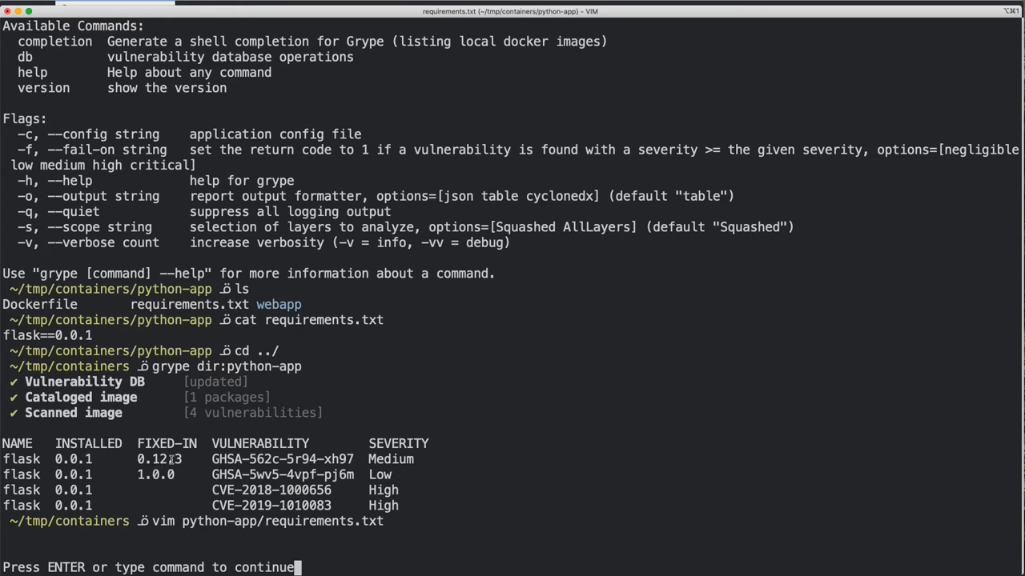
{"action": "mouse_move", "coordinate": [197, 473]}
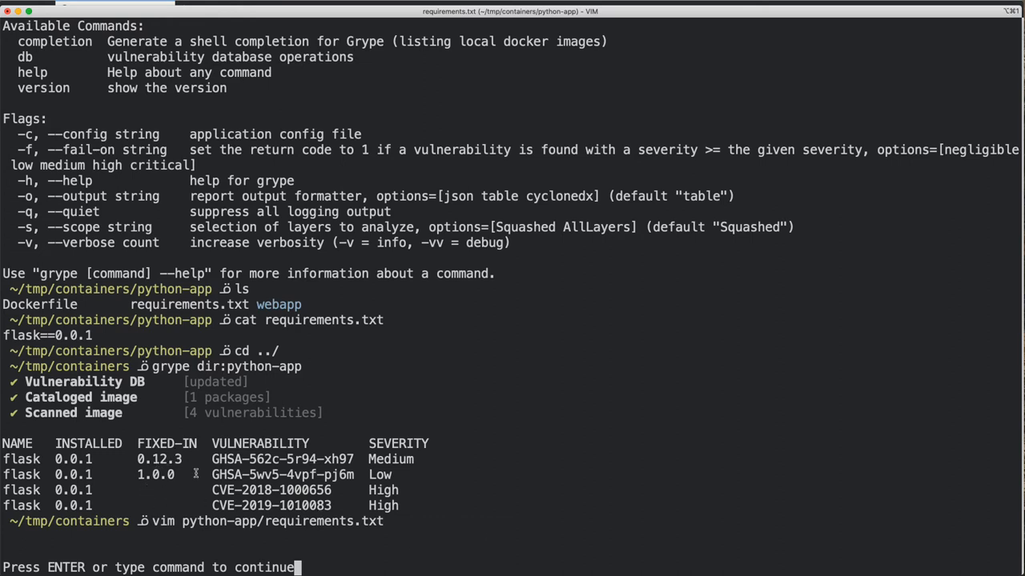
{"action": "mouse_move", "coordinate": [598, 501]}
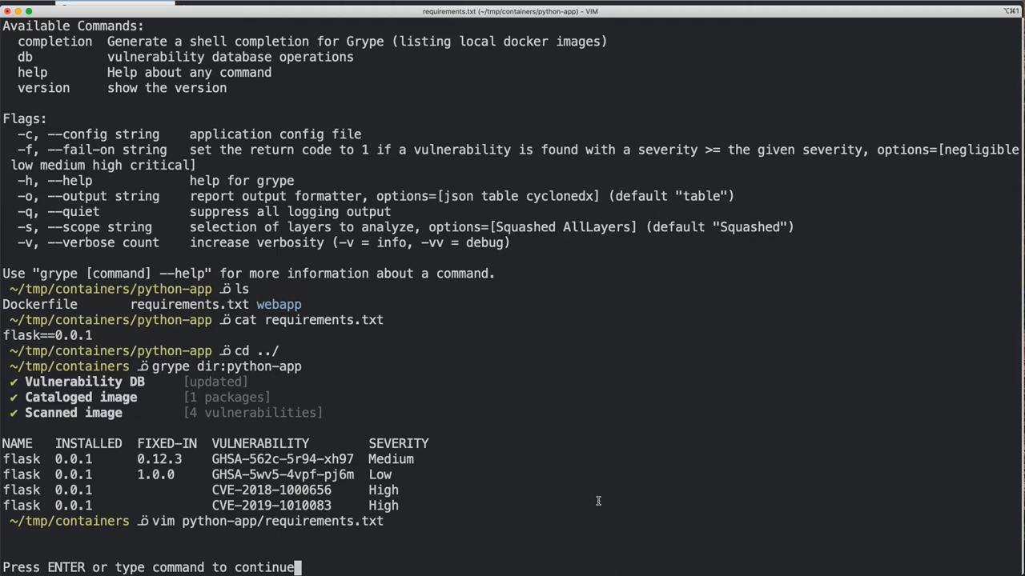
{"action": "key", "text": "Return"}
{"action": "type", "text": "flask==0.12.1"}
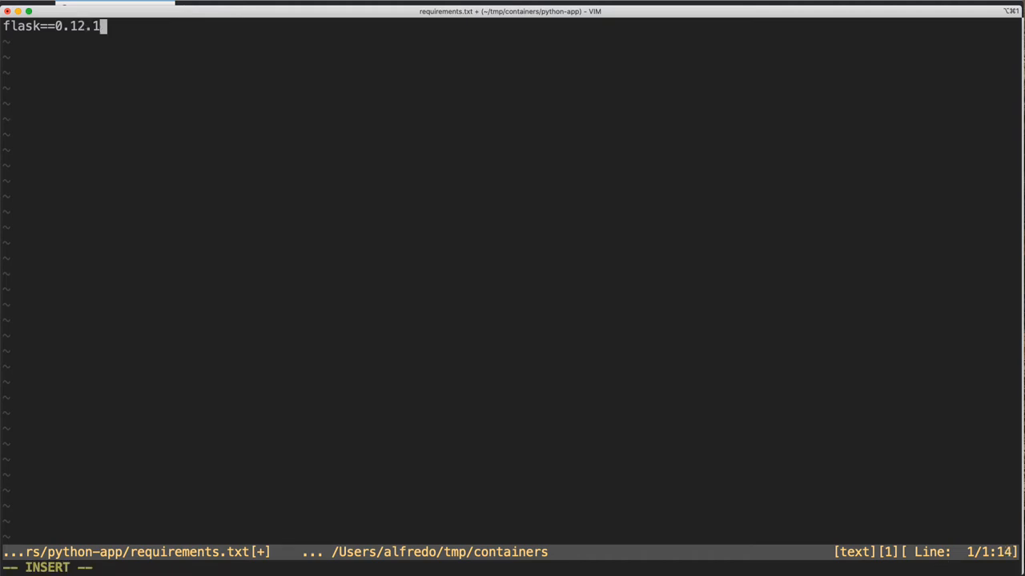
{"action": "type", "text": "q"}
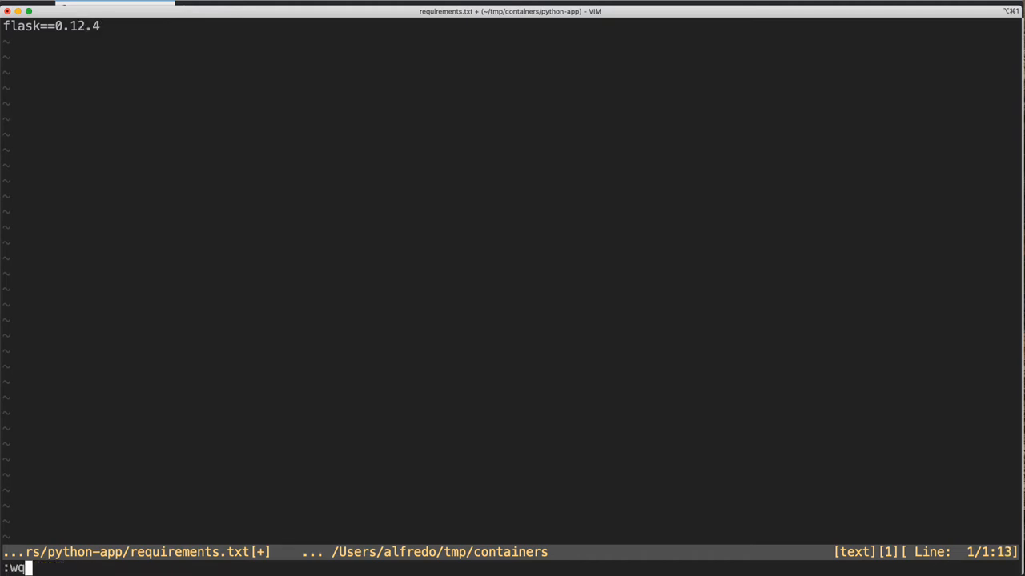
{"action": "key", "text": "Return"}
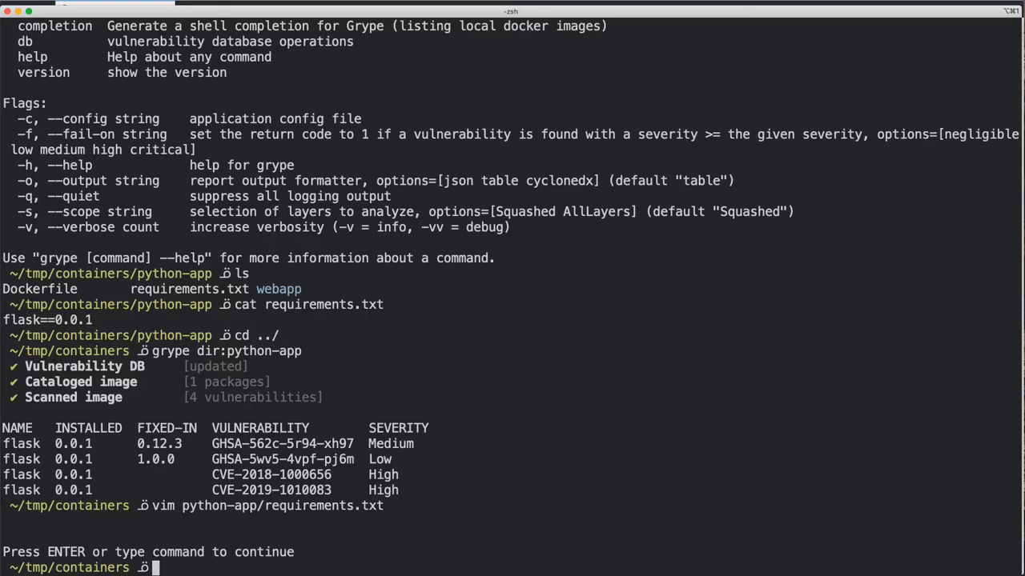
{"action": "type", "text": "grype dir:python-app"}
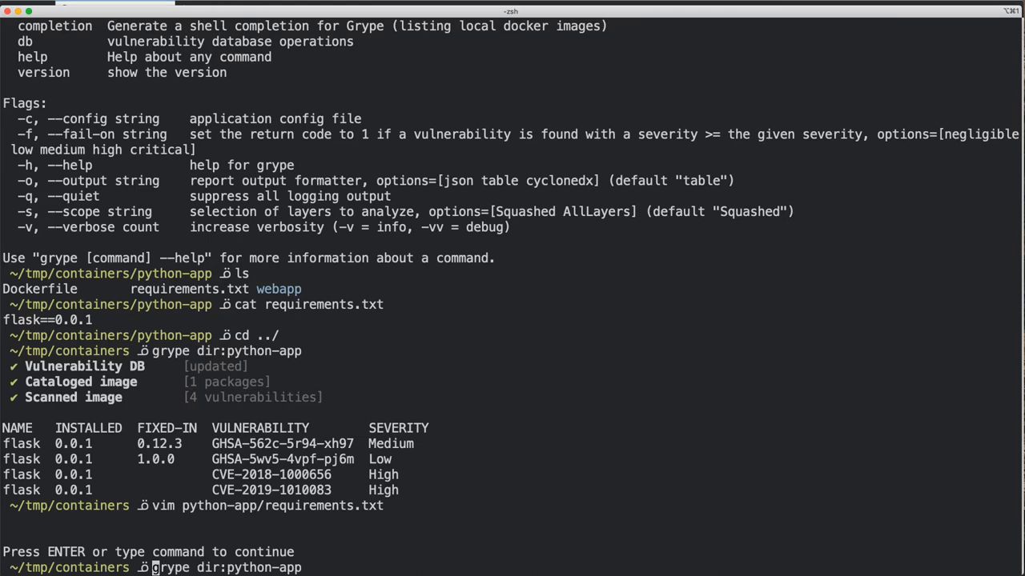
Rerun grype on dir:python-app, leaving two flask 0.12.4 vulnerabilities (one Low, one High)
{"action": "key", "text": "Return"}
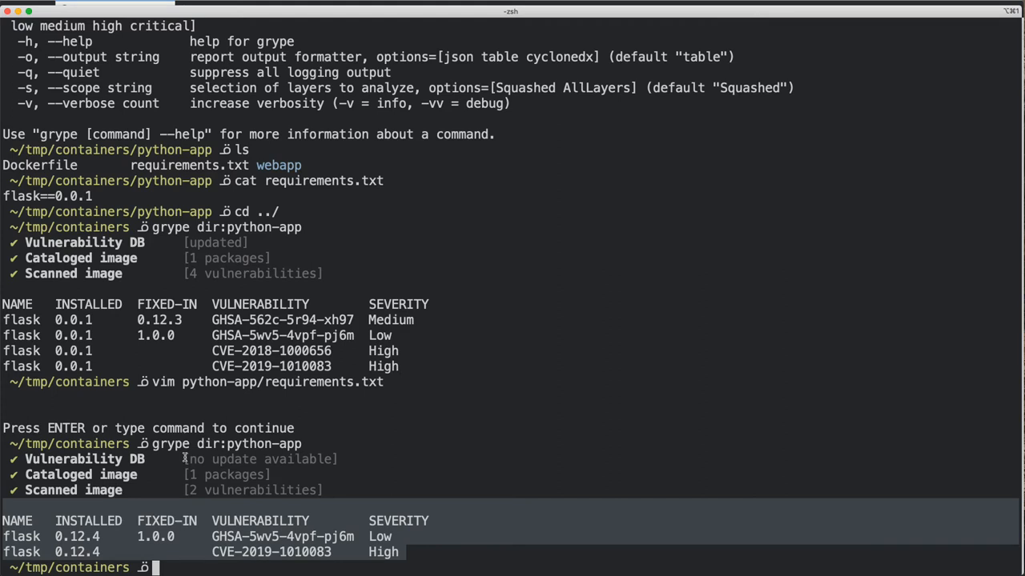
{"action": "mouse_move", "coordinate": [206, 508]}
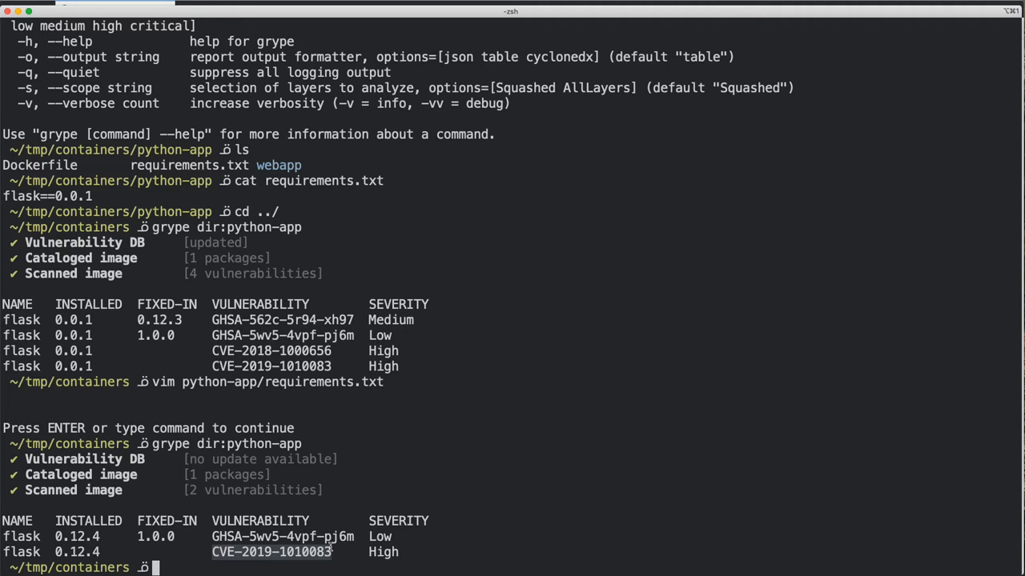
{"action": "mouse_move", "coordinate": [511, 356]}
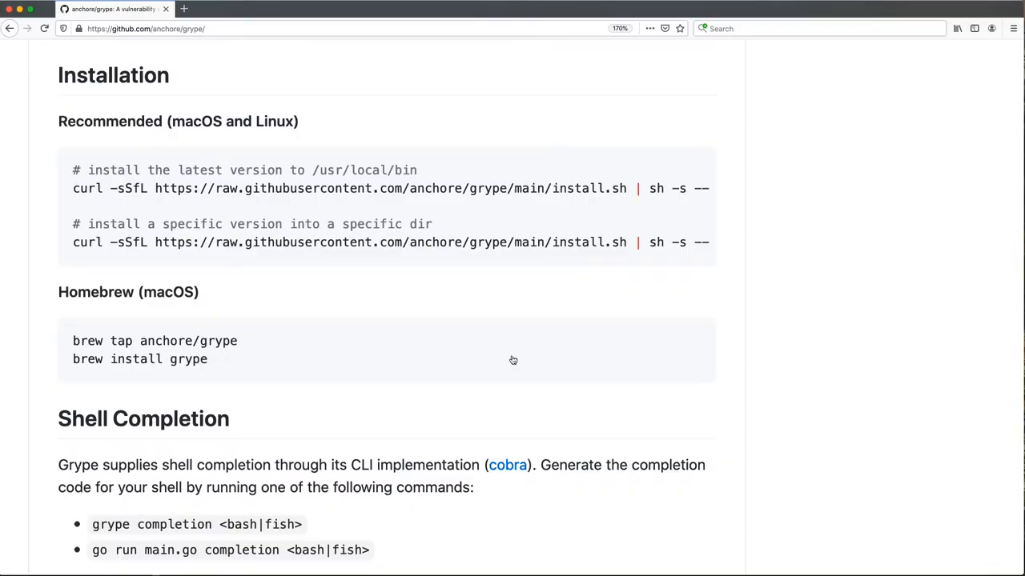
{"action": "mouse_move", "coordinate": [512, 360]}
{"action": "type", "text": "mi"}
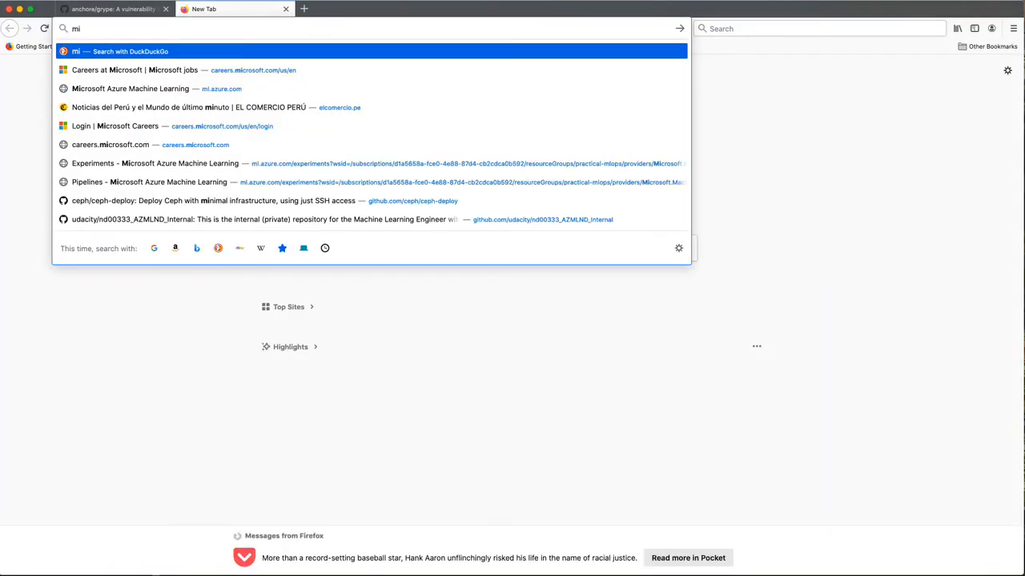
{"action": "type", "text": "cve.mitre.org/cgi-bin/cvename.cgi?name=CVE-2014-605"}
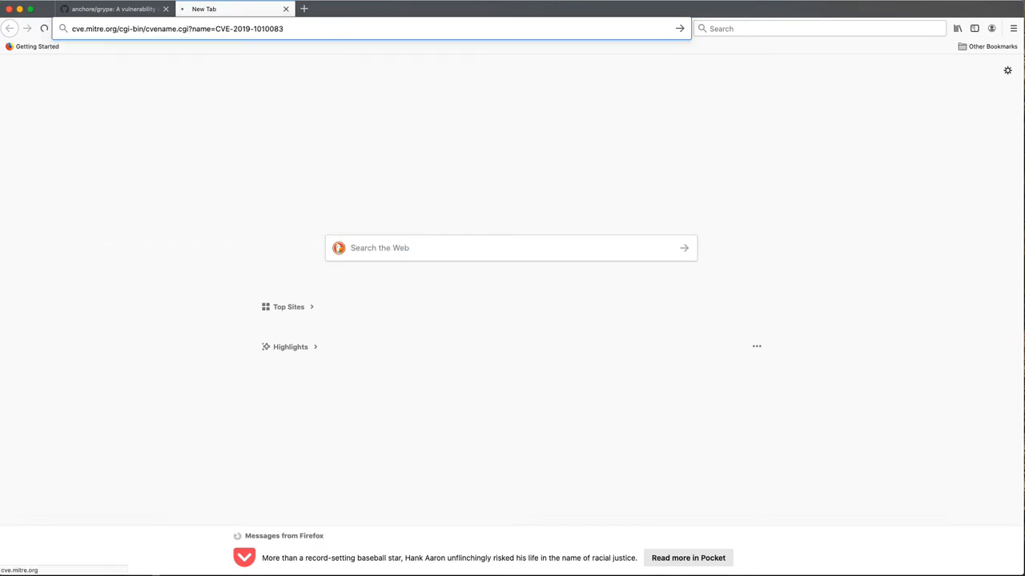
{"action": "key", "text": "Return"}
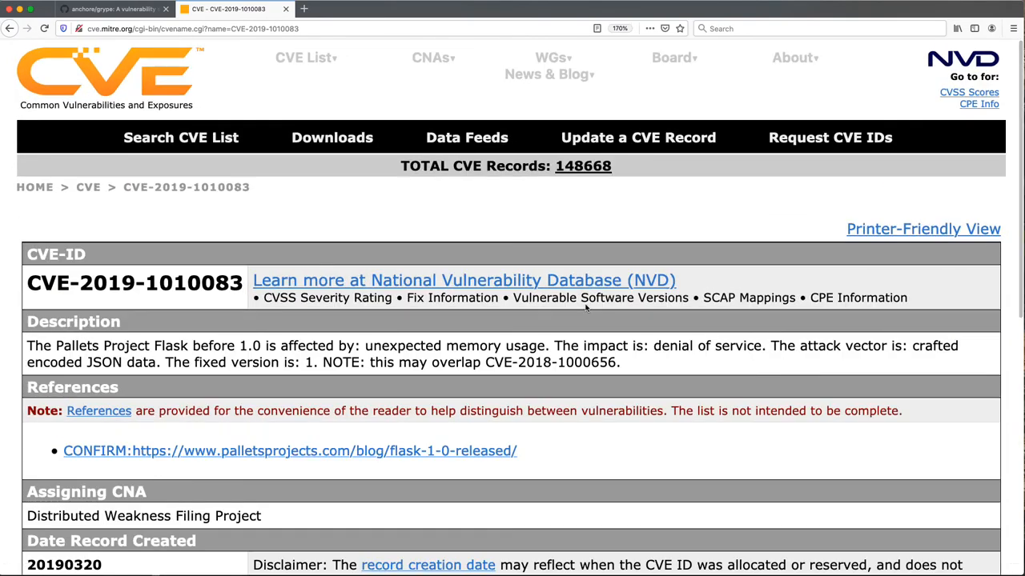
{"action": "mouse_move", "coordinate": [463, 280]}
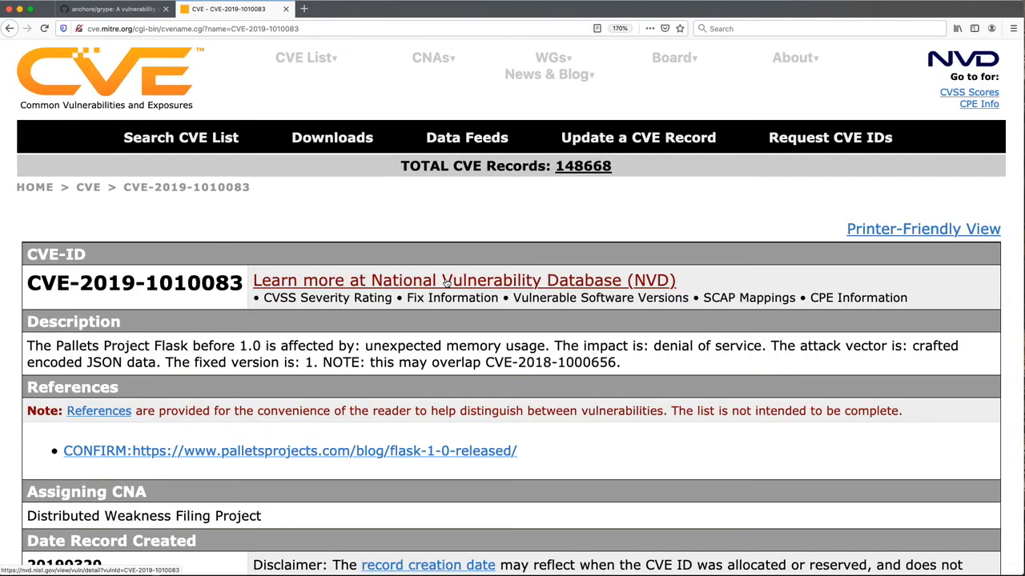
{"action": "mouse_move", "coordinate": [408, 219]}
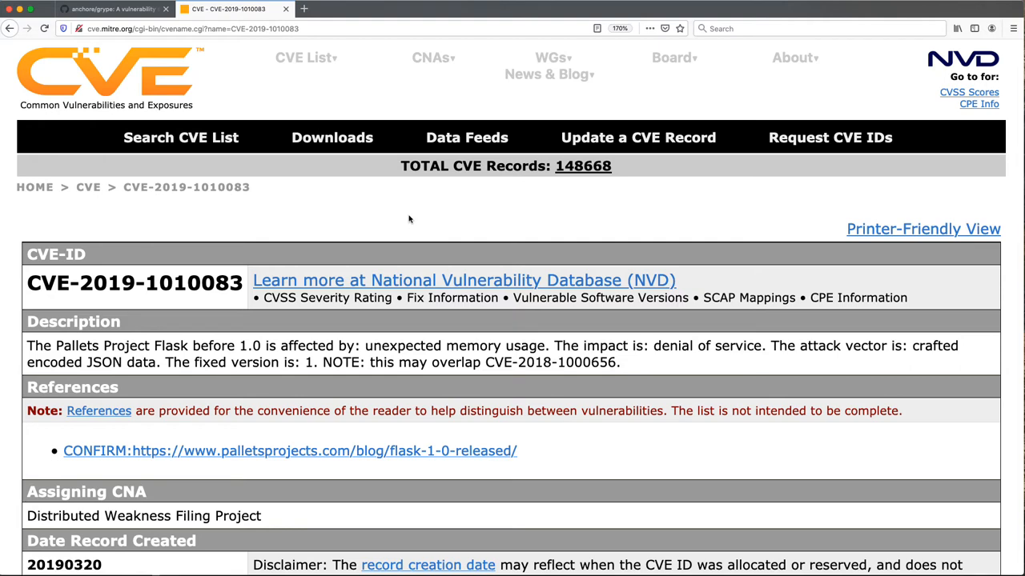
{"action": "scroll", "scroll_direction": "down", "scroll_amount": 3}
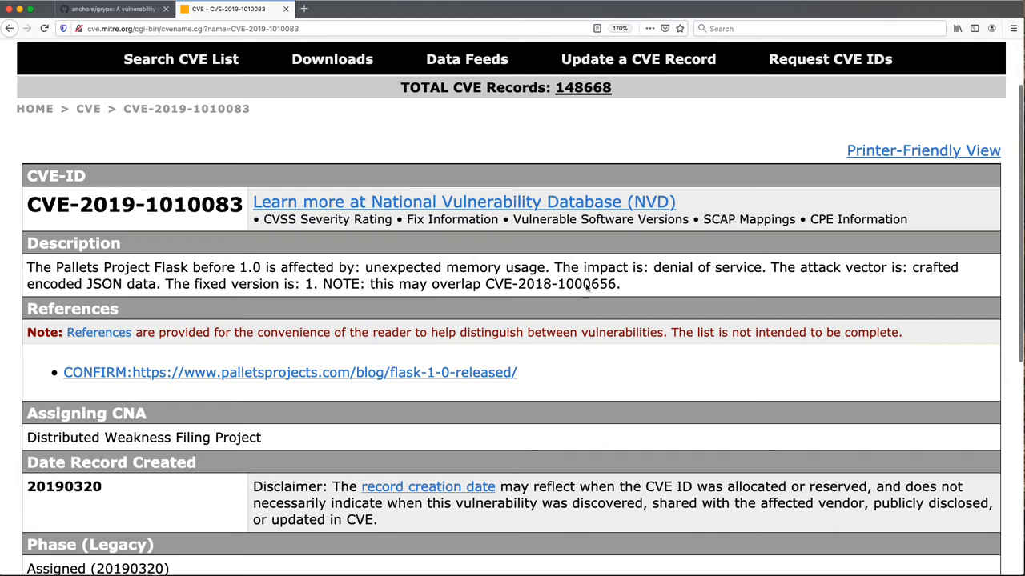
{"action": "mouse_move", "coordinate": [720, 285]}
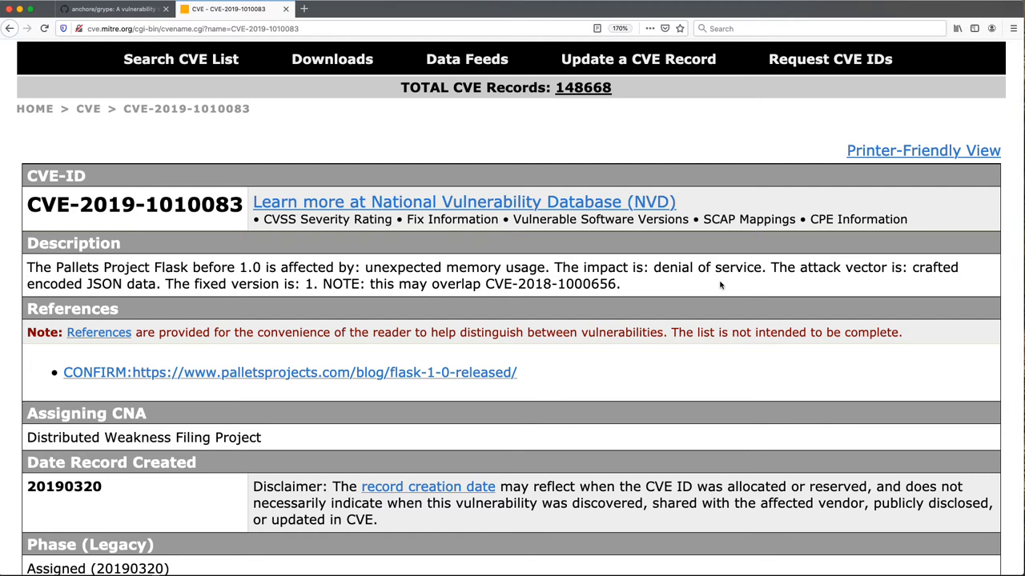
{"action": "mouse_move", "coordinate": [947, 287]}
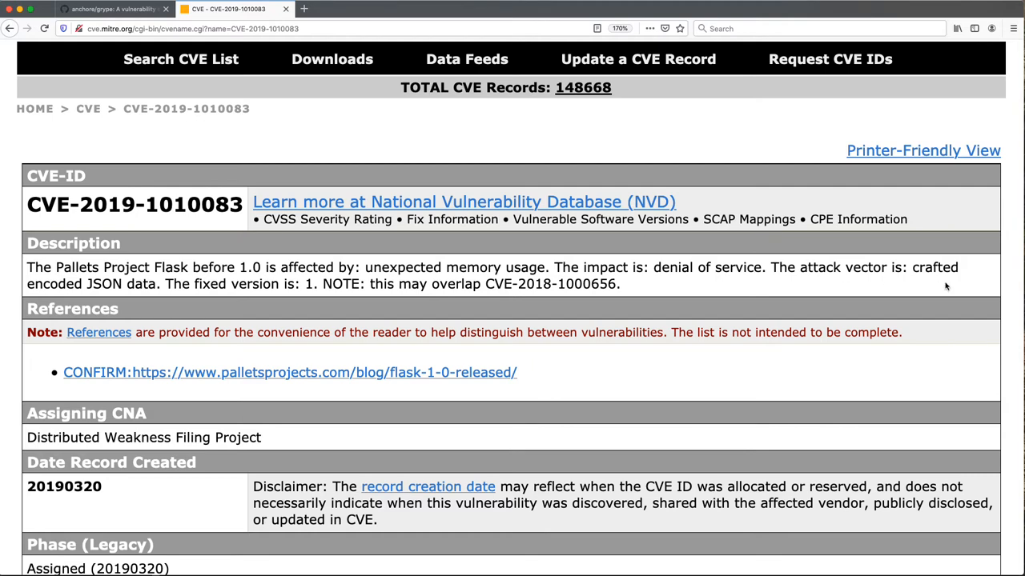
{"action": "mouse_move", "coordinate": [350, 321]}
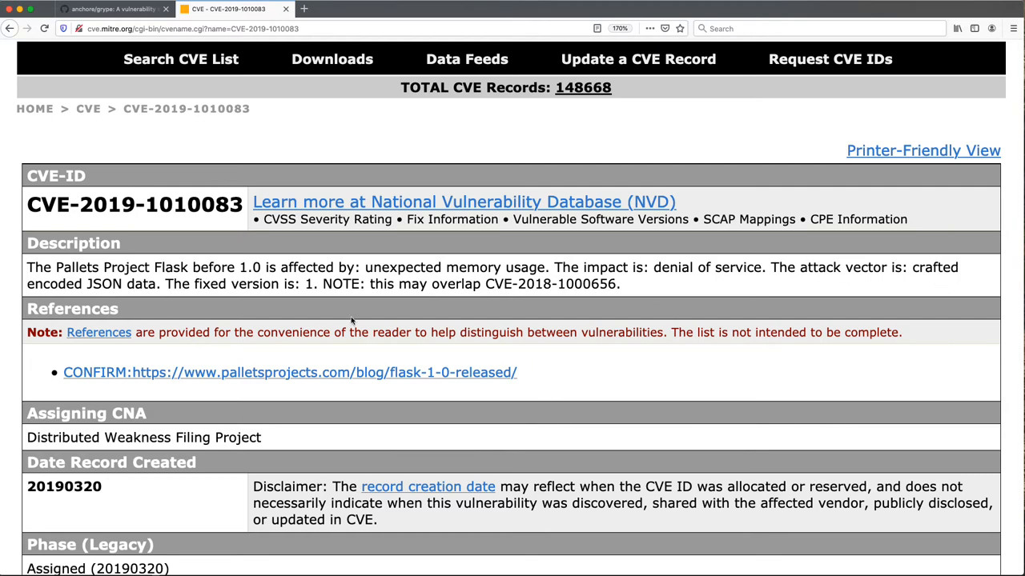
{"action": "mouse_move", "coordinate": [298, 298]}
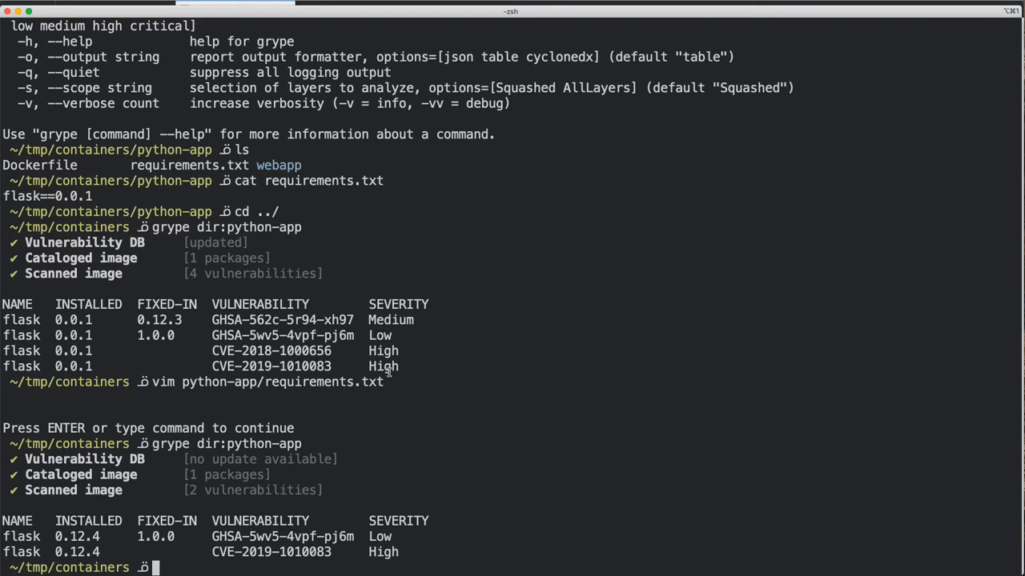
Edit requirements.txt in vim to pin flask to version 1.0.0 and save
{"action": "type", "text": "vim"}
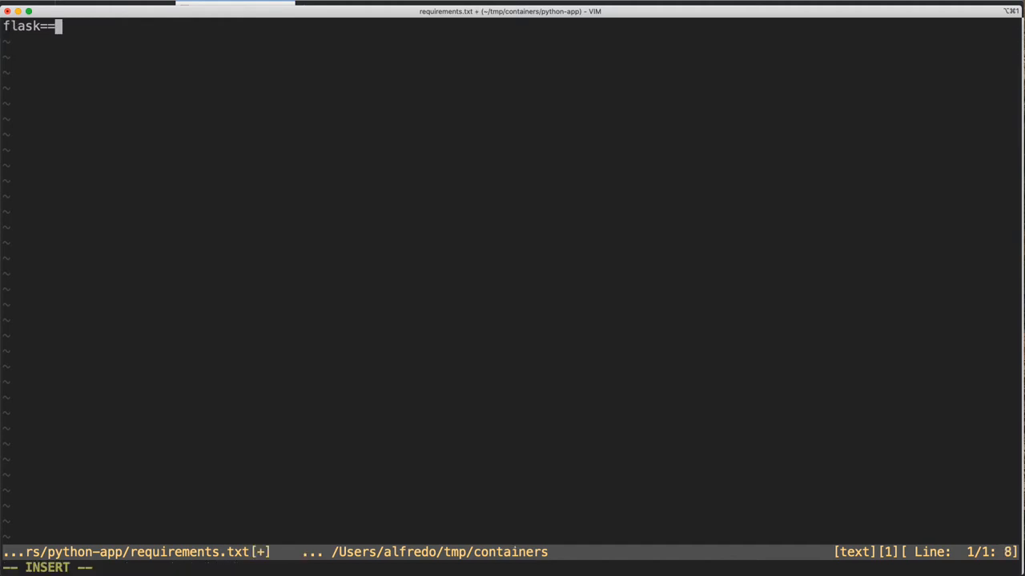
{"action": "type", "text": "1.0.0"}
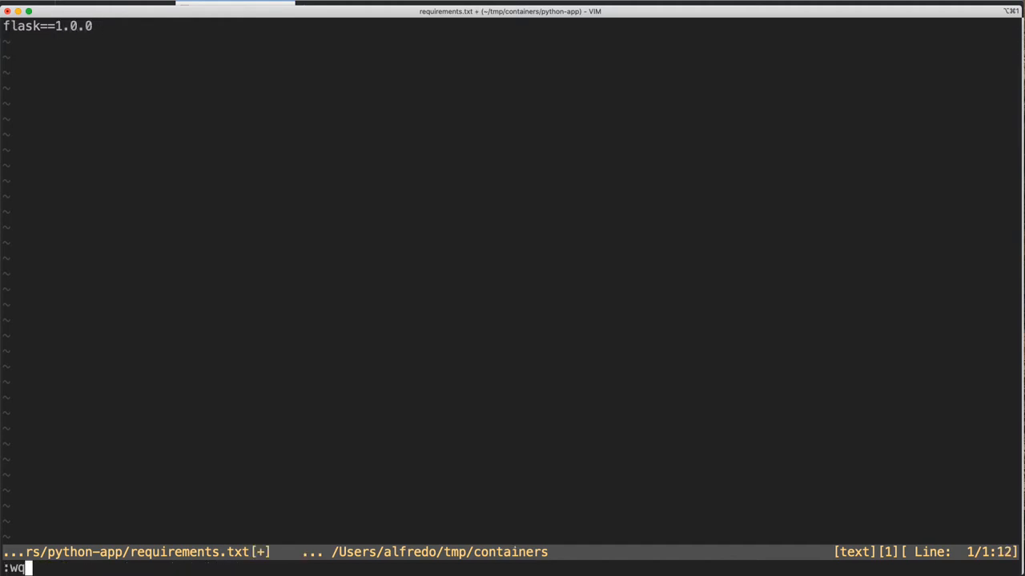
{"action": "key", "text": "Return"}
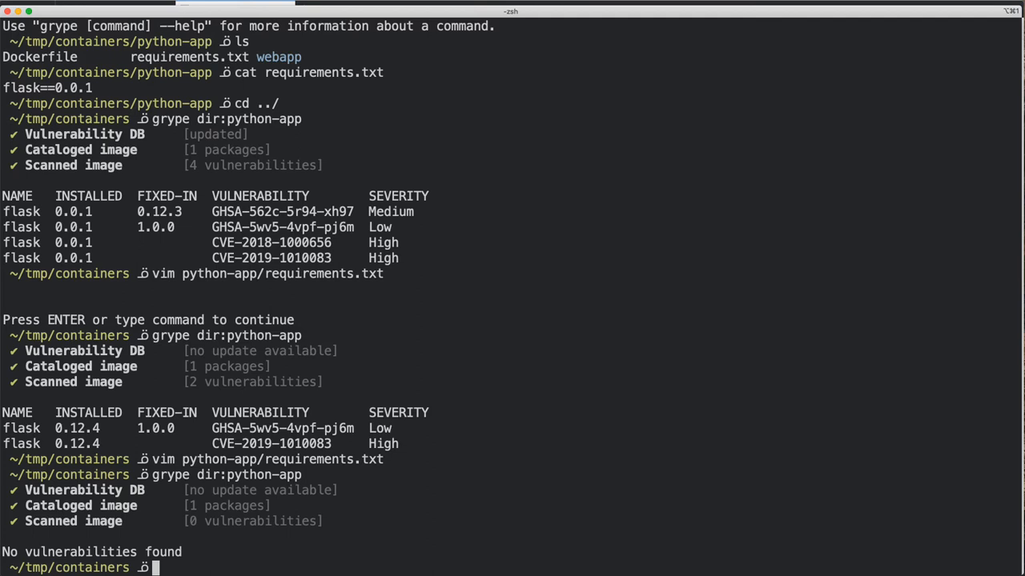
{"action": "mouse_move", "coordinate": [713, 500]}
{"action": "type", "text": "cd python-app"}
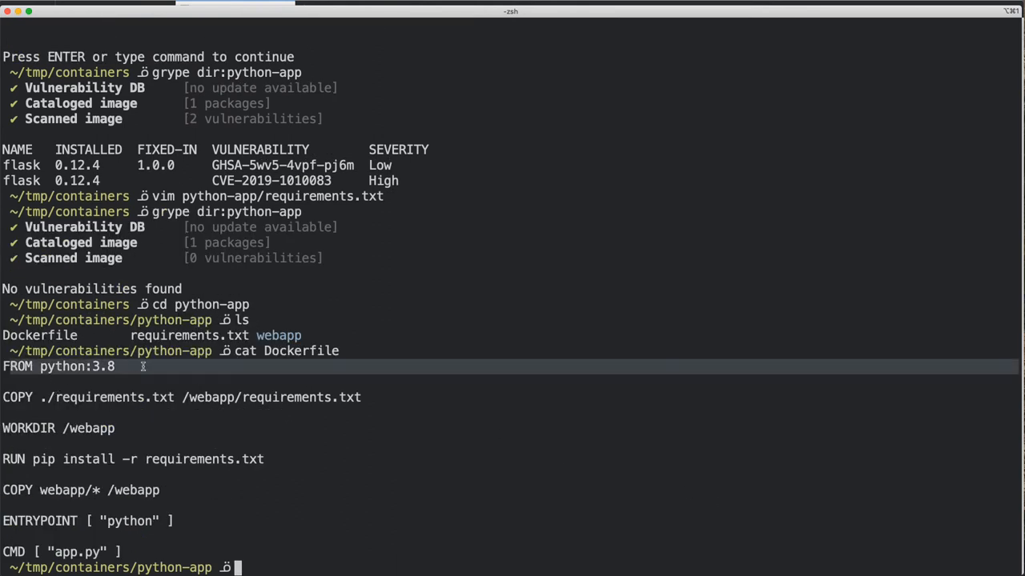
{"action": "mouse_move", "coordinate": [400, 397]}
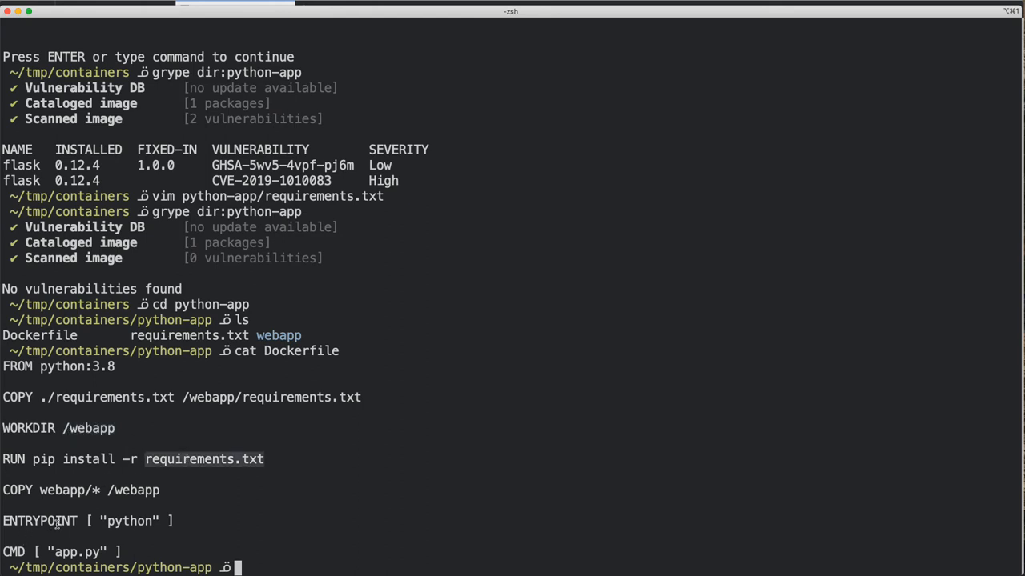
{"action": "mouse_move", "coordinate": [472, 529]}
{"action": "type", "text": "cat webapp/app.py"}
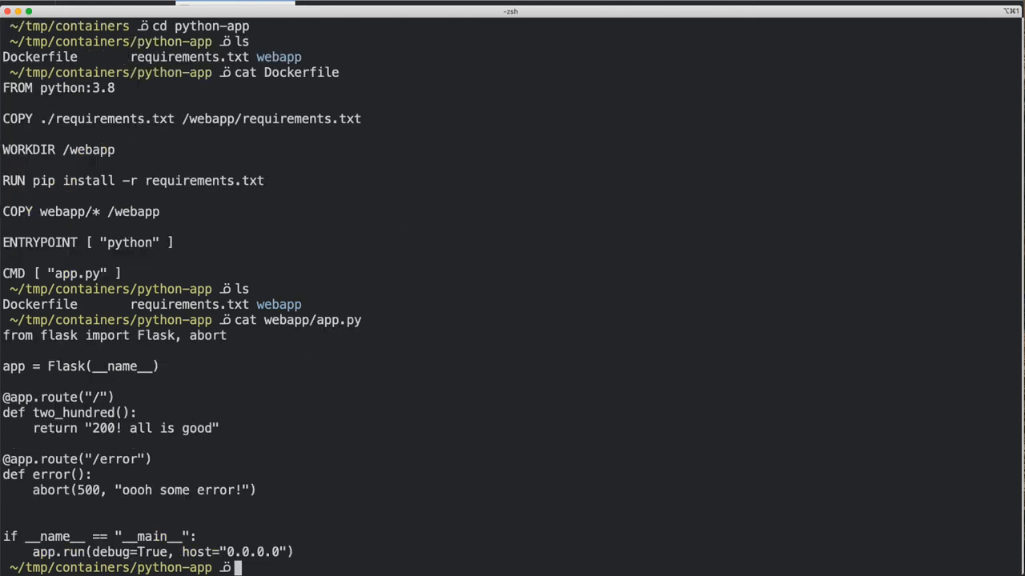
{"action": "mouse_move", "coordinate": [73, 388]}
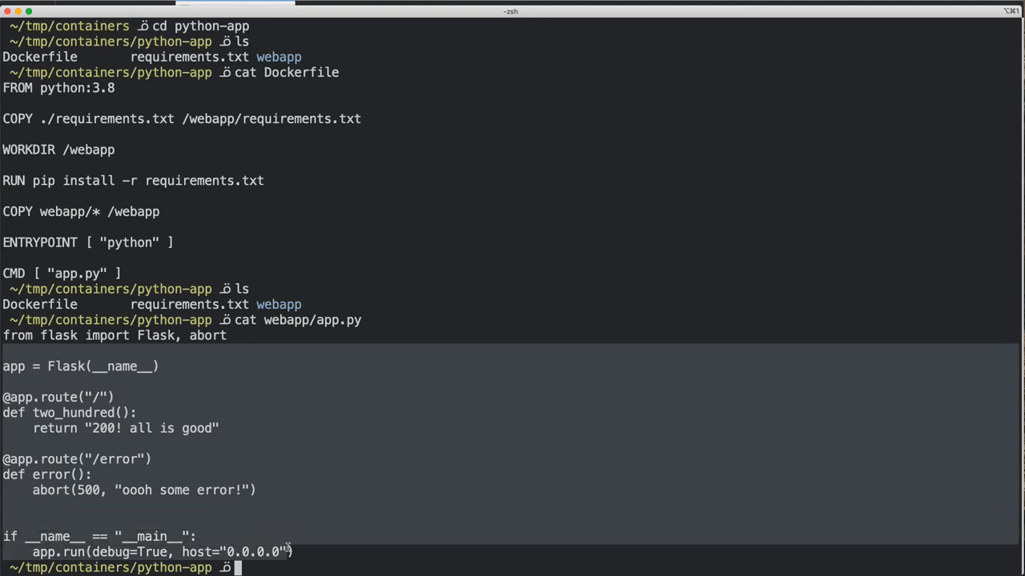
{"action": "mouse_move", "coordinate": [316, 551]}
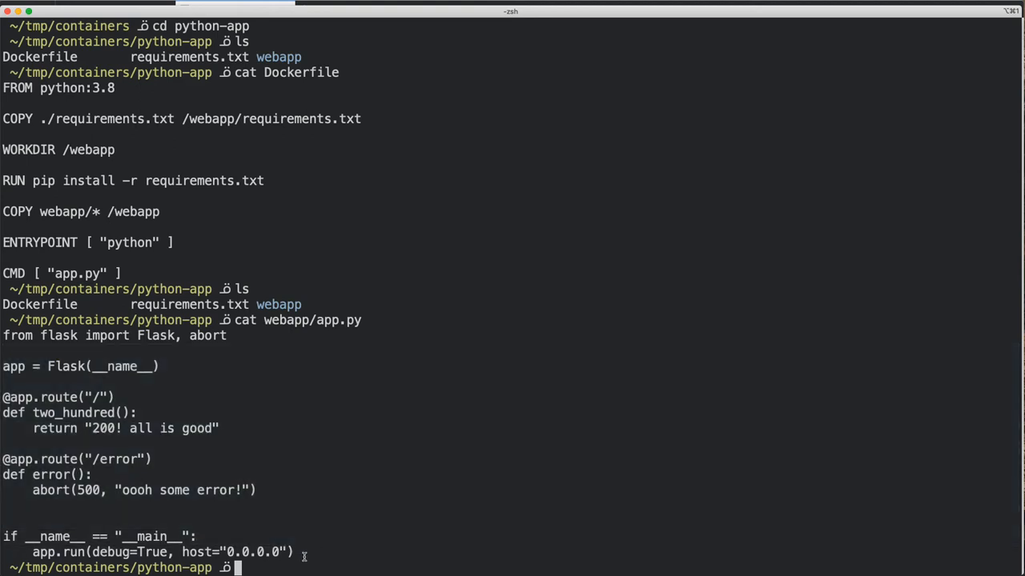
{"action": "mouse_move", "coordinate": [294, 344]}
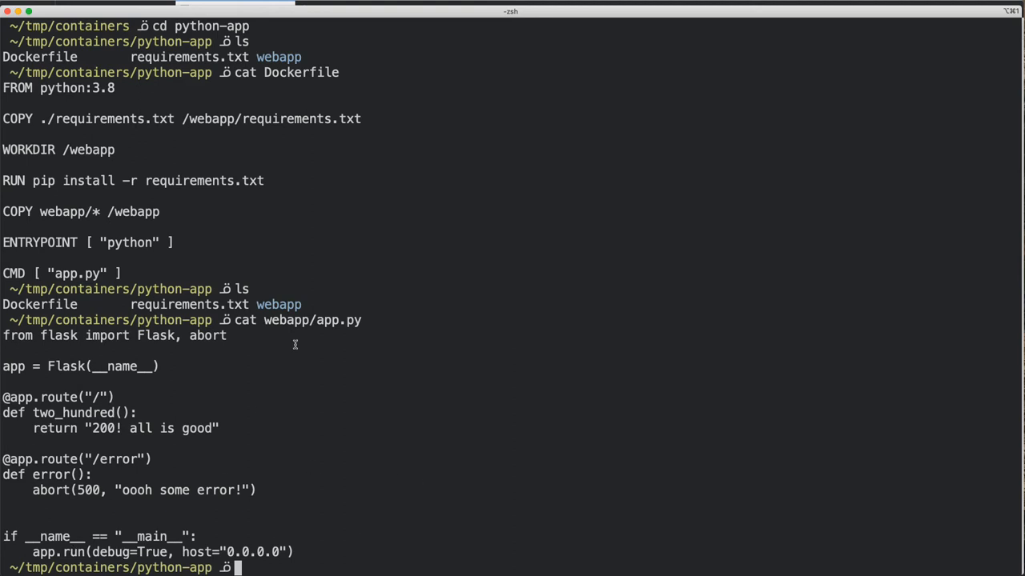
{"action": "mouse_move", "coordinate": [453, 531]}
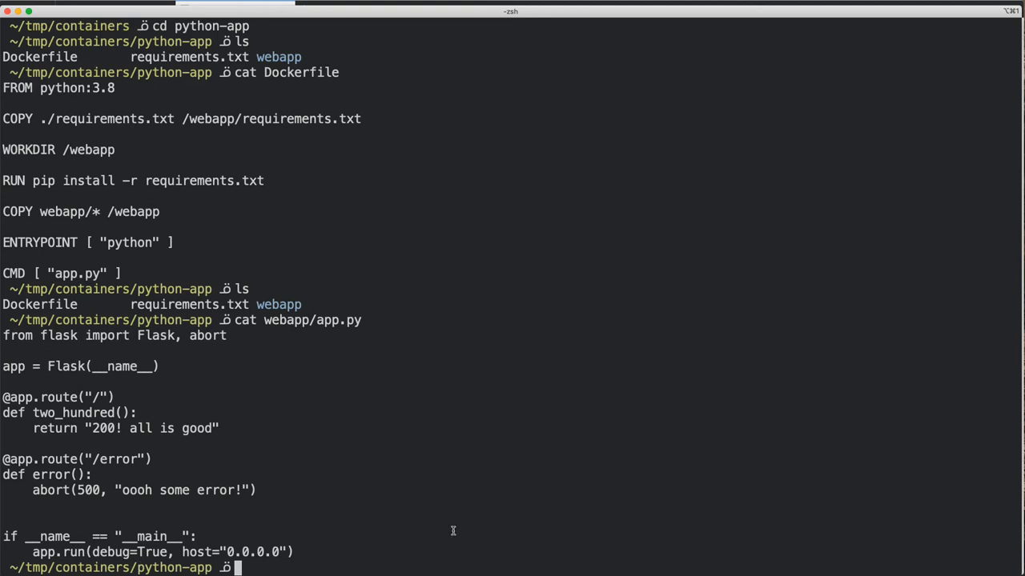
{"action": "mouse_move", "coordinate": [91, 366]}
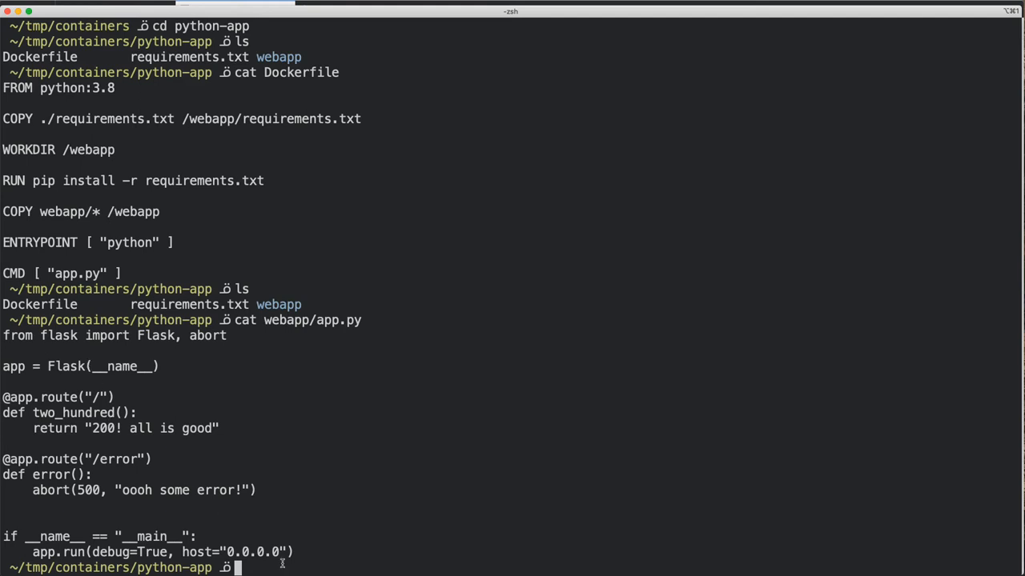
{"action": "mouse_move", "coordinate": [382, 524]}
{"action": "type", "text": "ls"}
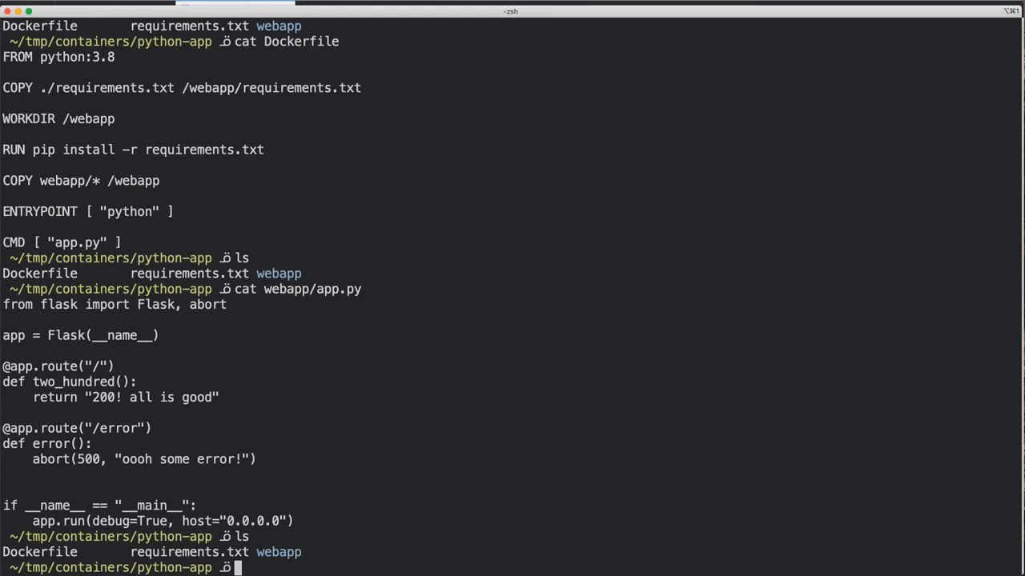
Begin typing a docker build command for the python-app folder
{"action": "type", "text": "docker build -"}
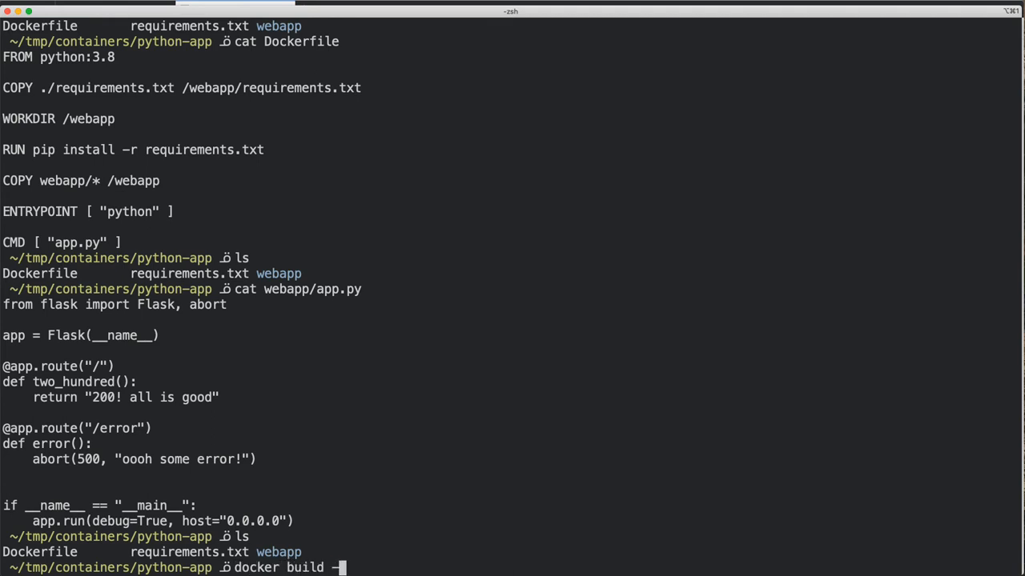
Build the current folder as the Docker image alfredodeza/flask-app
{"action": "type", "text": "t"}
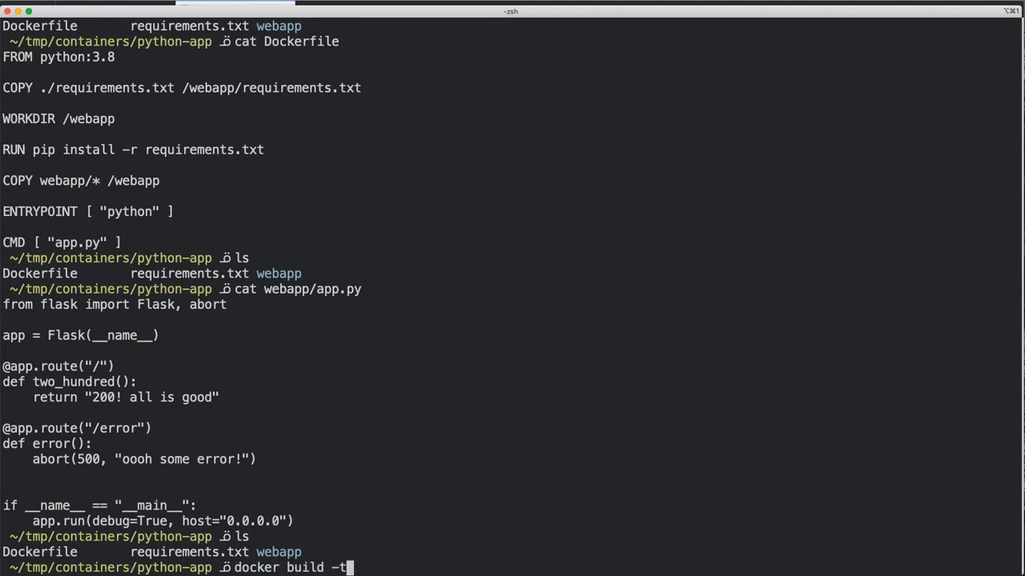
{"action": "type", "text": "alfredodeza/"}
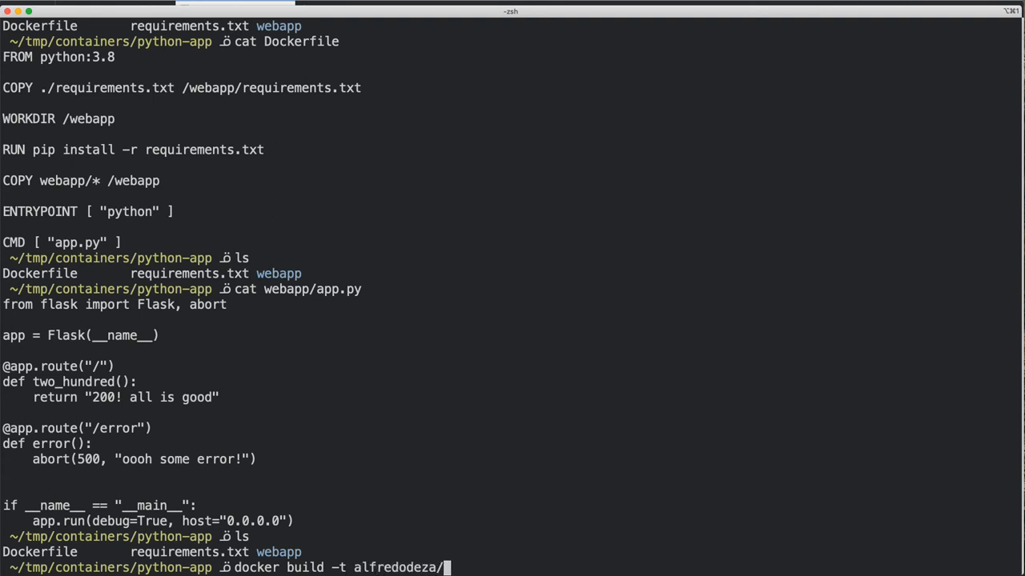
{"action": "type", "text": "flask-ap"}
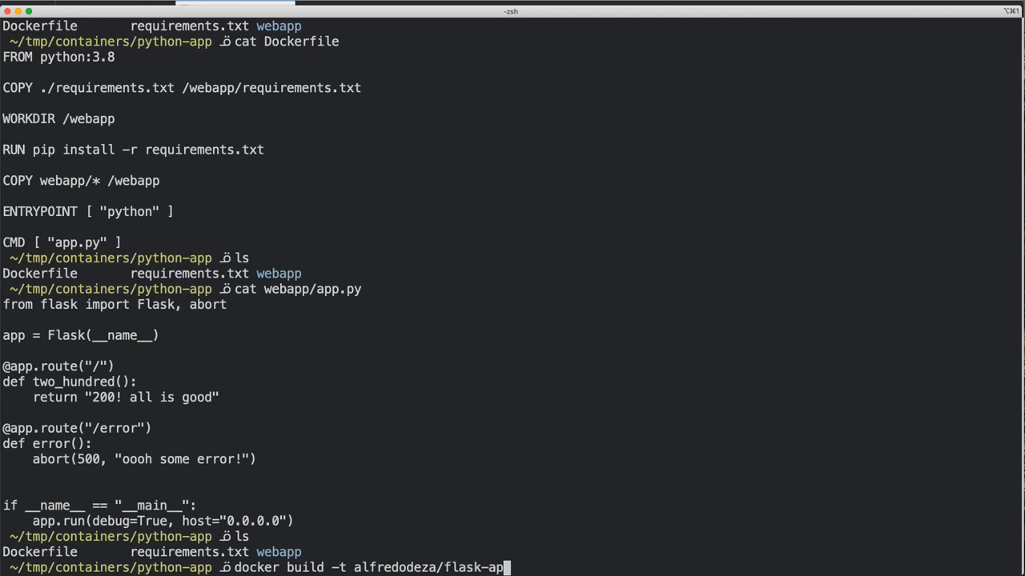
{"action": "type", "text": "p"}
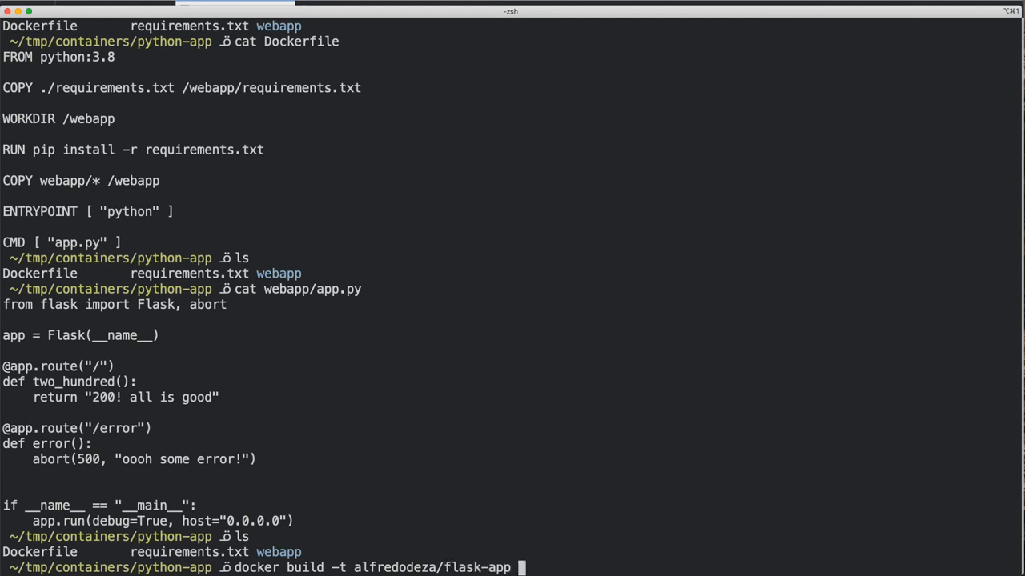
{"action": "type", "text": "."}
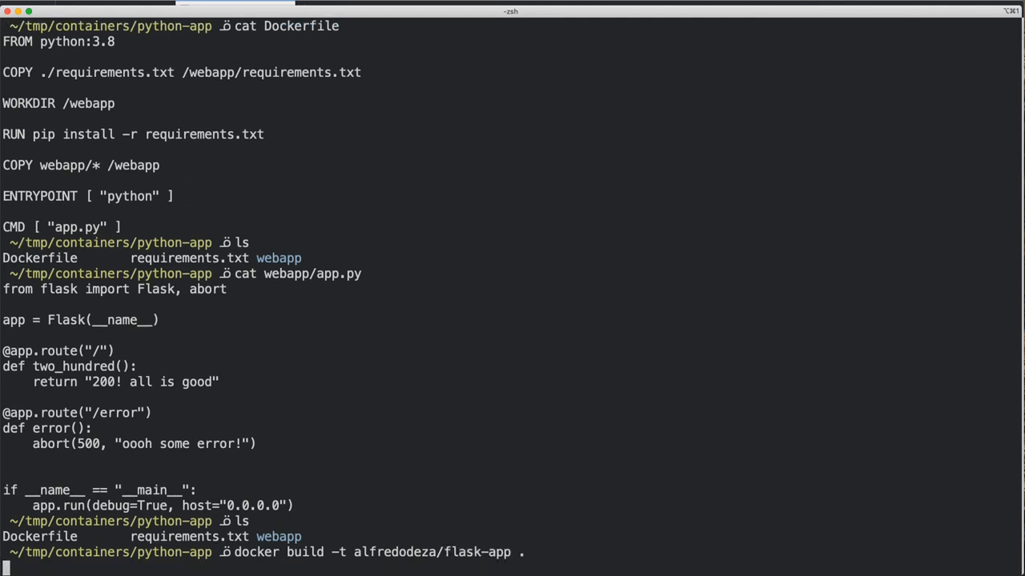
{"action": "key", "text": "Return"}
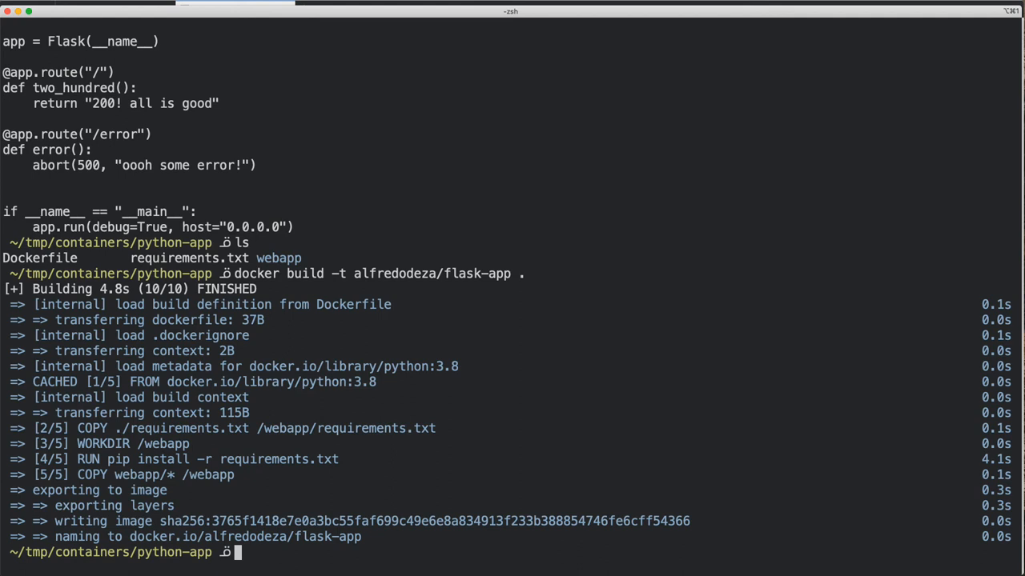
Run grype against the alfredodeza/flask-app image to scan for vulnerabilities
{"action": "type", "text": "grype"}
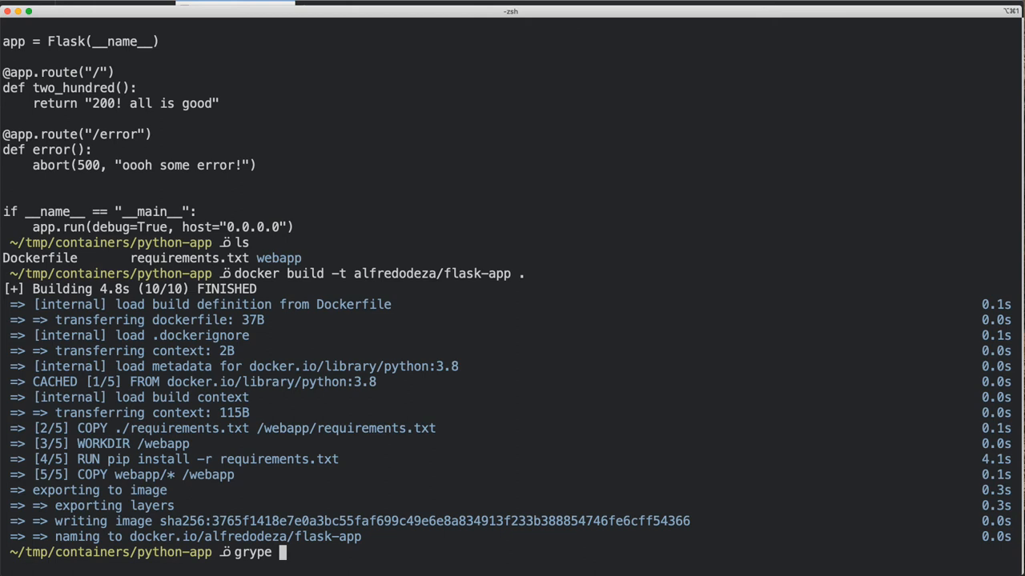
{"action": "type", "text": "alfre"}
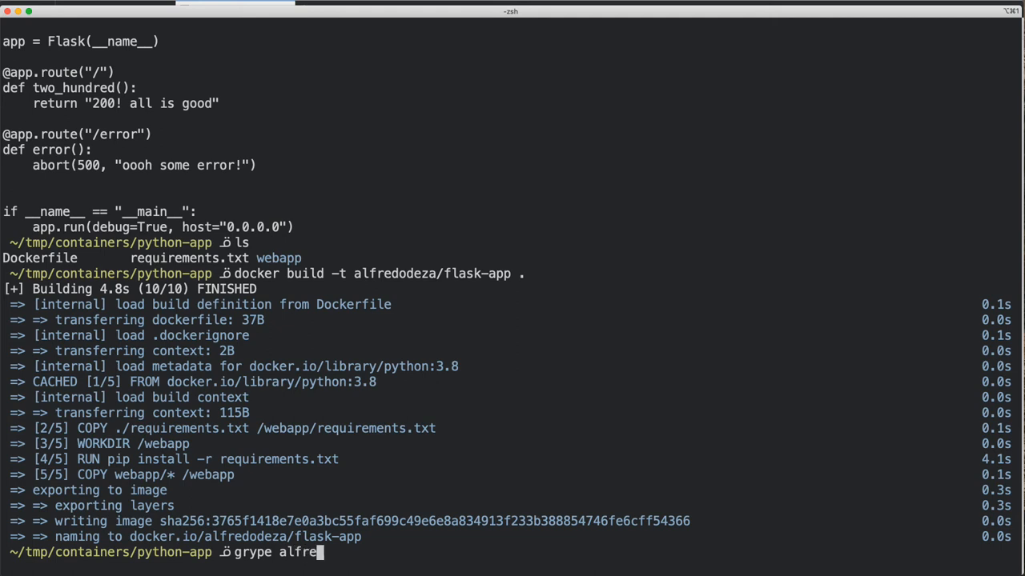
{"action": "type", "text": "dodeza/"}
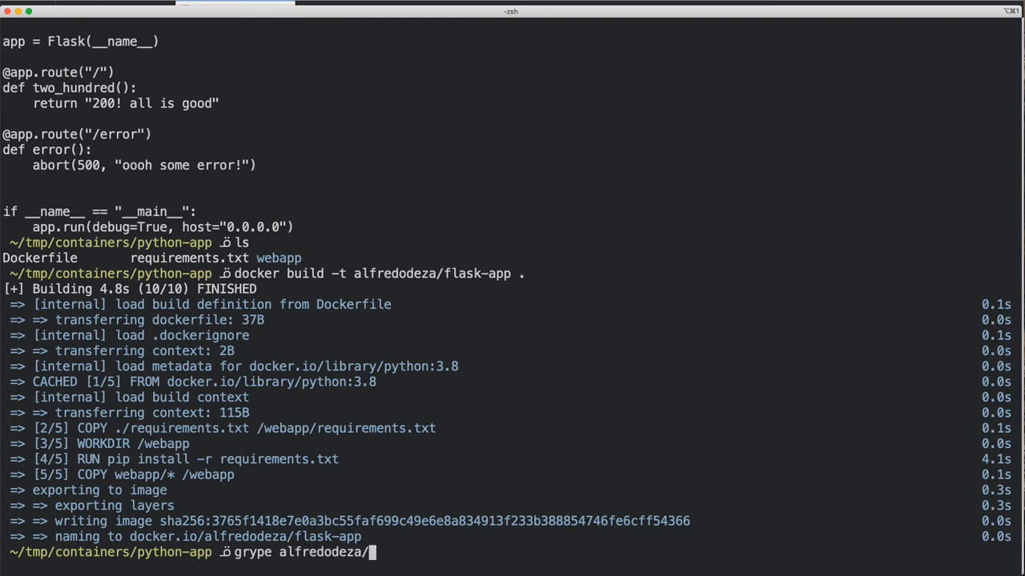
{"action": "type", "text": "flask-app"}
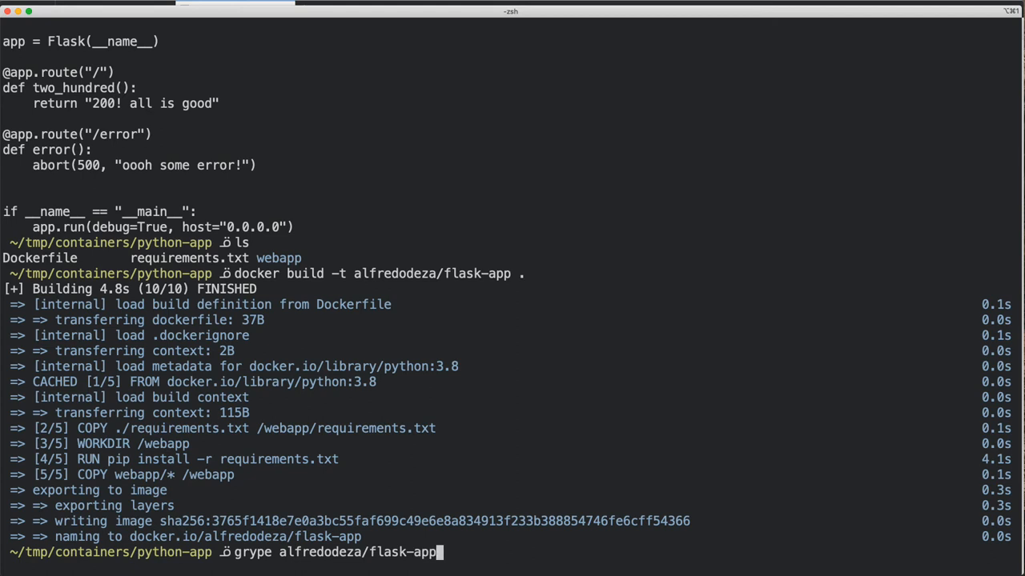
{"action": "key", "text": "Return"}
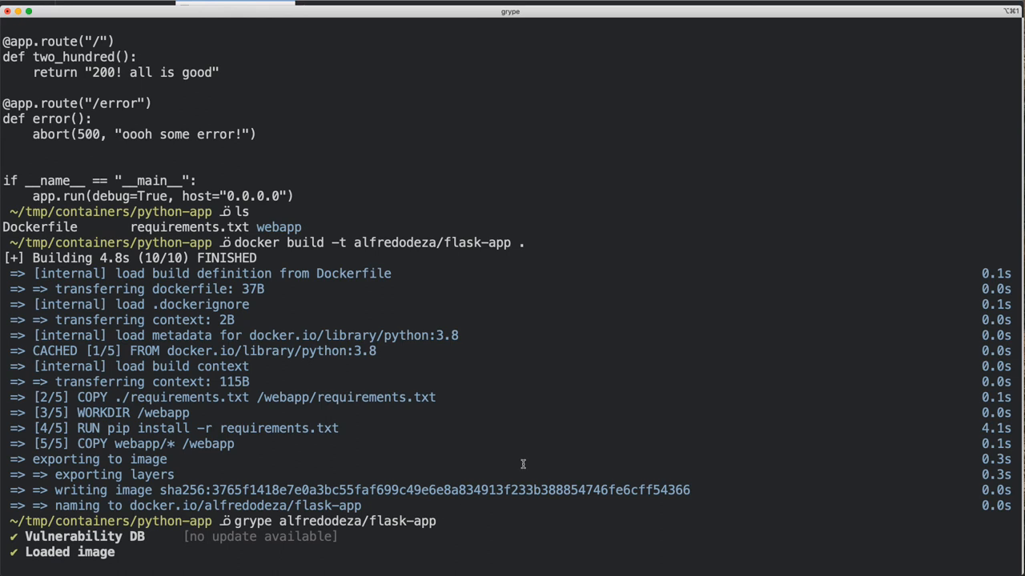
{"action": "scroll", "scroll_direction": "down", "scroll_amount": 3}
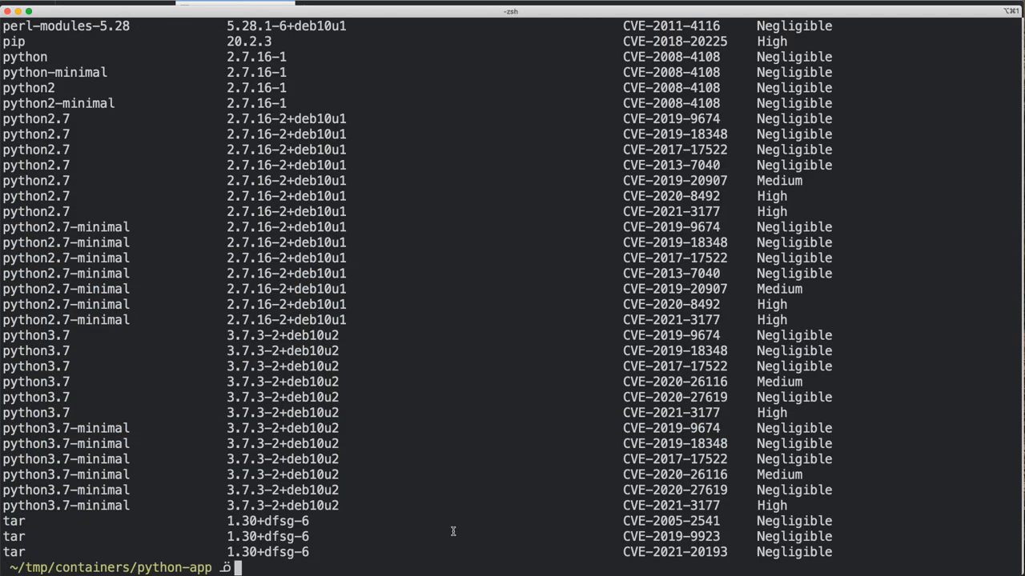
{"action": "mouse_move", "coordinate": [478, 478]}
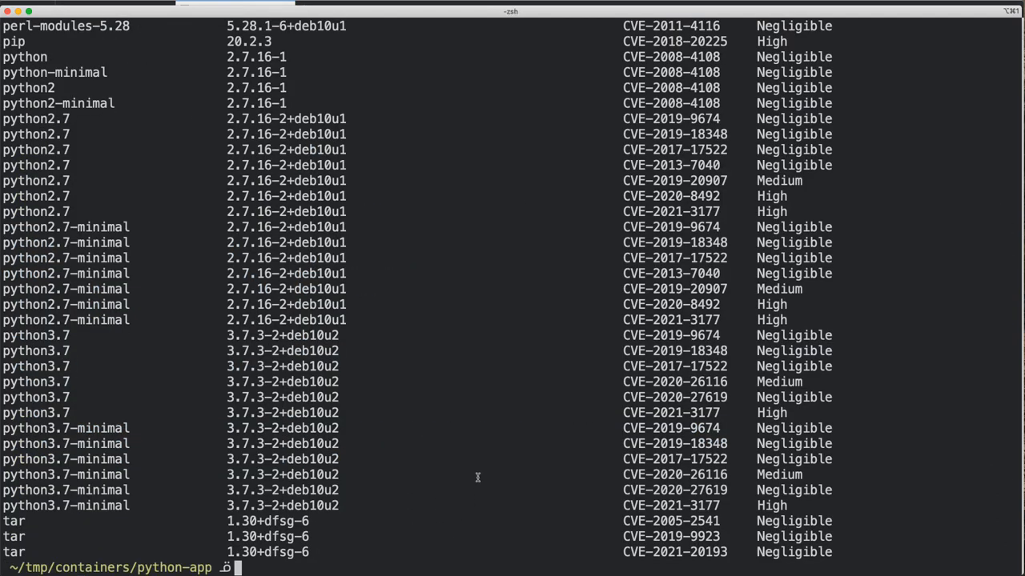
{"action": "scroll", "scroll_direction": "up", "scroll_amount": 3}
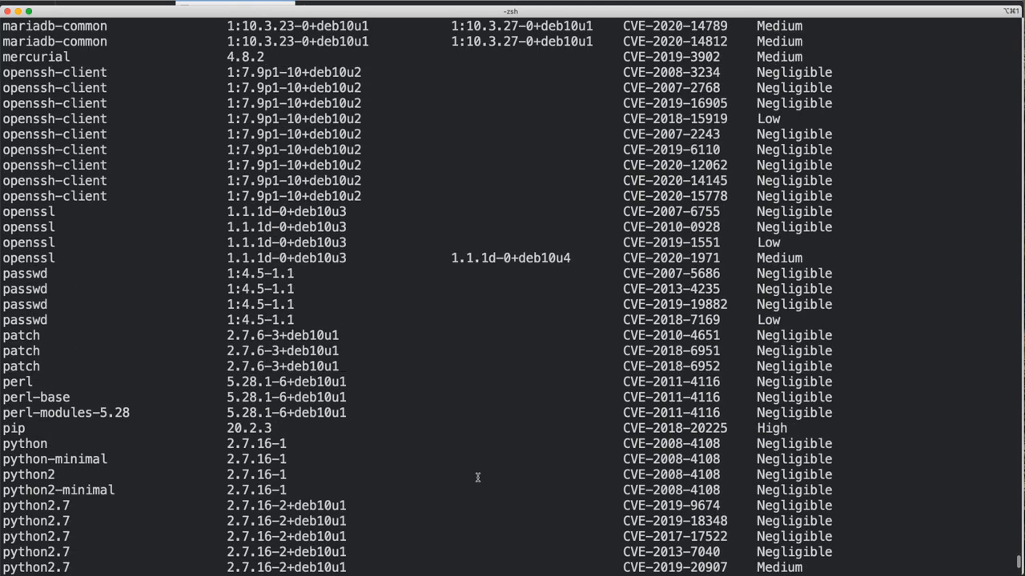
{"action": "scroll", "scroll_direction": "up", "scroll_amount": 3}
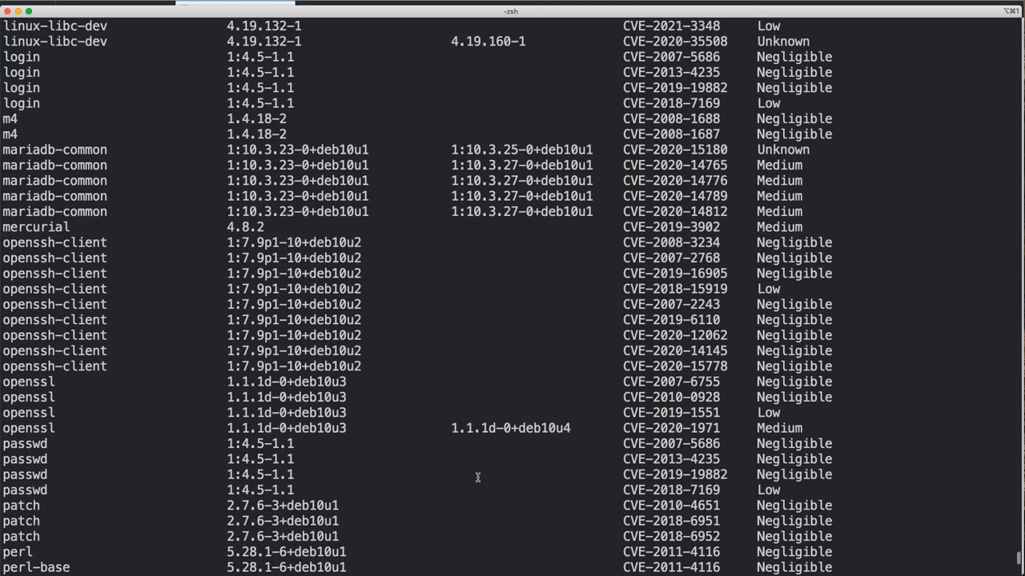
{"action": "scroll", "scroll_direction": "up", "scroll_amount": 3}
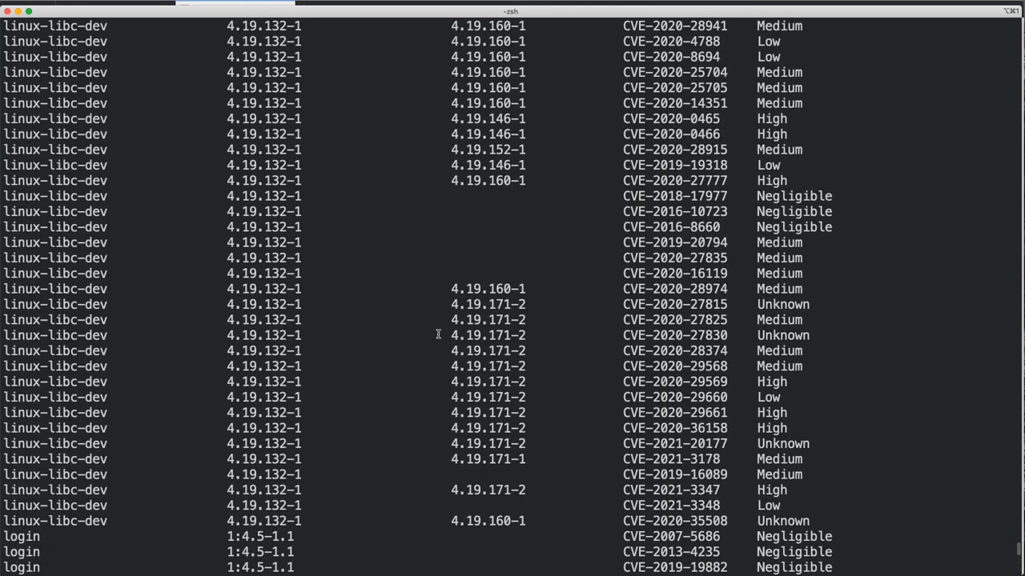
{"action": "mouse_move", "coordinate": [425, 310]}
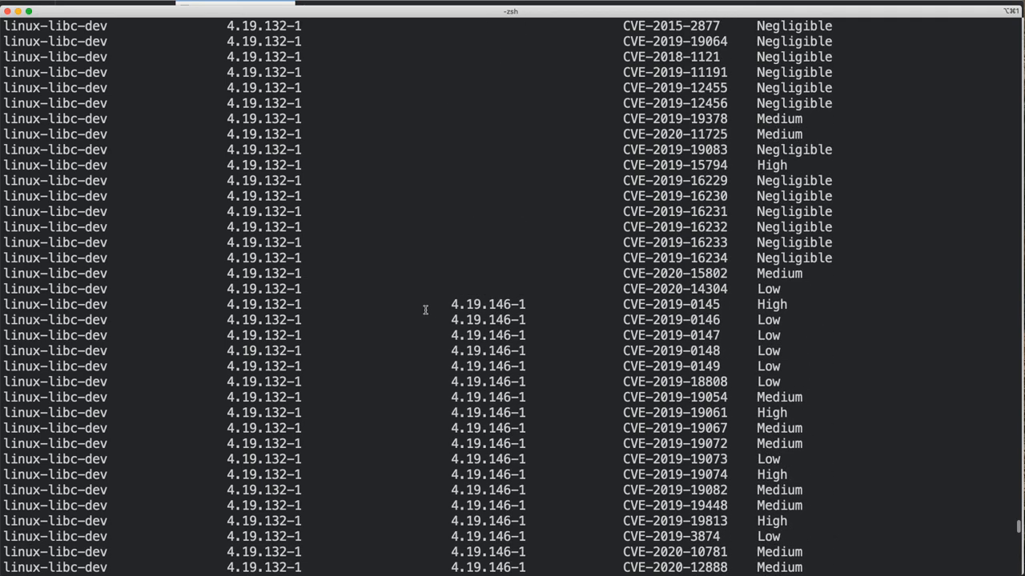
{"action": "scroll", "scroll_direction": "down", "scroll_amount": 3}
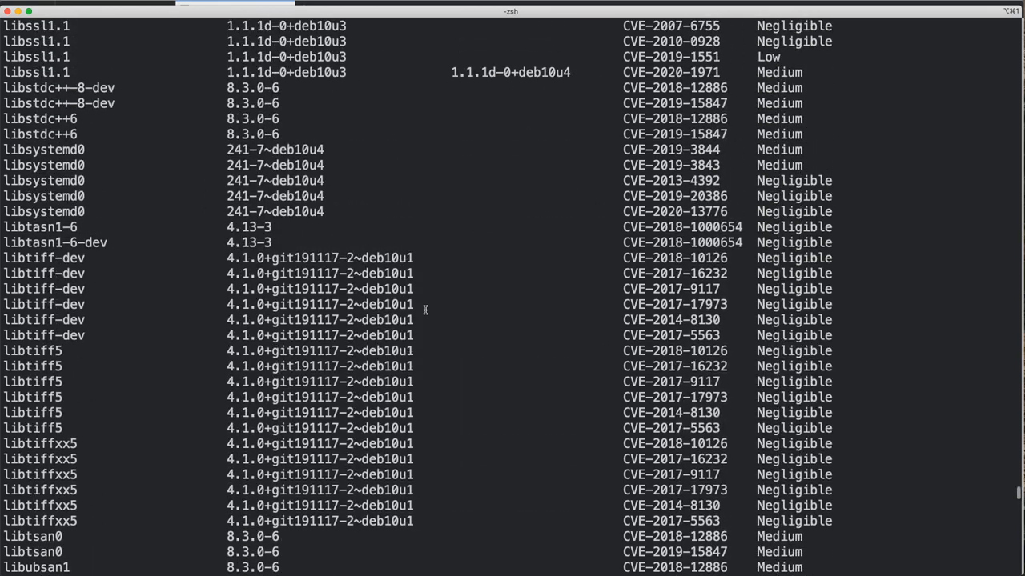
{"action": "scroll", "scroll_direction": "down", "scroll_amount": 3}
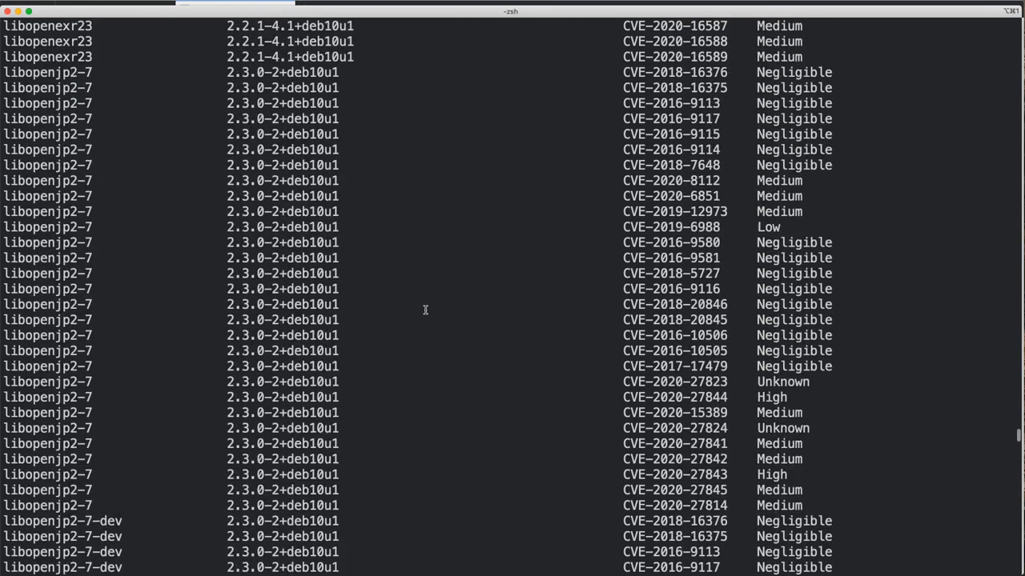
{"action": "scroll", "scroll_direction": "down", "scroll_amount": 3}
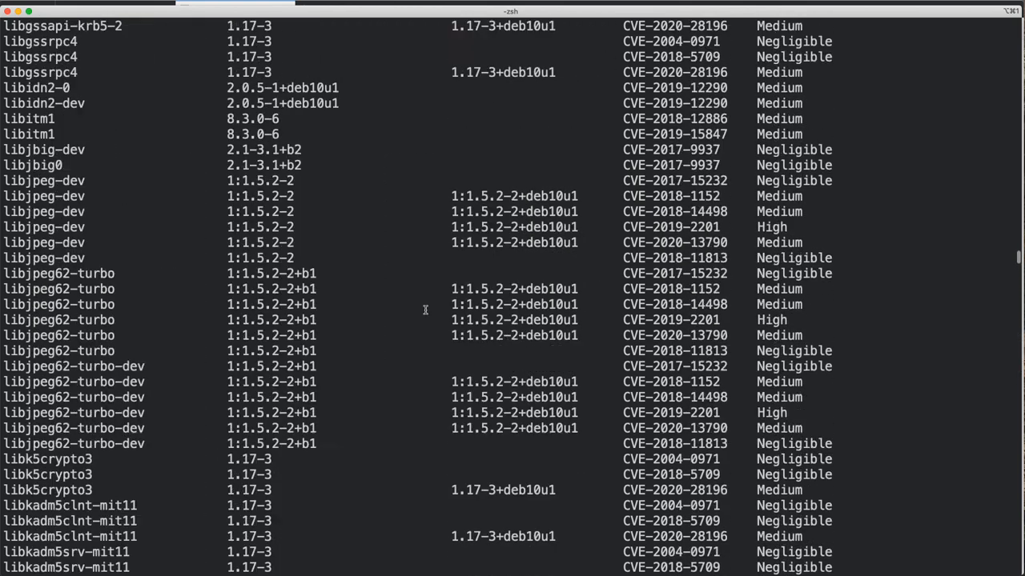
{"action": "scroll", "scroll_direction": "down", "scroll_amount": 3}
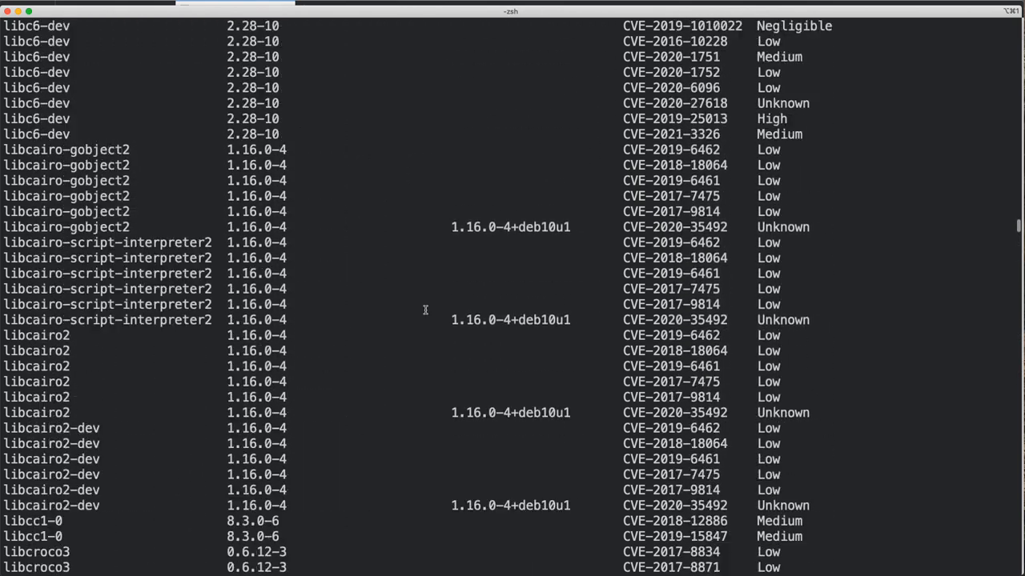
{"action": "scroll", "scroll_direction": "down", "scroll_amount": 3}
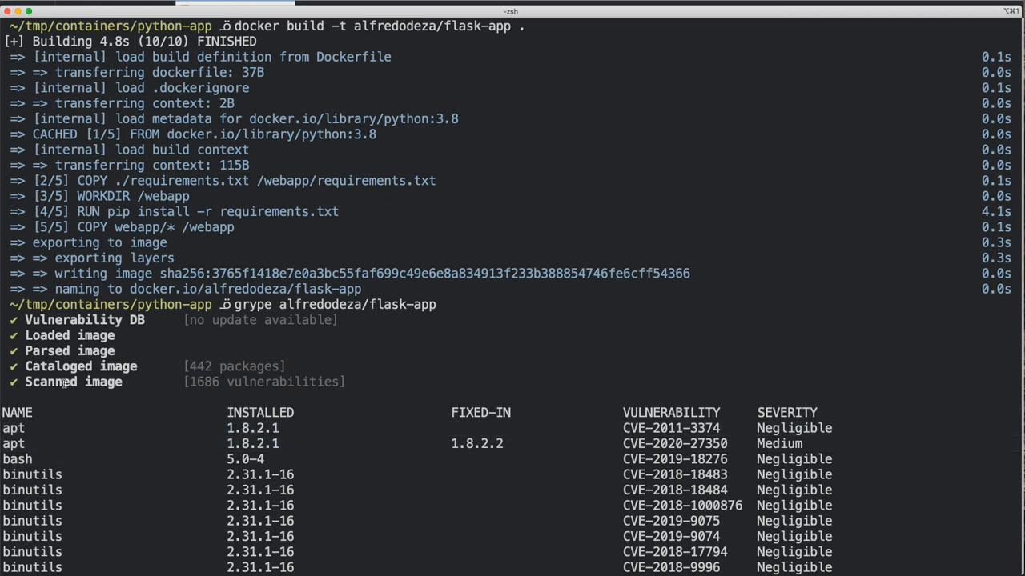
{"action": "mouse_move", "coordinate": [284, 452]}
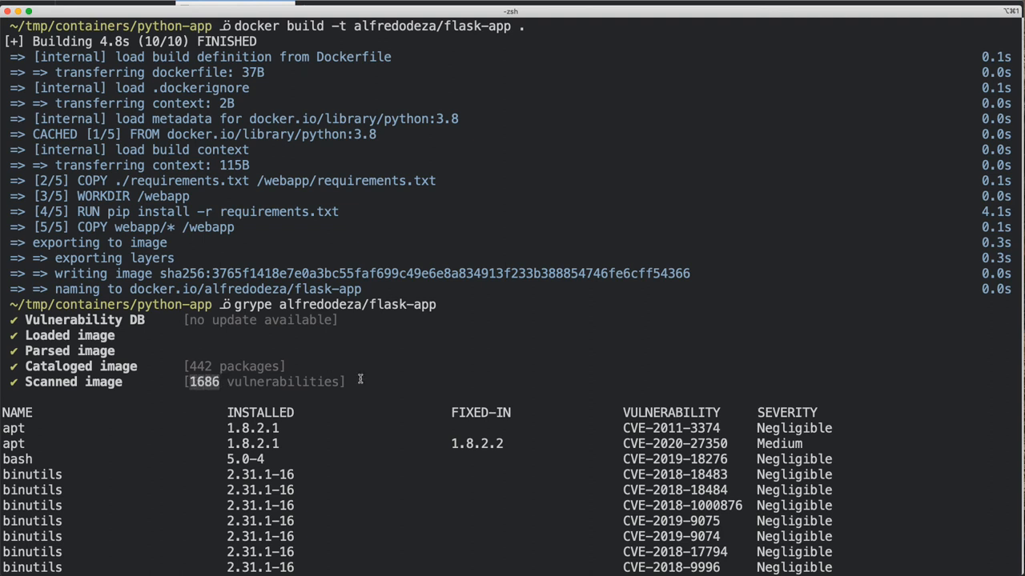
{"action": "mouse_move", "coordinate": [20, 428]}
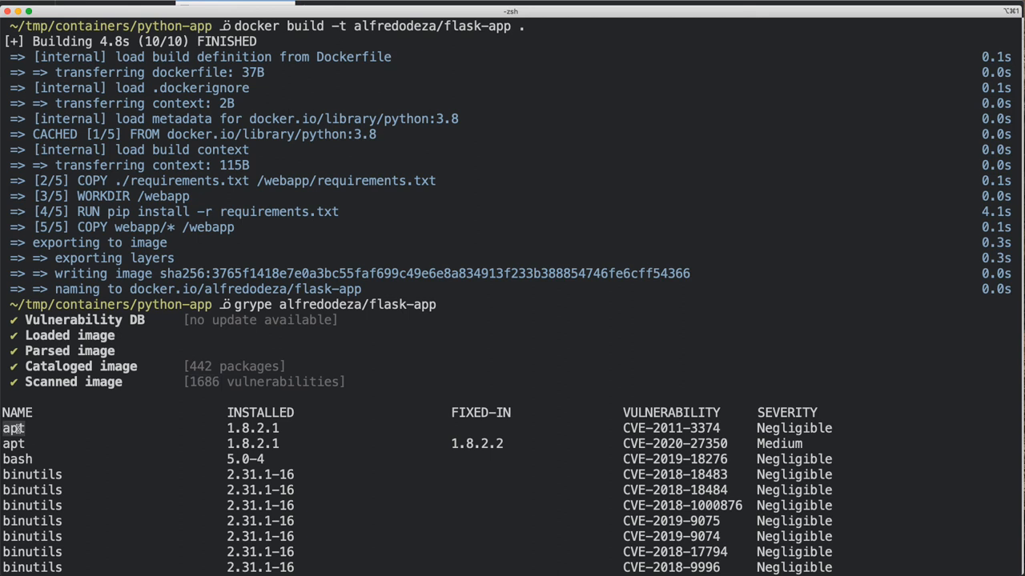
{"action": "mouse_move", "coordinate": [186, 469]}
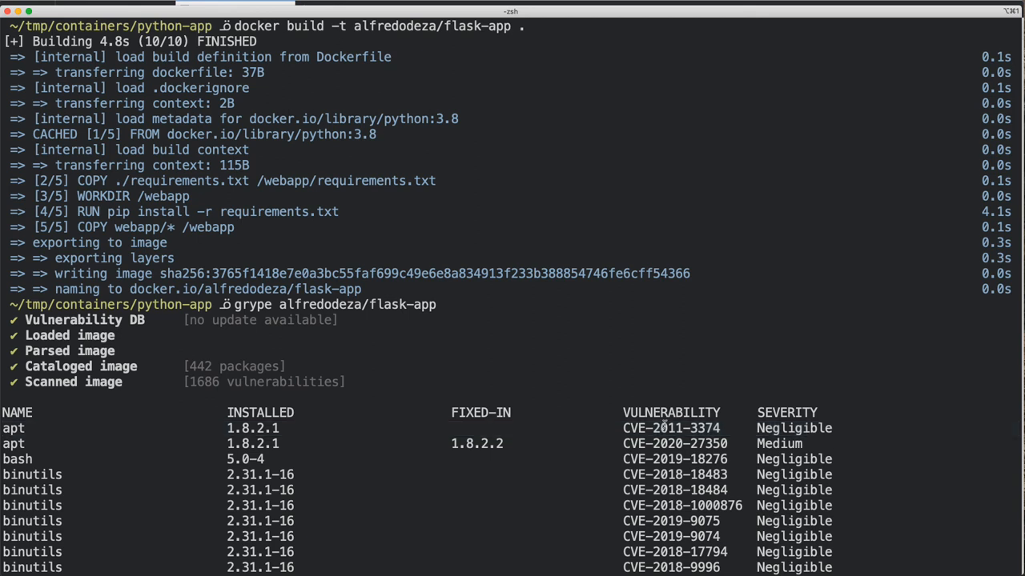
Scroll the grype output to show the 1686 vulnerabilities summary for flask-app
{"action": "scroll", "scroll_direction": "down", "scroll_amount": 3}
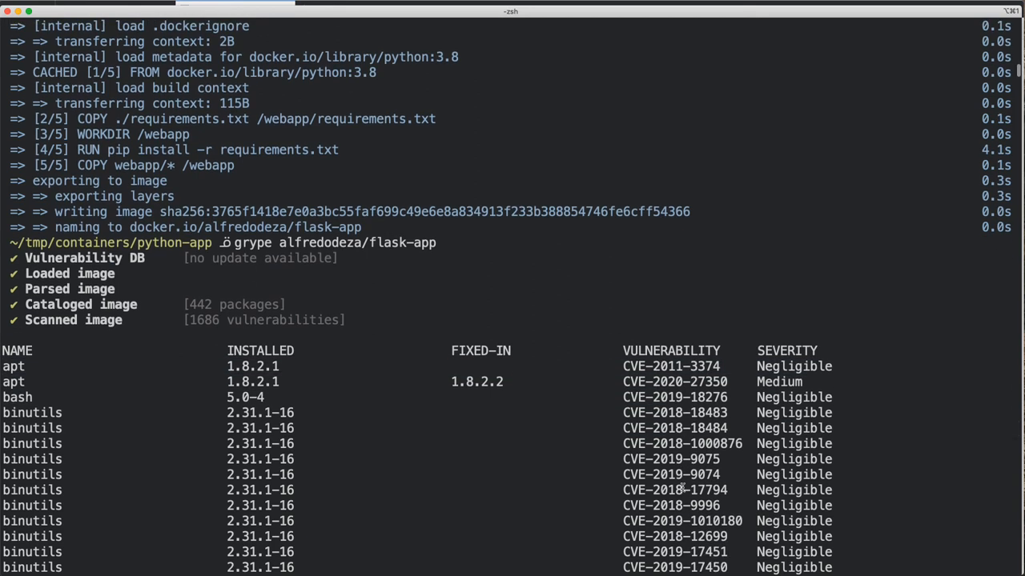
Scroll through the flask-app vulnerability list past the Critical click finding to the end
{"action": "scroll", "scroll_direction": "down", "scroll_amount": 3}
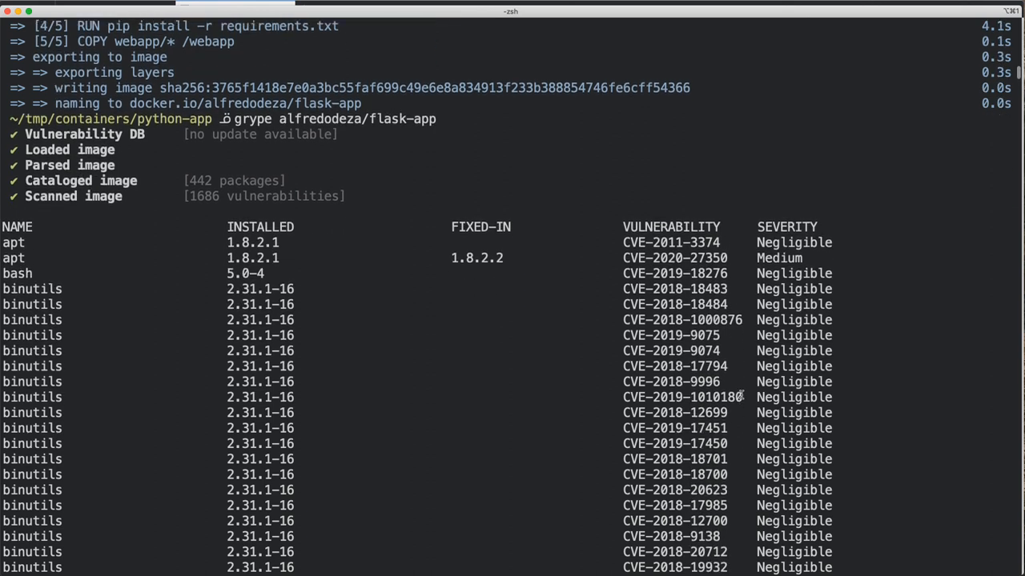
{"action": "scroll", "scroll_direction": "down", "scroll_amount": 3}
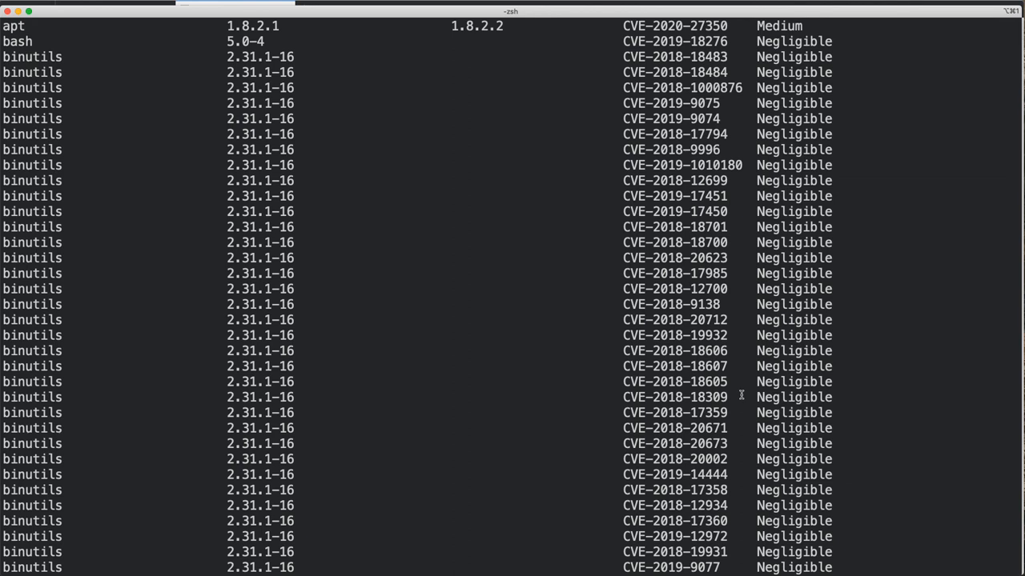
{"action": "scroll", "scroll_direction": "down", "scroll_amount": 3}
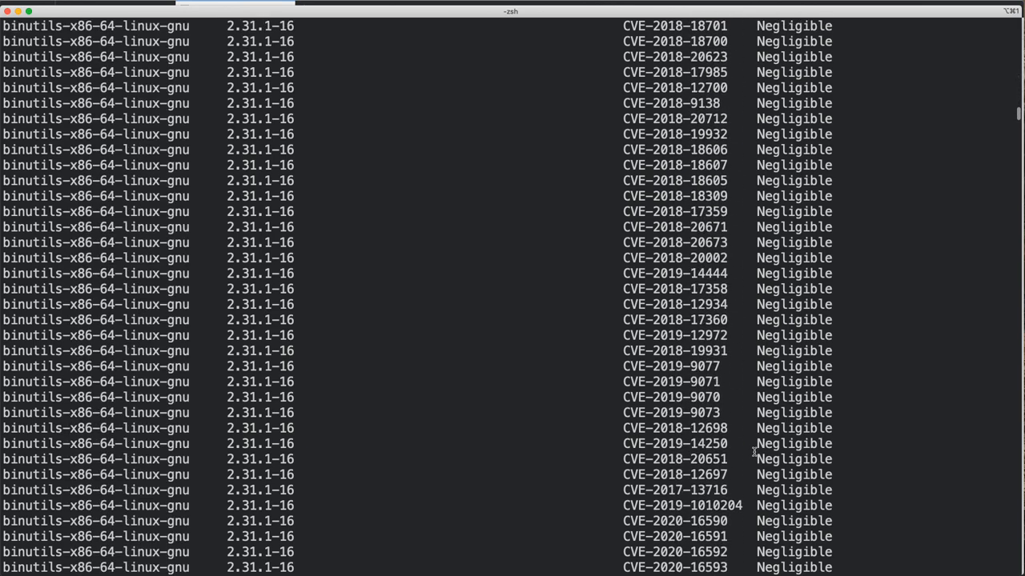
{"action": "mouse_move", "coordinate": [54, 271]}
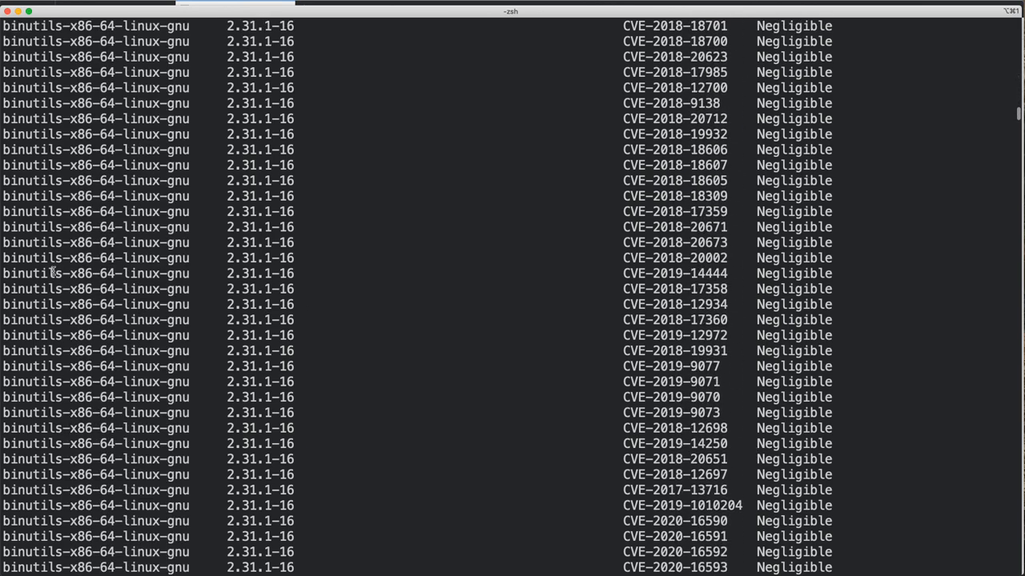
{"action": "scroll", "scroll_direction": "down", "scroll_amount": 3}
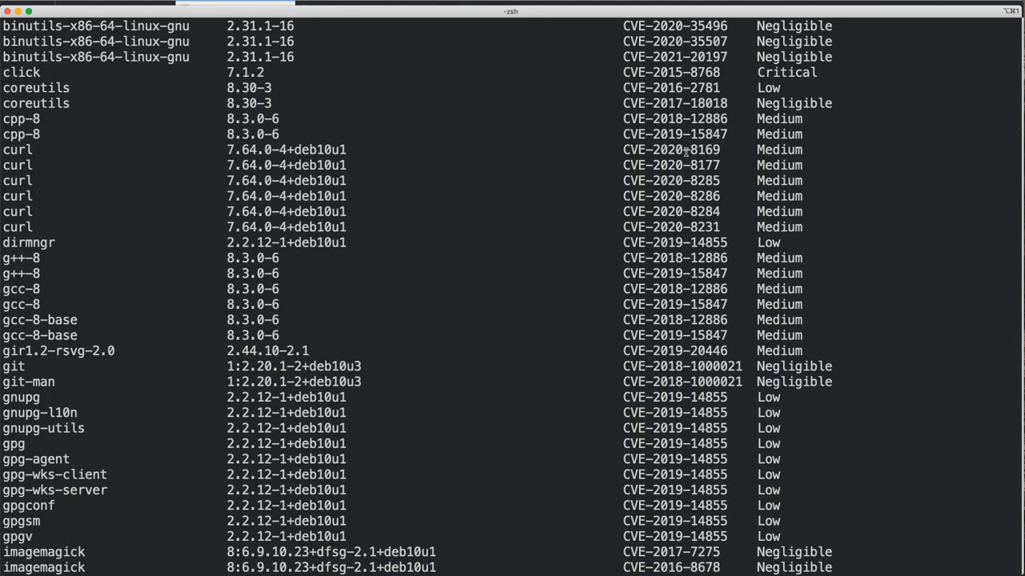
{"action": "scroll", "scroll_direction": "up", "scroll_amount": 3}
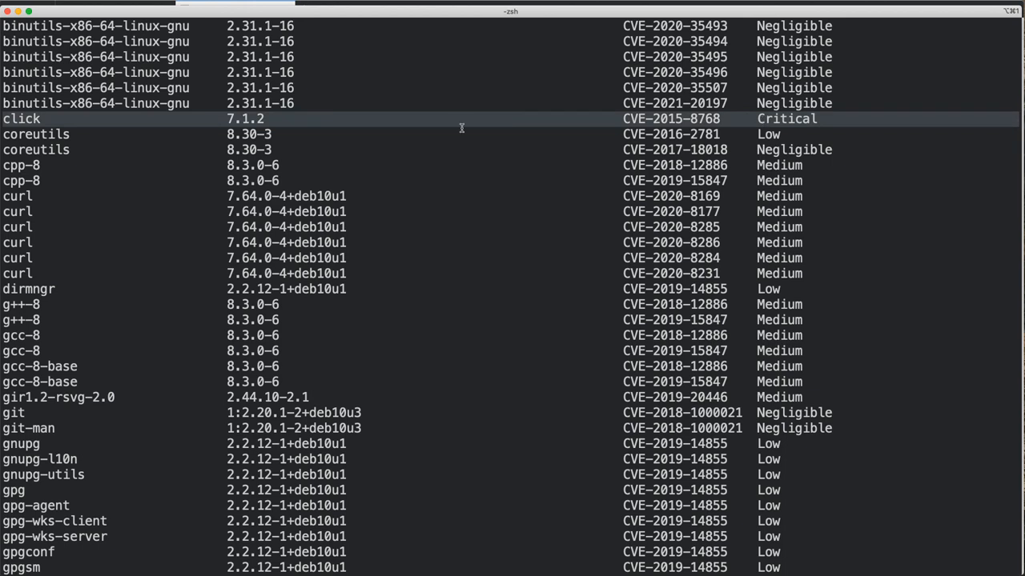
{"action": "mouse_move", "coordinate": [235, 121]}
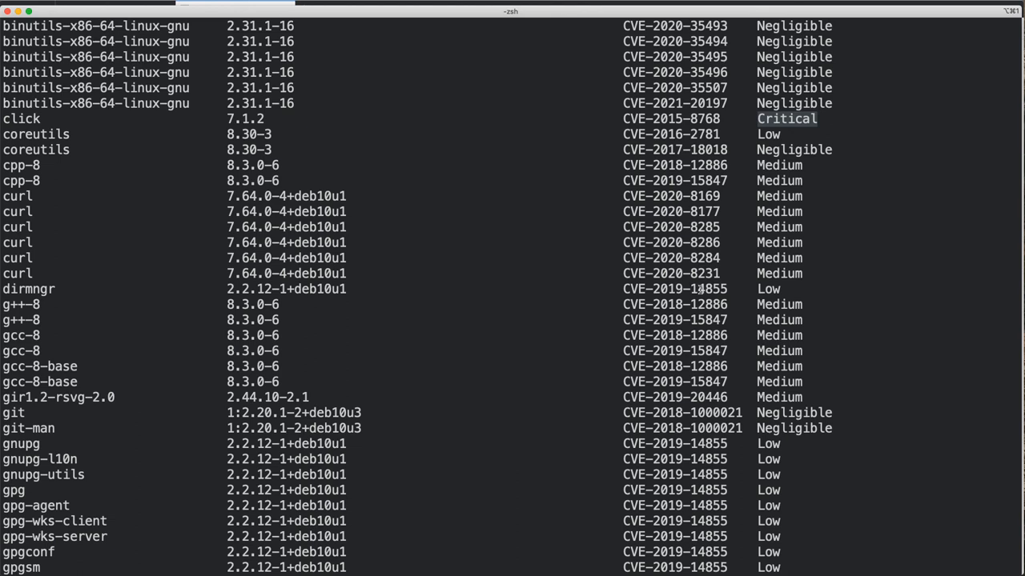
{"action": "mouse_move", "coordinate": [619, 299]}
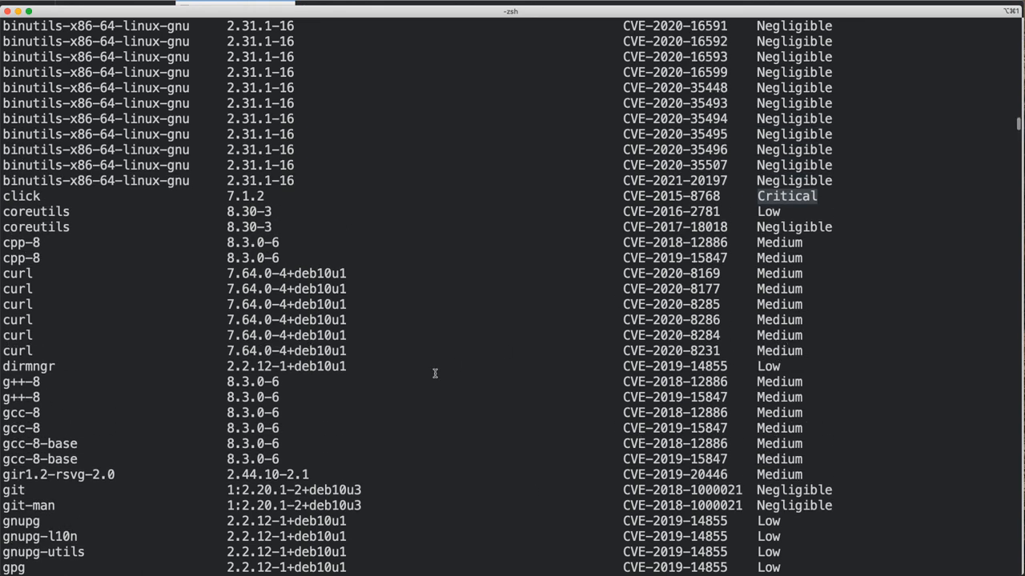
{"action": "mouse_move", "coordinate": [609, 204]}
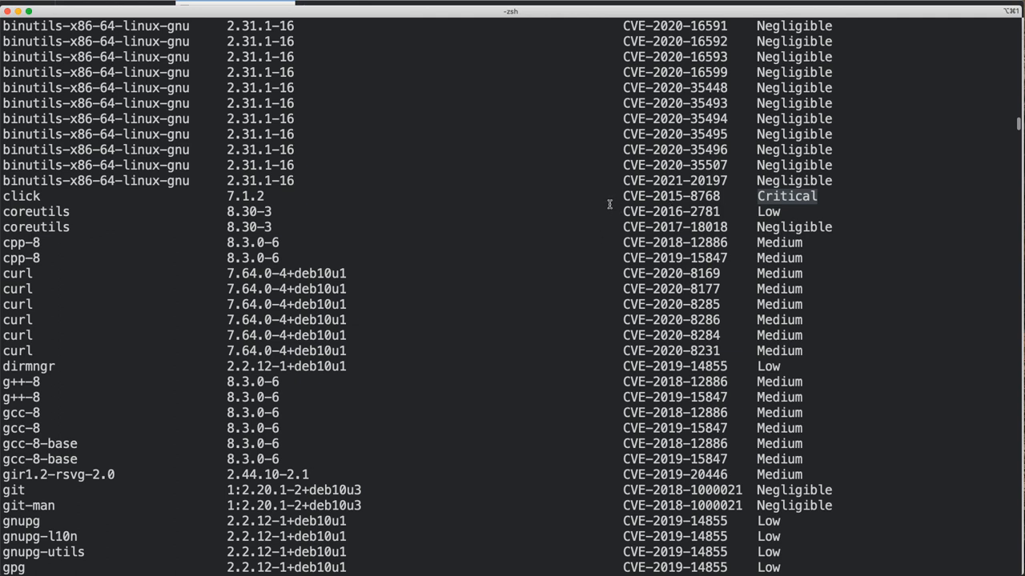
{"action": "mouse_move", "coordinate": [600, 203]}
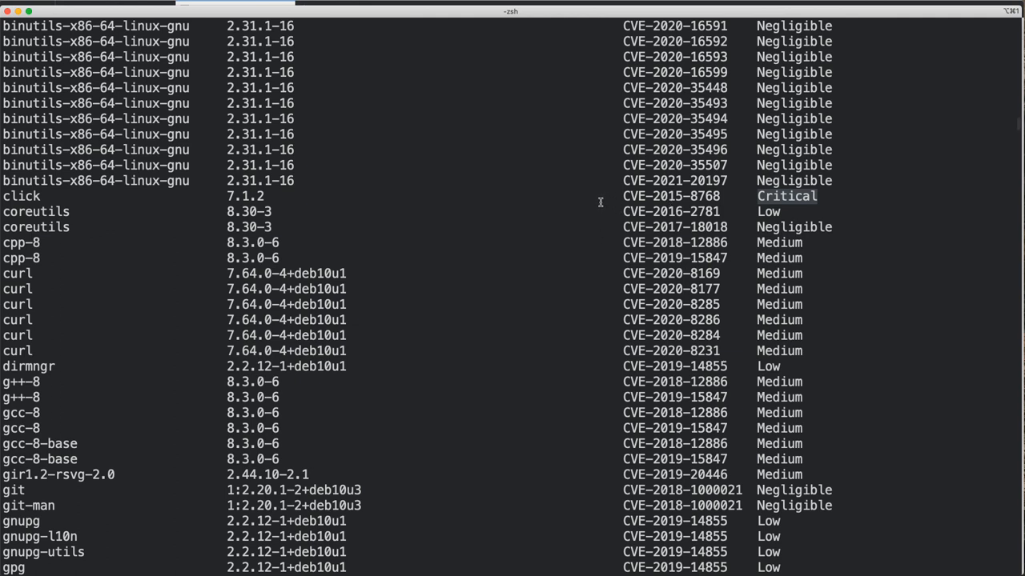
{"action": "mouse_move", "coordinate": [627, 332]}
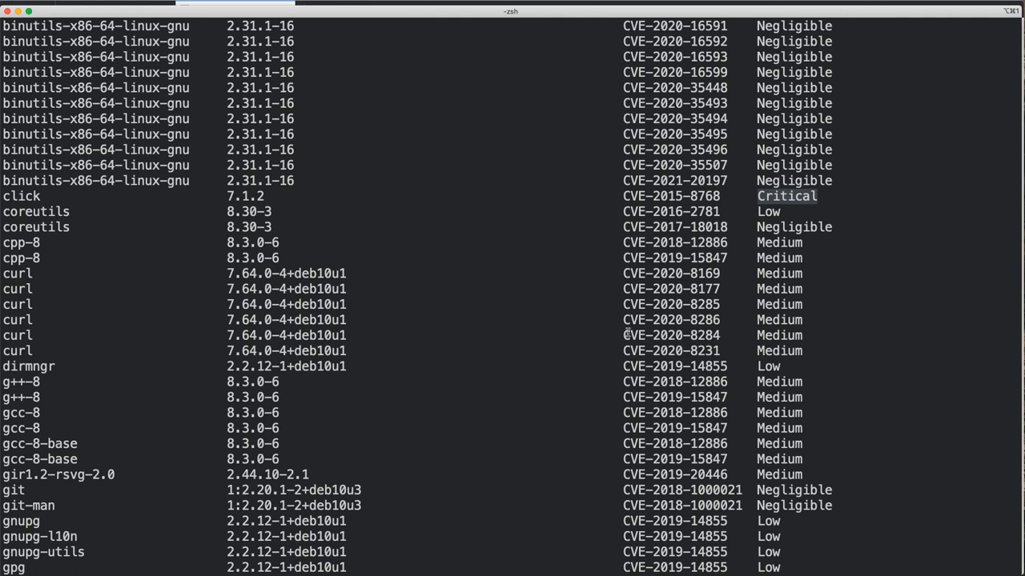
{"action": "mouse_move", "coordinate": [808, 182]}
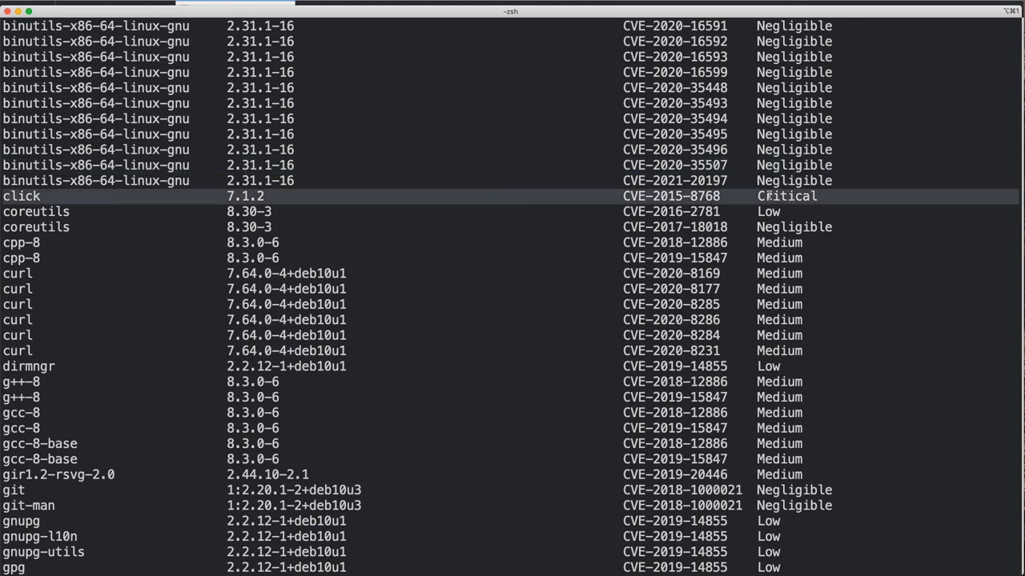
{"action": "mouse_move", "coordinate": [42, 200]}
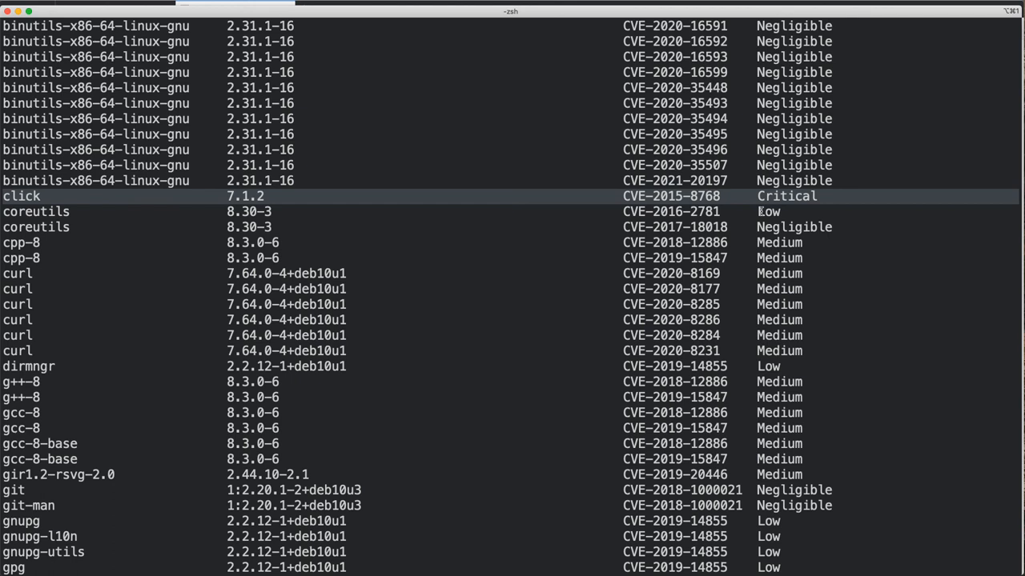
{"action": "mouse_move", "coordinate": [769, 269]}
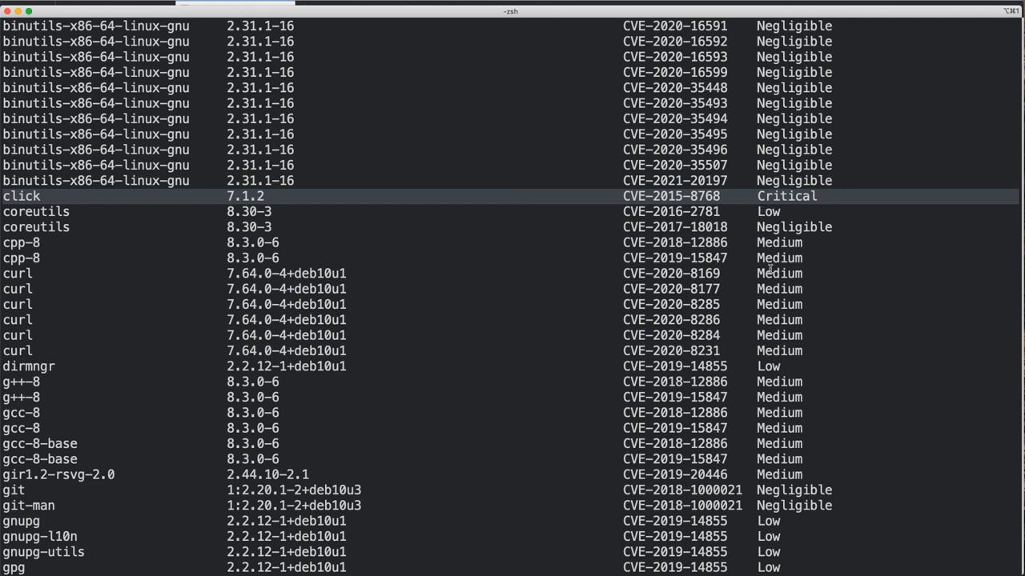
{"action": "scroll", "scroll_direction": "down", "scroll_amount": 3}
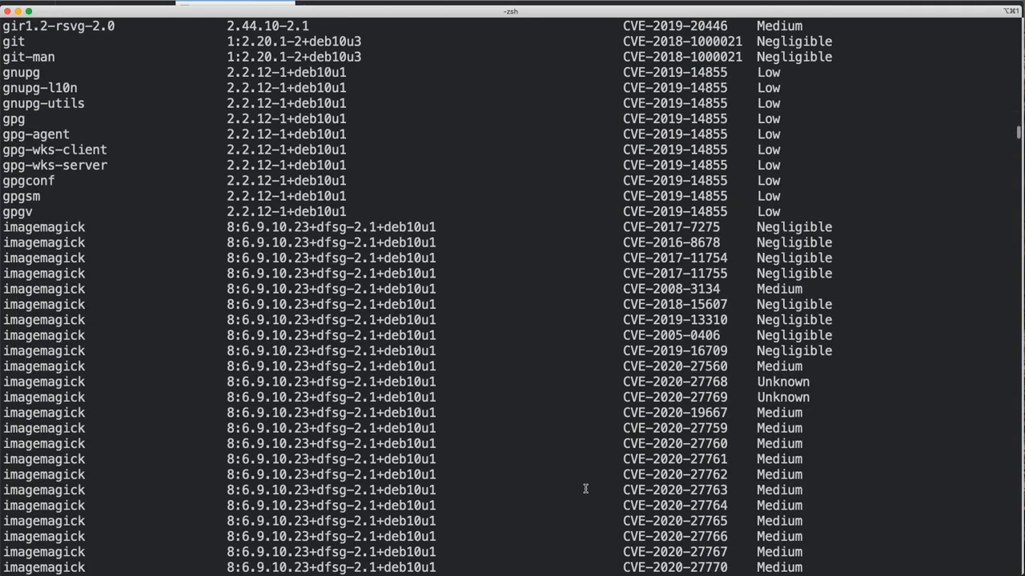
{"action": "scroll", "scroll_direction": "down", "scroll_amount": 3}
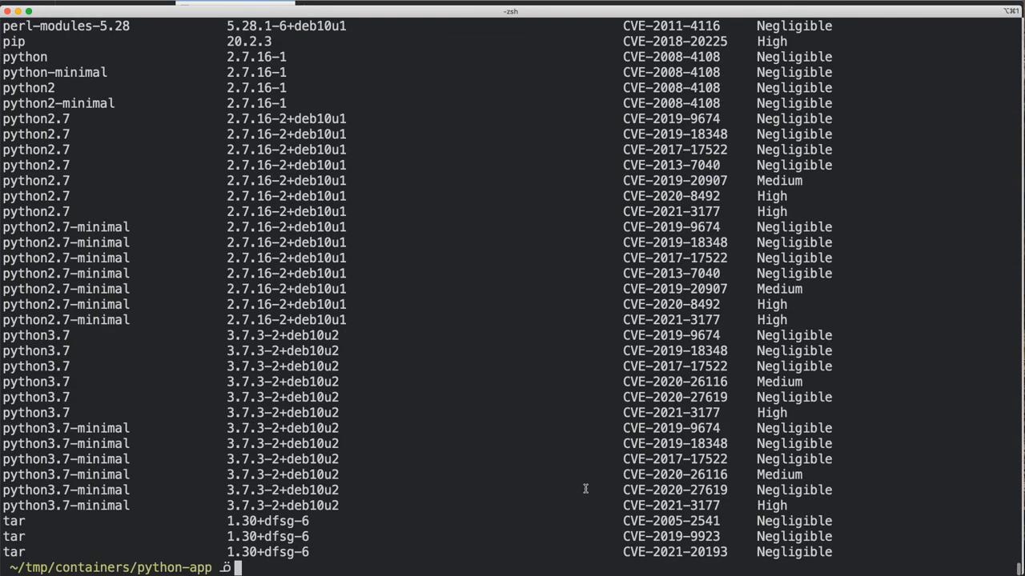
Enter the grype version command to show version 0.7.0 details
{"action": "type", "text": "gru\\e"}
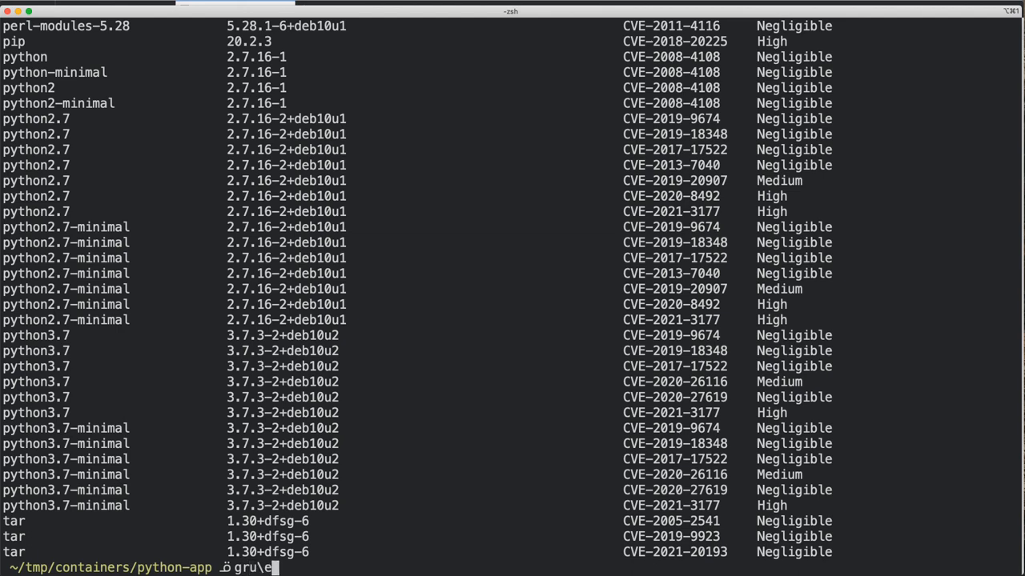
{"action": "type", "text": "ype version"}
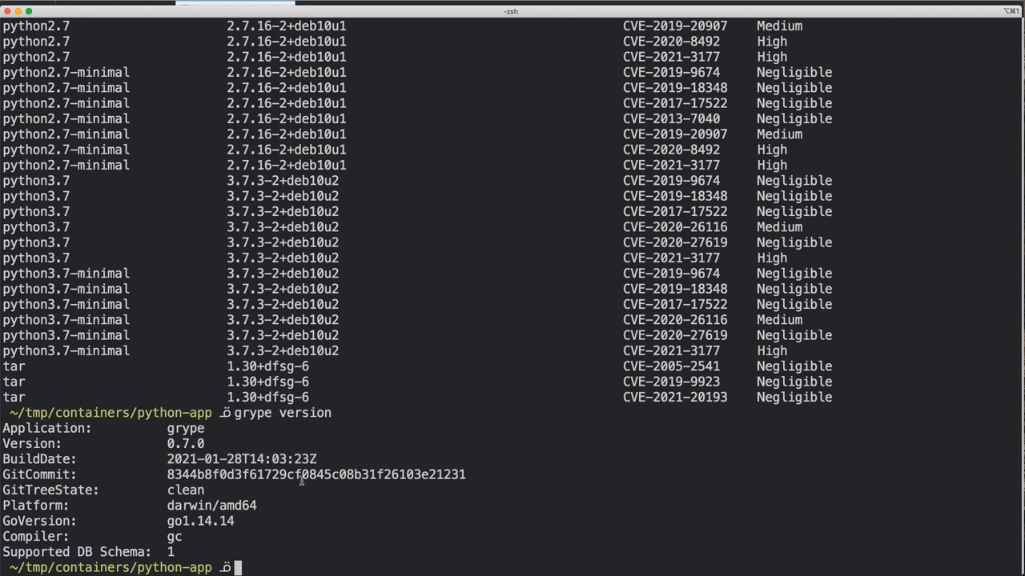
{"action": "mouse_move", "coordinate": [273, 506]}
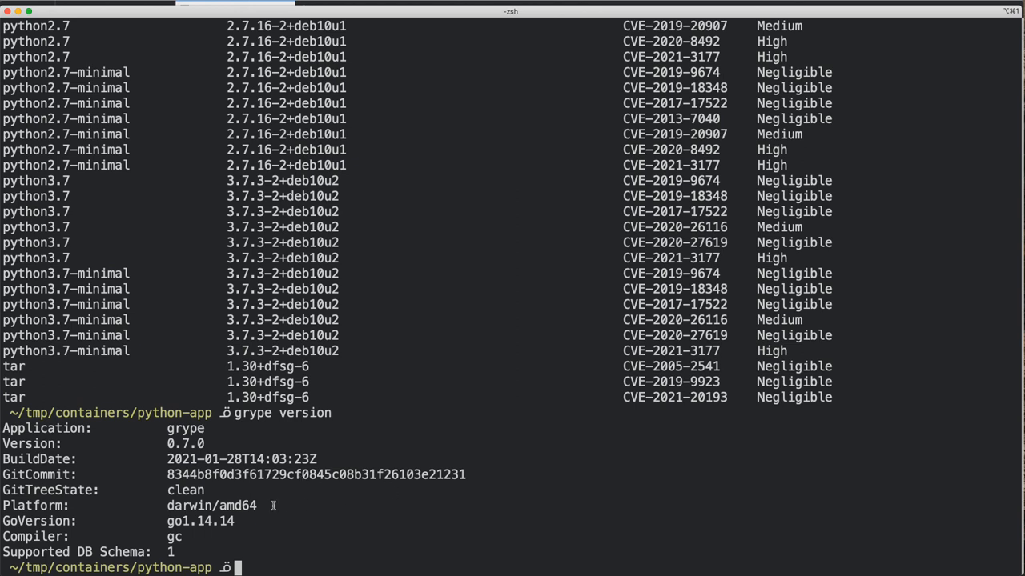